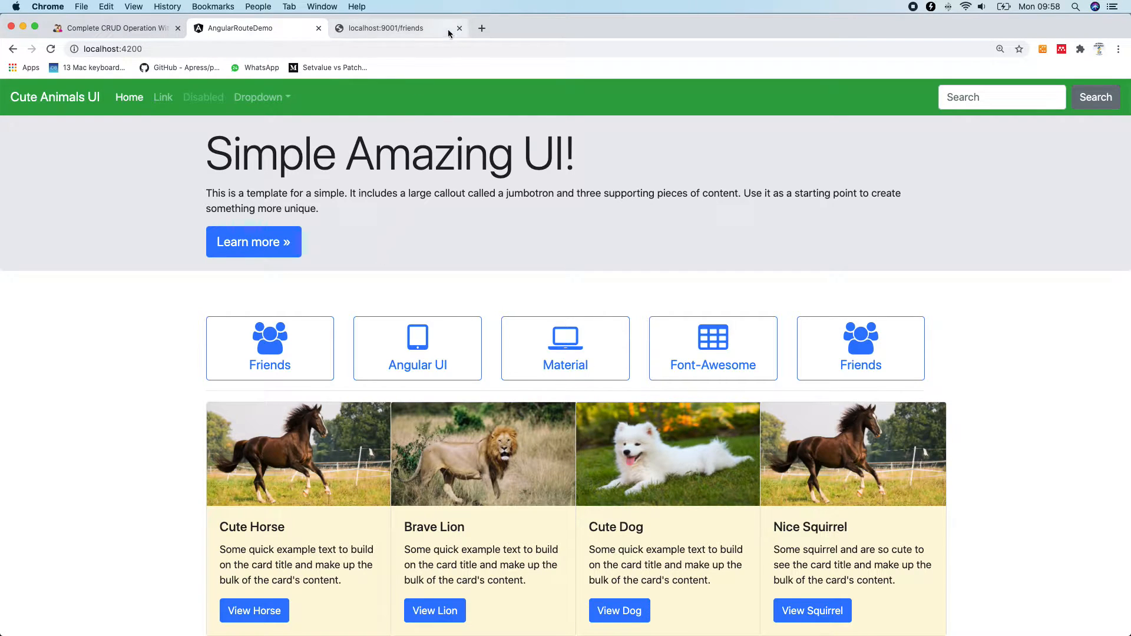
Check the API's six friends, then view the app's still-empty friends page.
left_click(390, 28)
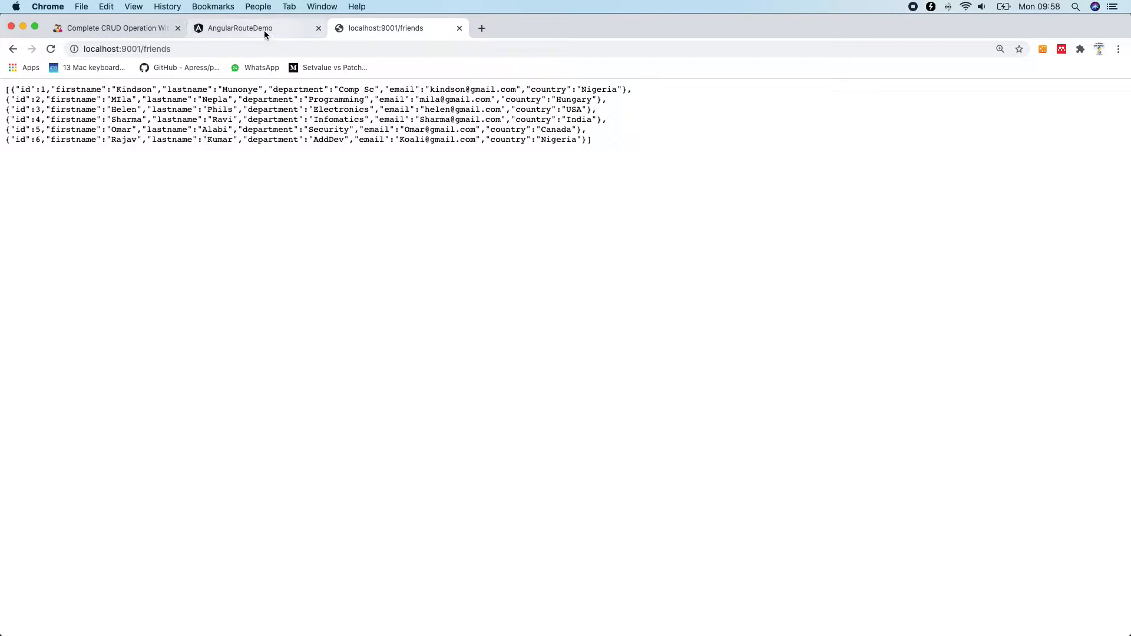
left_click(239, 28)
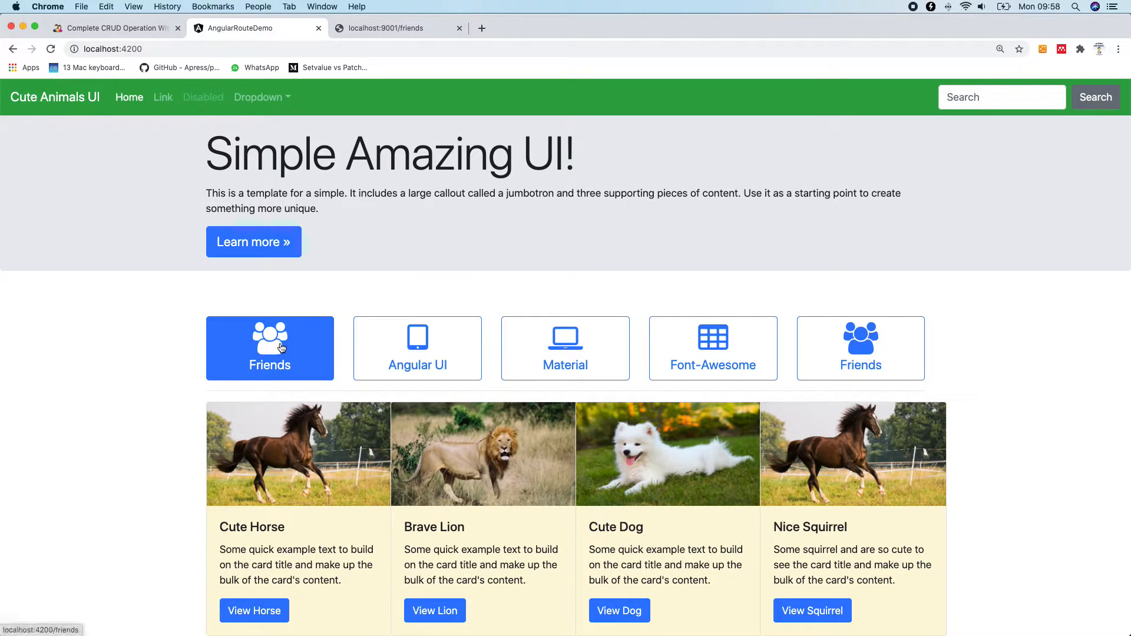
left_click(277, 347)
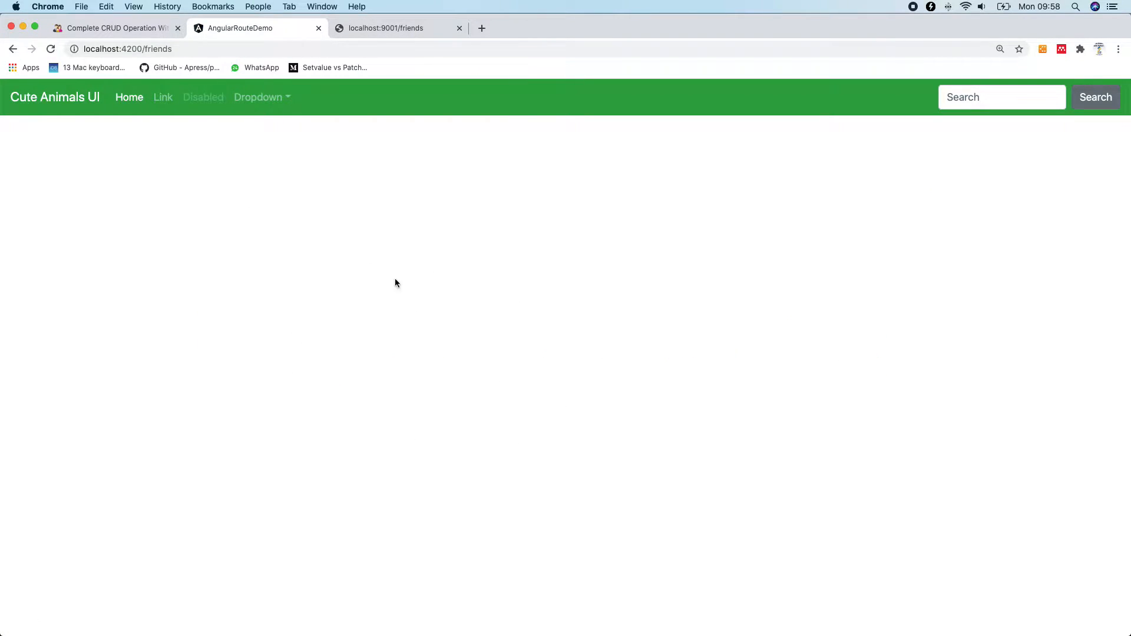
mouse_move(486, 217)
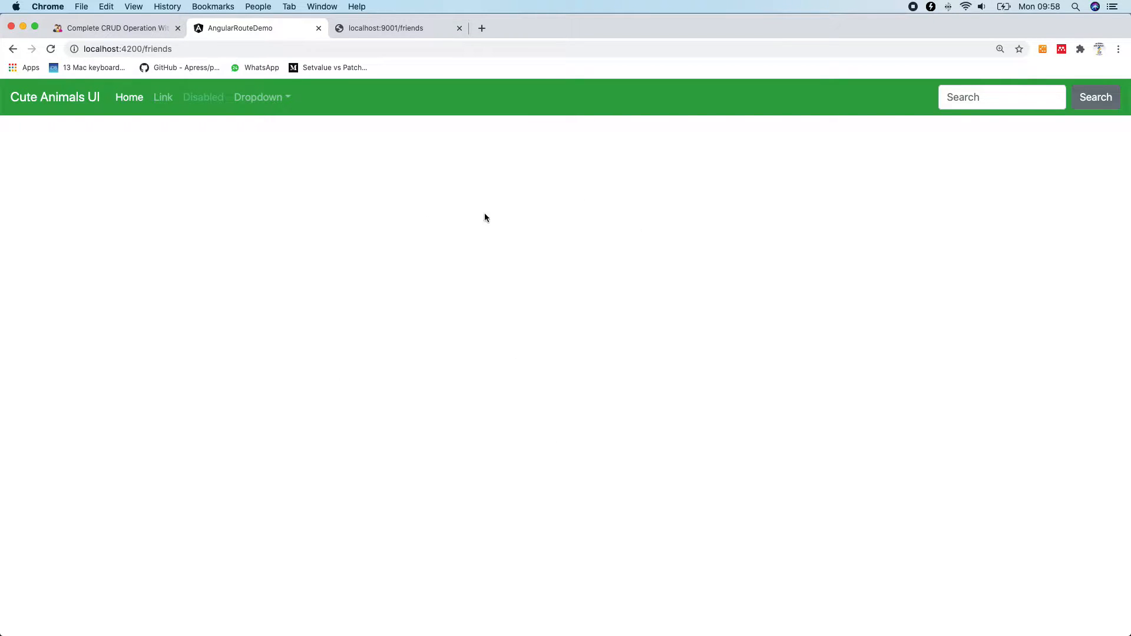
mouse_move(337, 128)
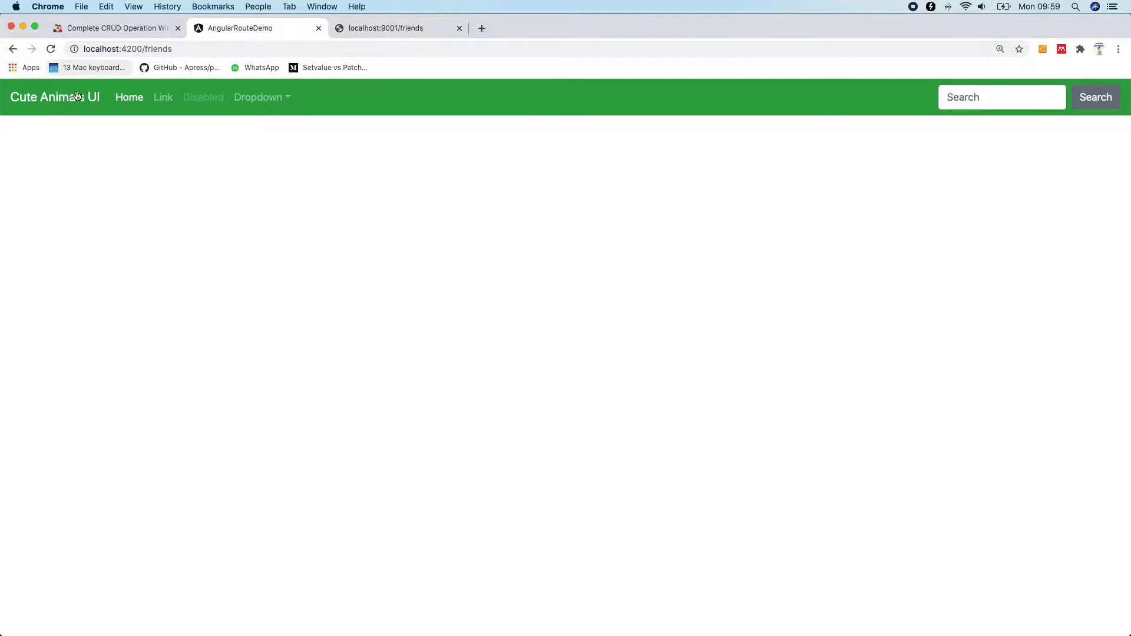
left_click(128, 97)
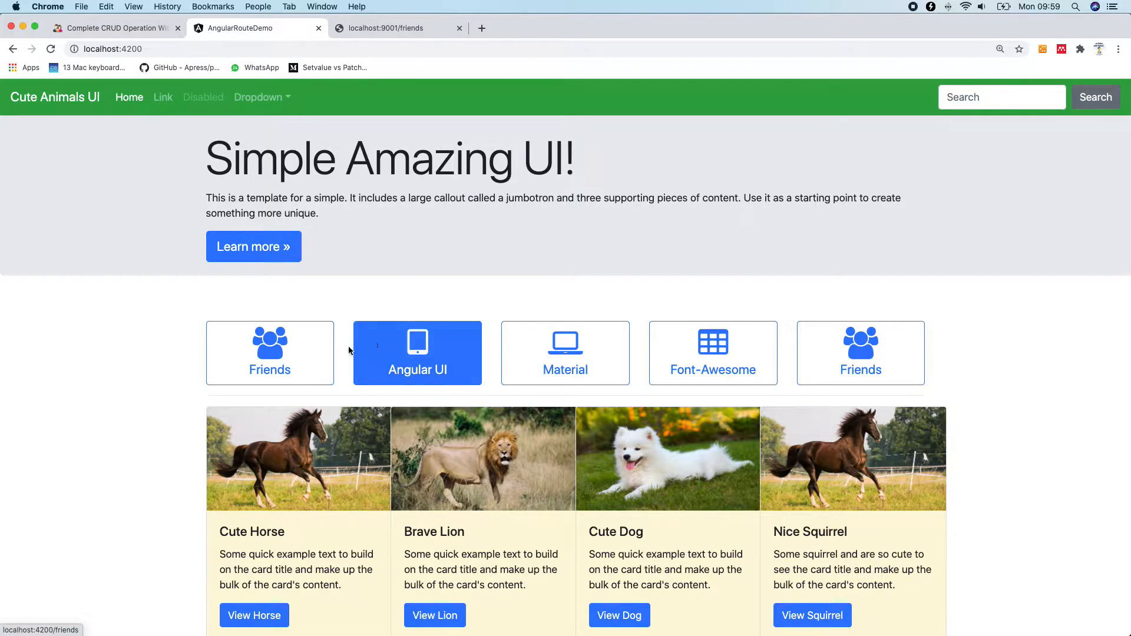
Revisit the empty friends page and the API data, then bring up the tutorial's fetch-data steps.
left_click(270, 343)
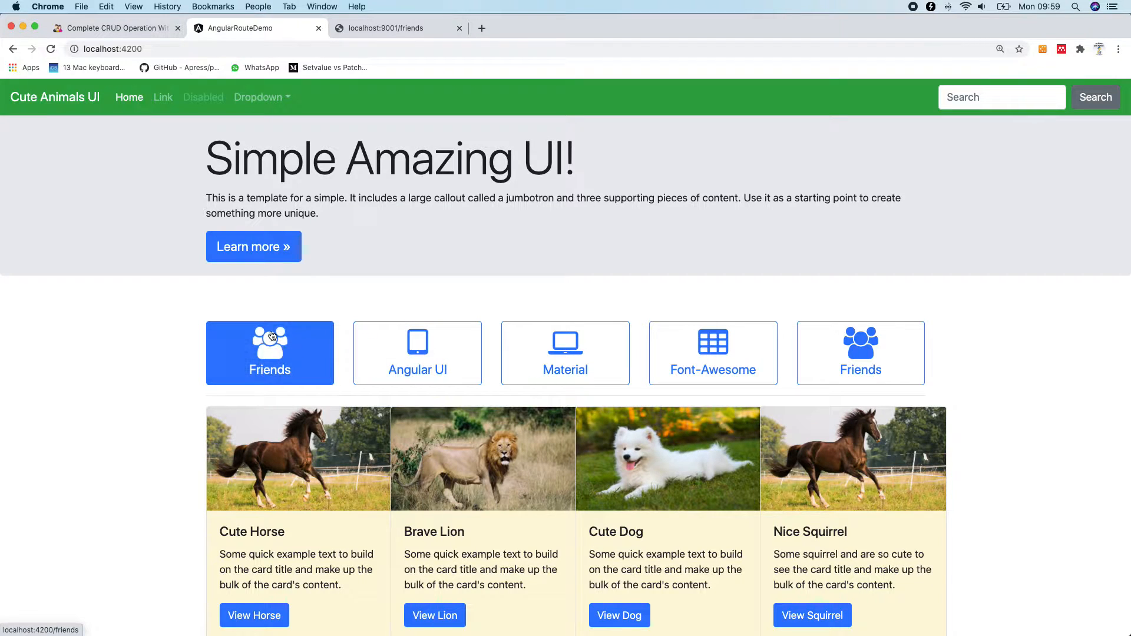
left_click(270, 341)
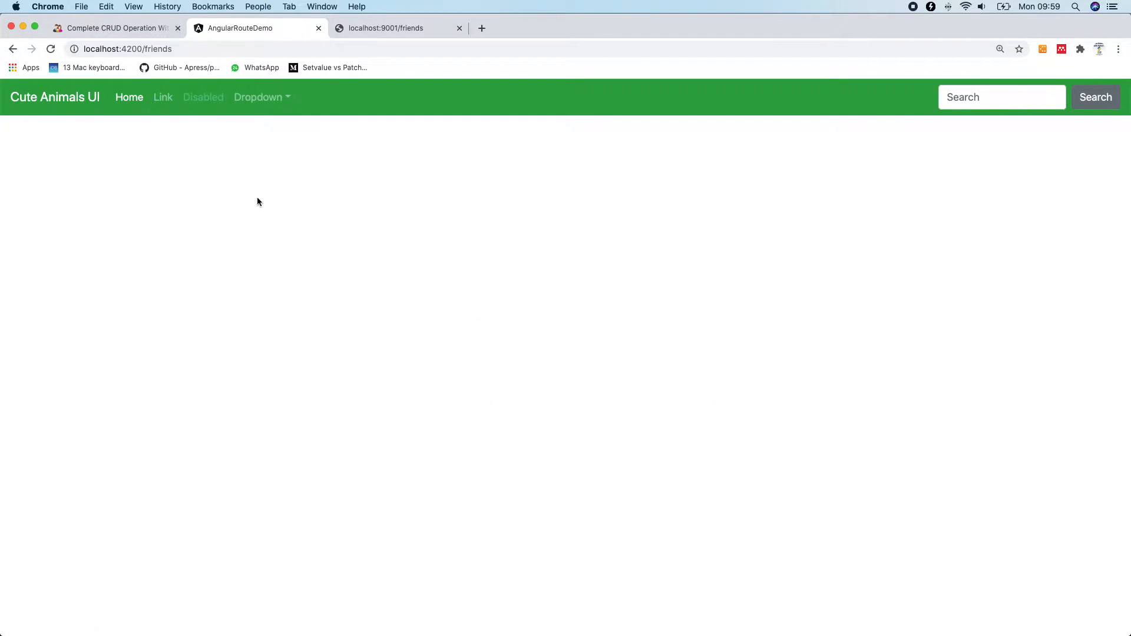
mouse_move(396, 36)
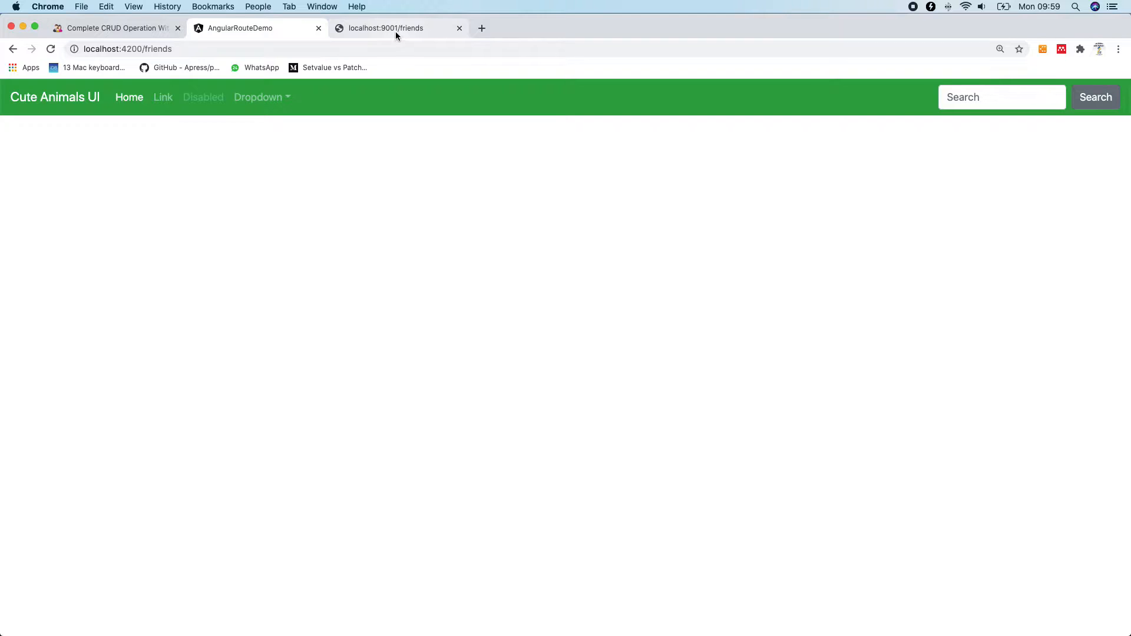
left_click(397, 28)
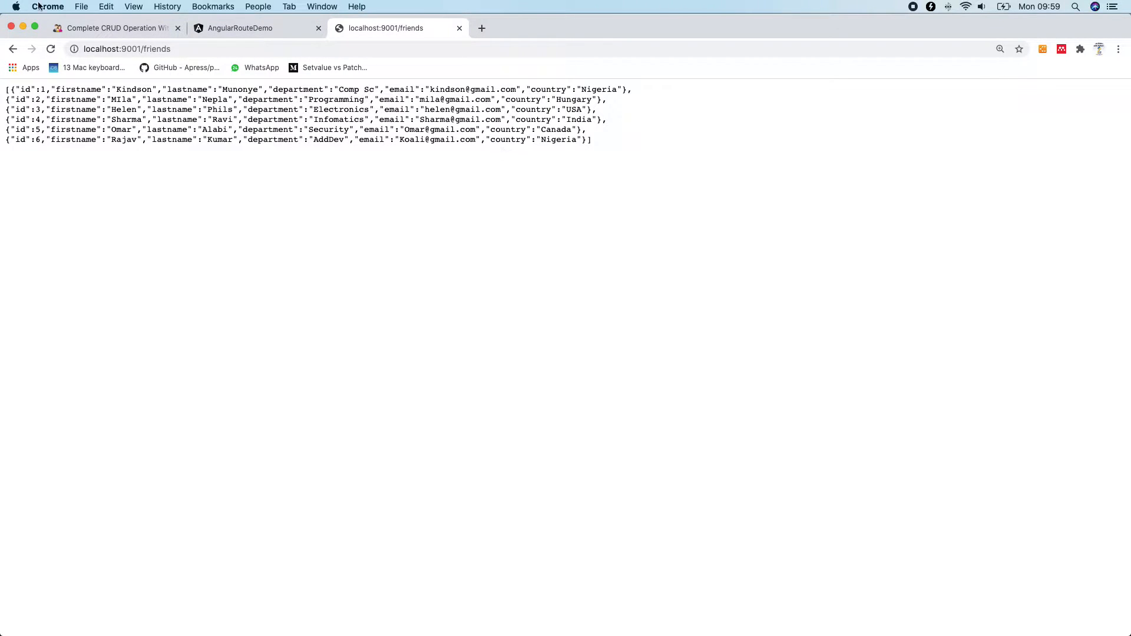
left_click(117, 27)
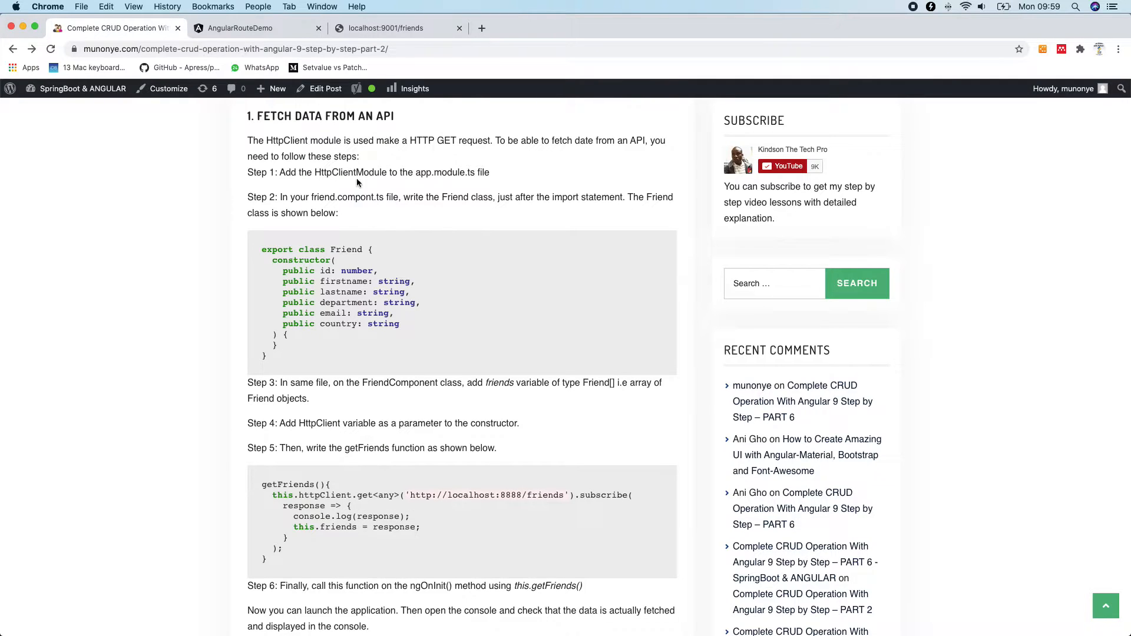
mouse_move(746, 216)
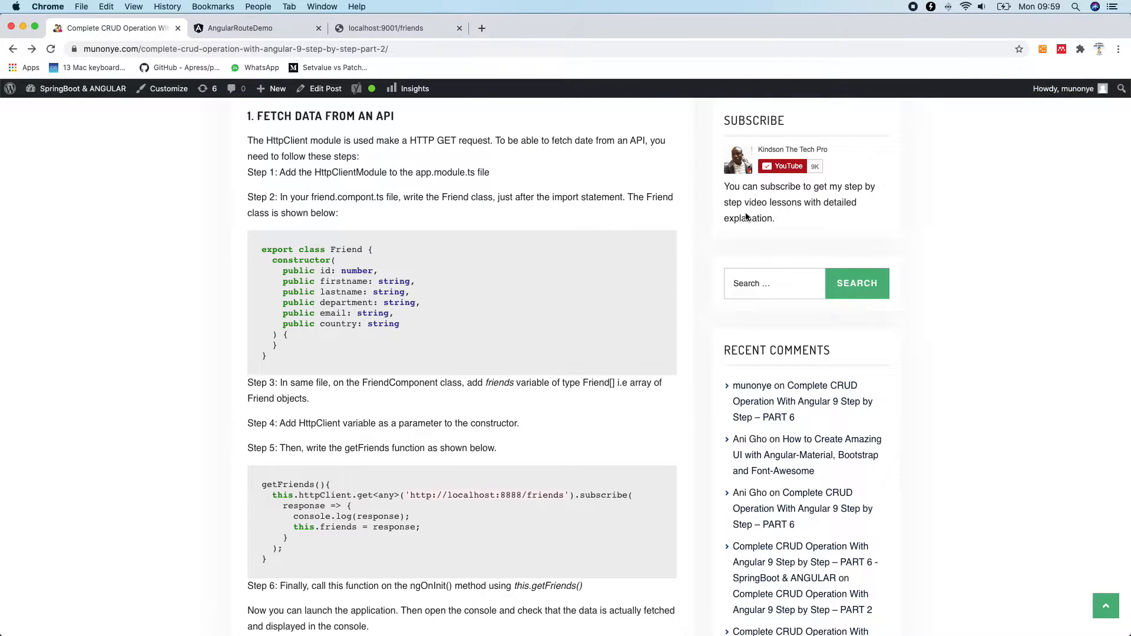
mouse_move(527, 115)
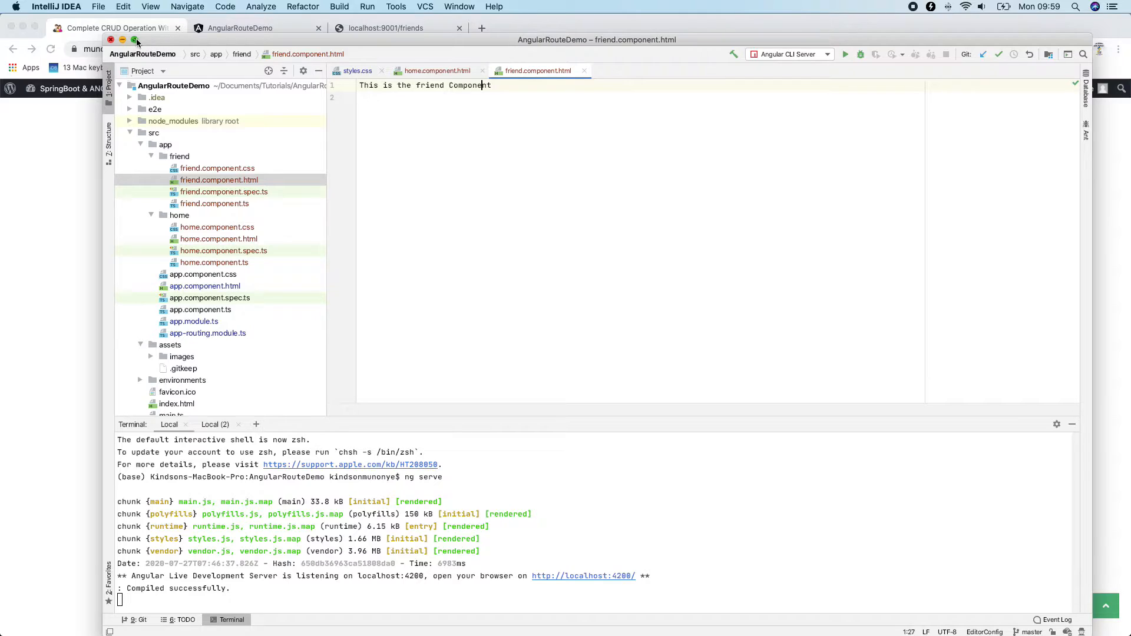
Tile IntelliJ beside Chrome showing the app's empty friends page.
left_click(137, 40)
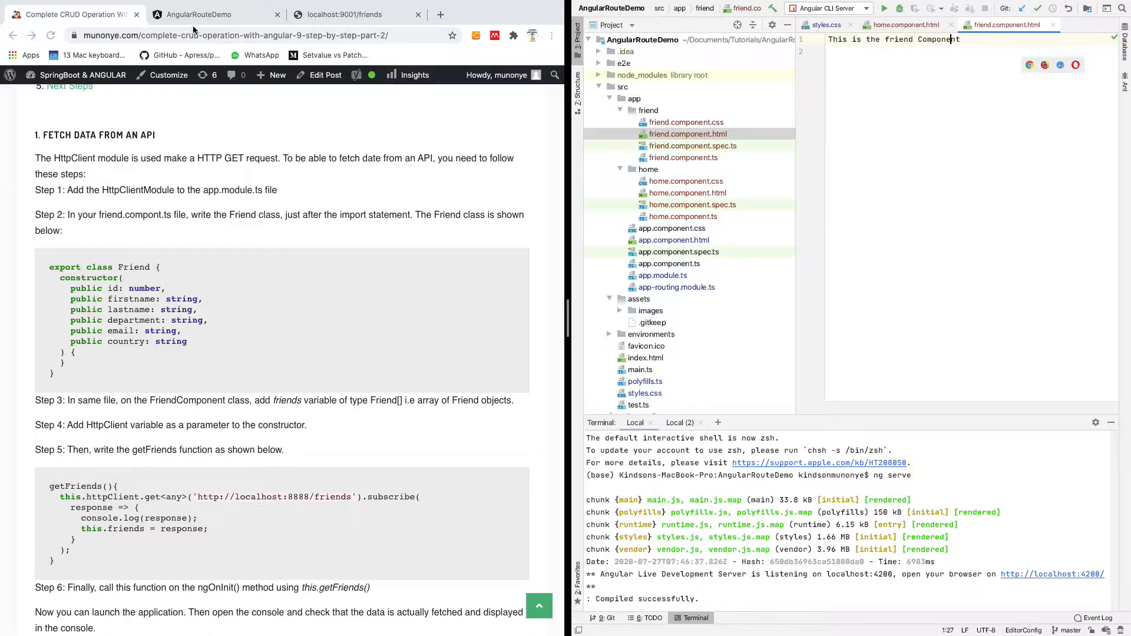
left_click(200, 14)
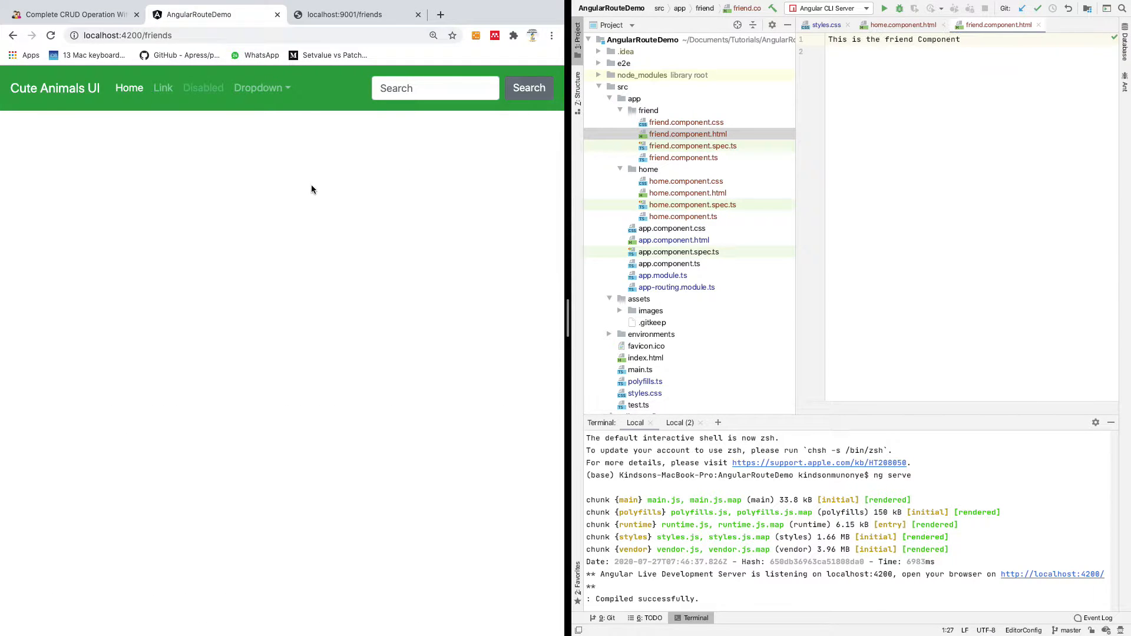
mouse_move(201, 217)
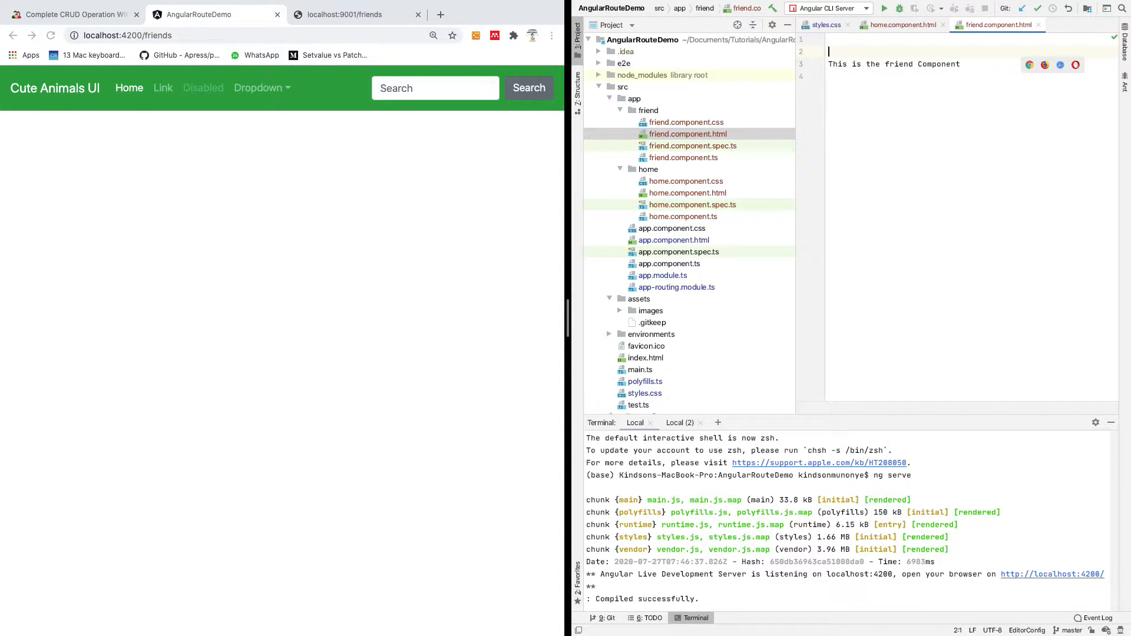
Wrap the template text in <div class="container"> with three <br> tags above it.
type("<div")
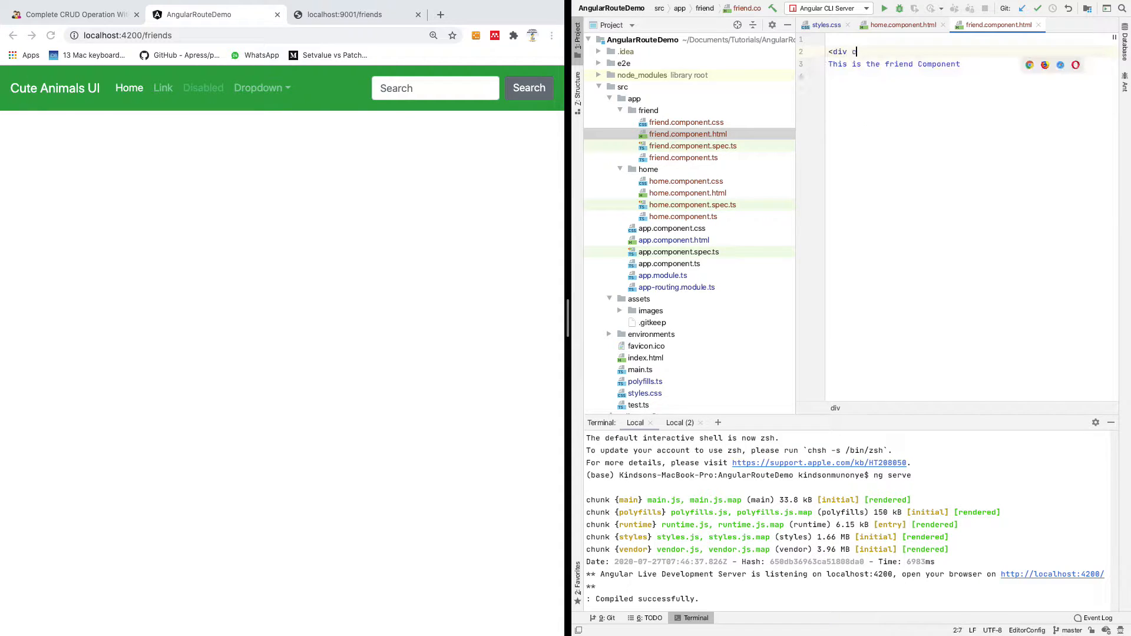
type("class=\"container\">This is the friend Component")
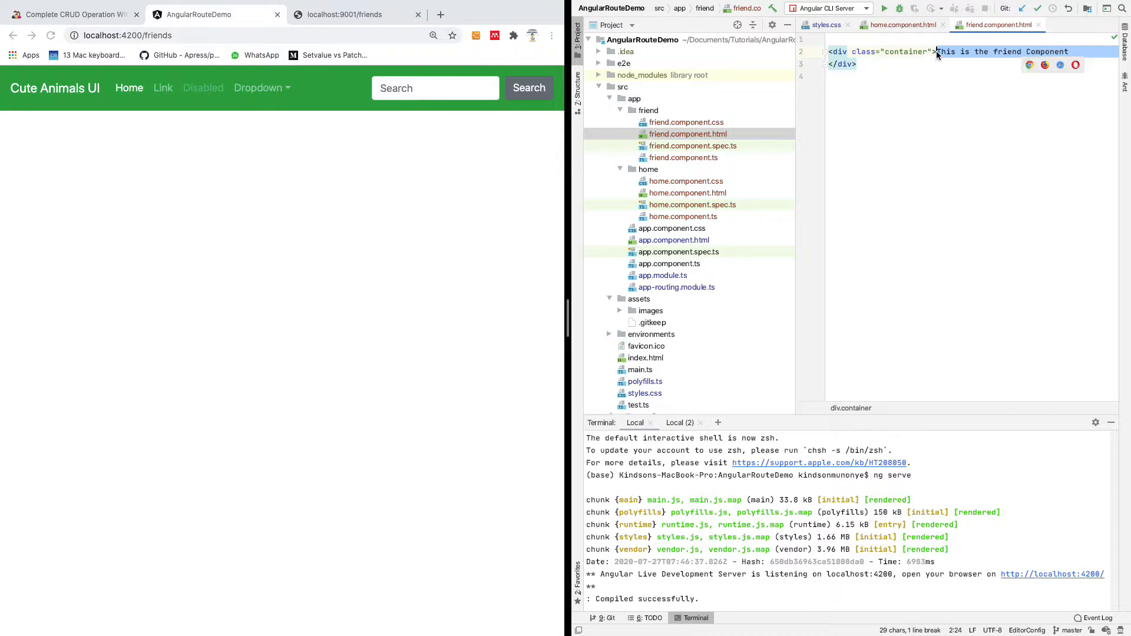
key("Enter")
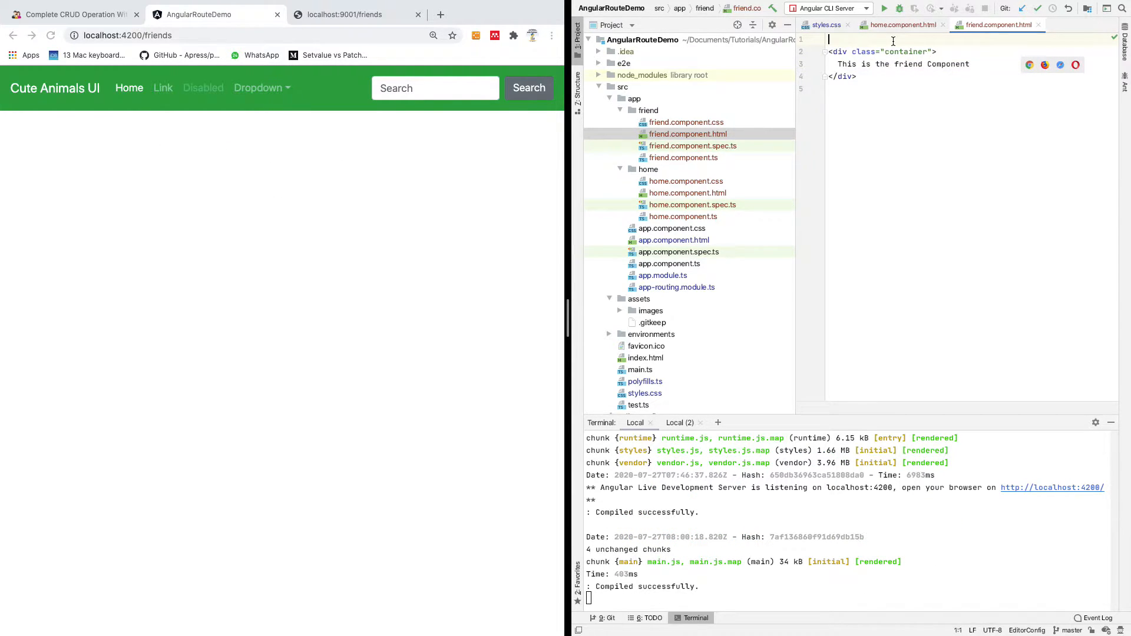
type("<br>")
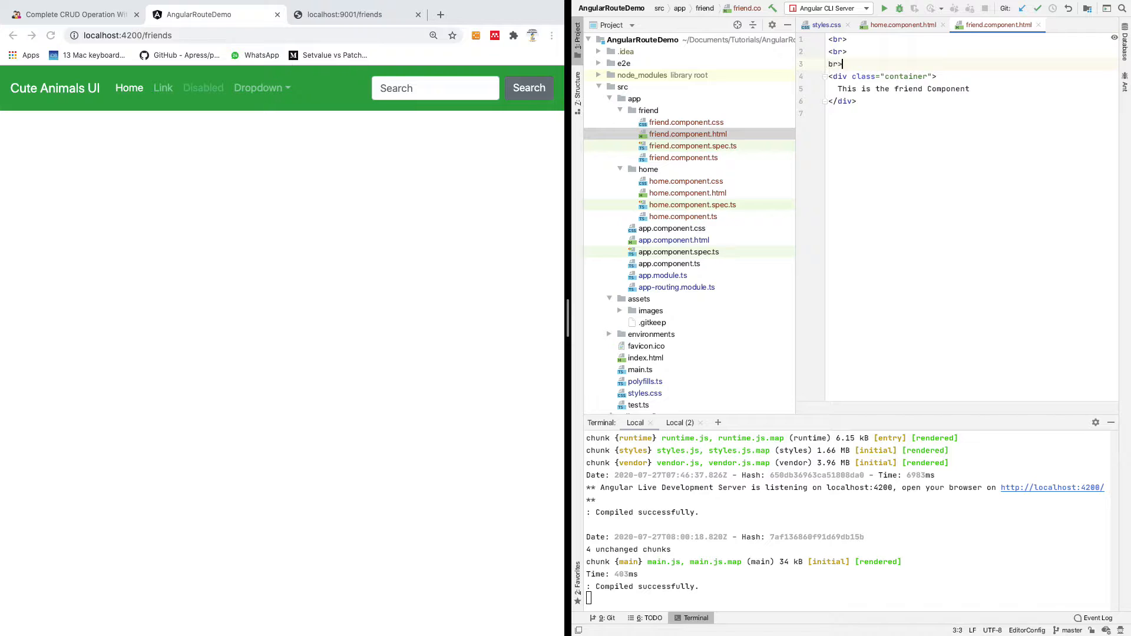
type("<br")
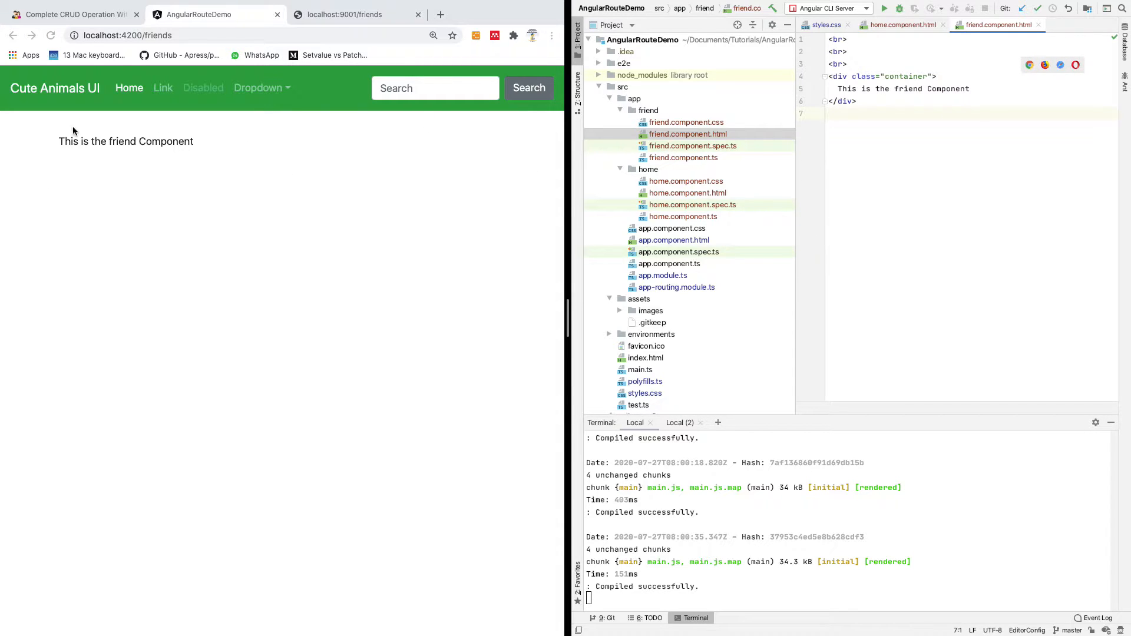
mouse_move(433, 173)
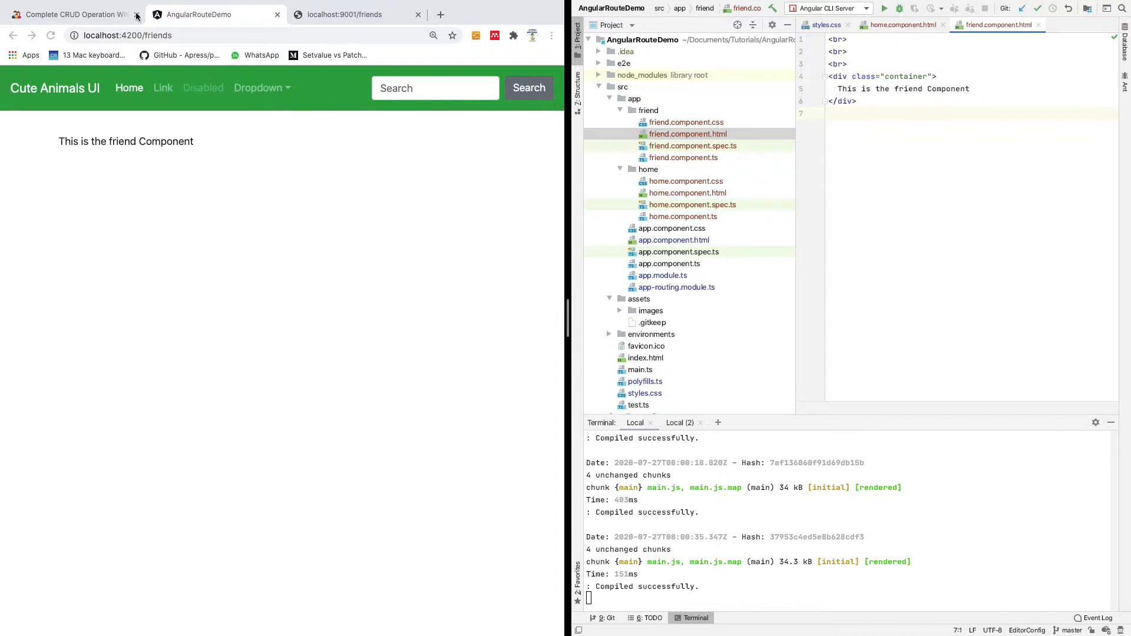
Look over the API's six friend records and return to the tutorial's fetch-data steps.
left_click(77, 14)
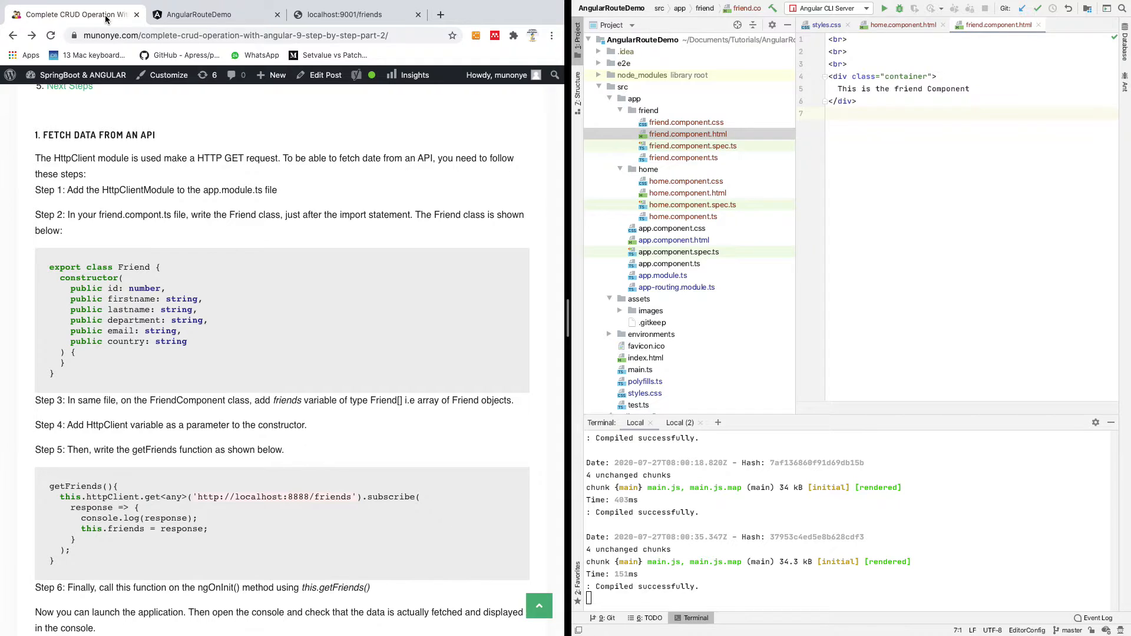
left_click(344, 14)
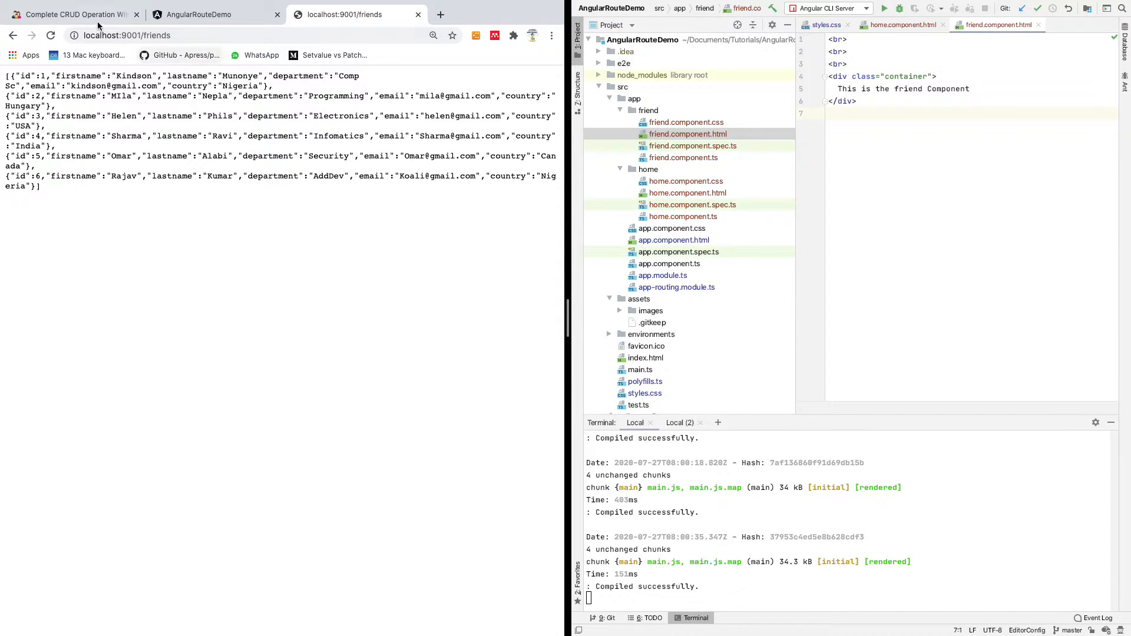
left_click(71, 15)
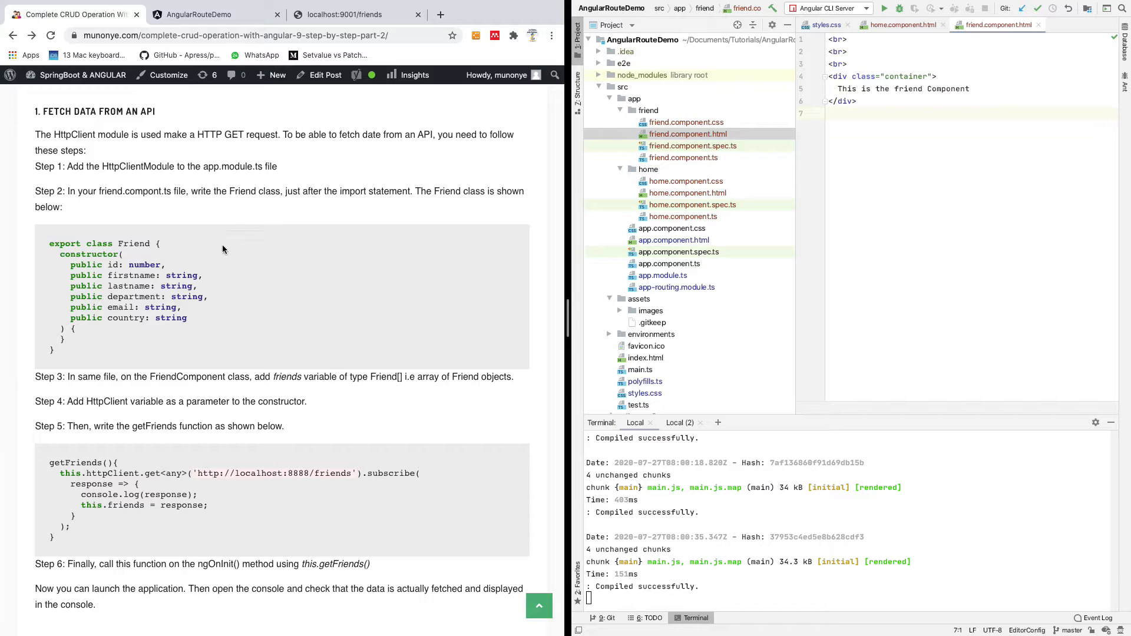
mouse_move(279, 232)
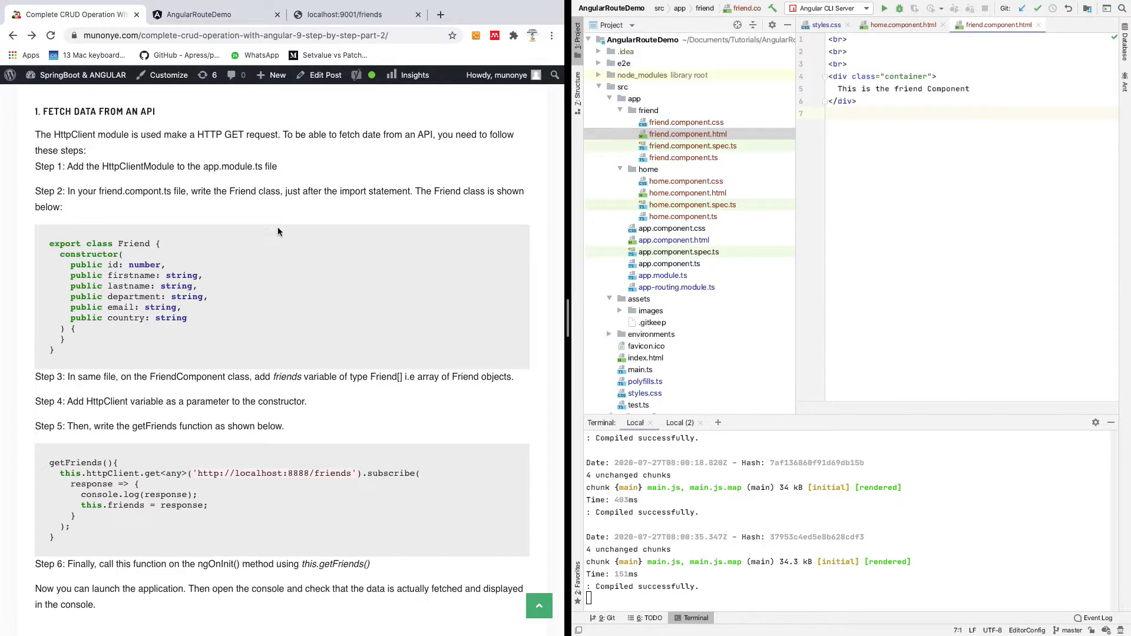
mouse_move(179, 230)
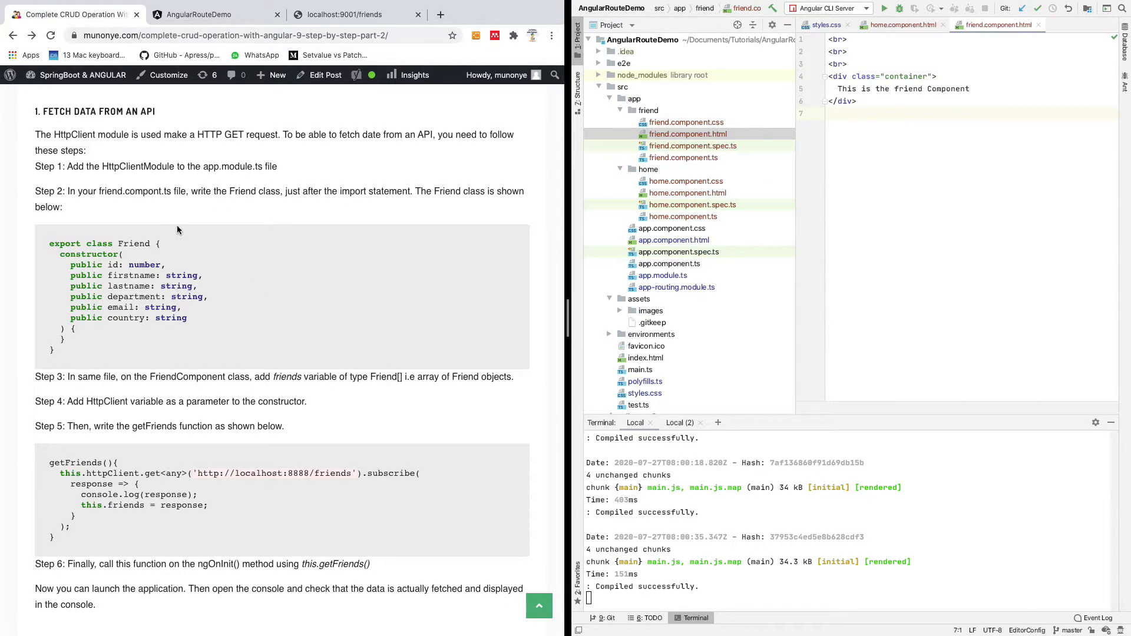
mouse_move(91, 178)
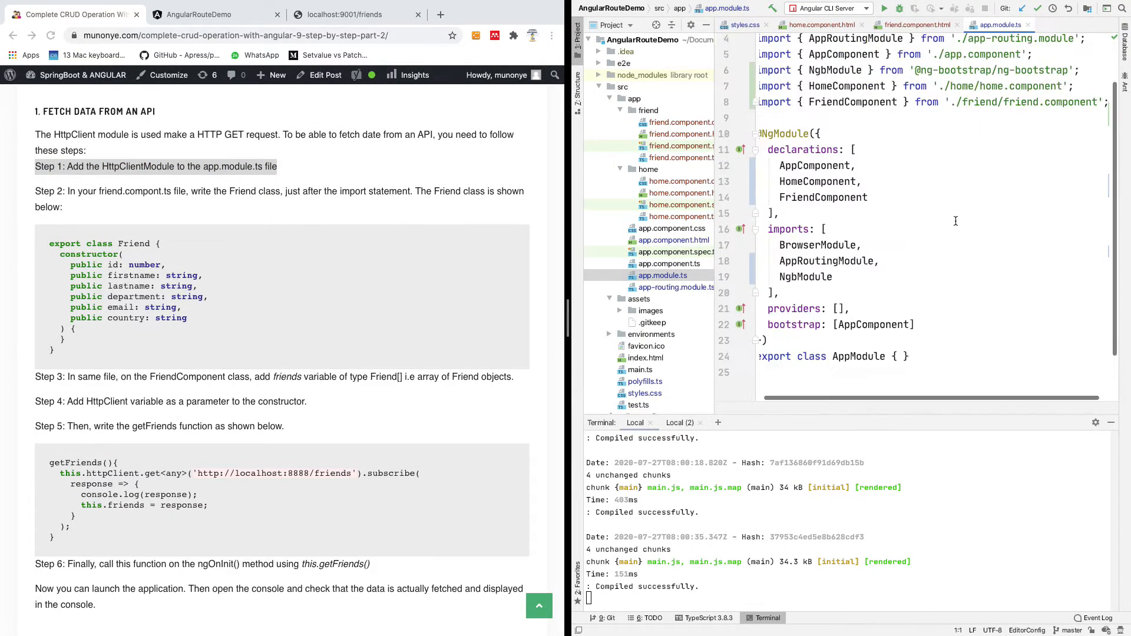
mouse_move(759, 224)
type(",")
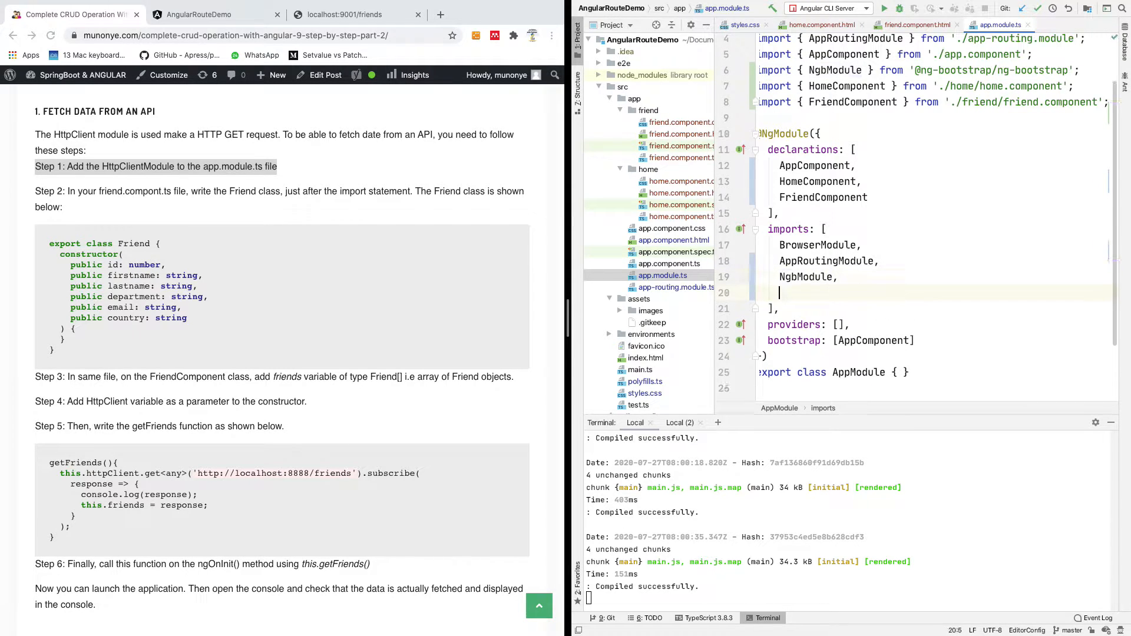
type("Http")
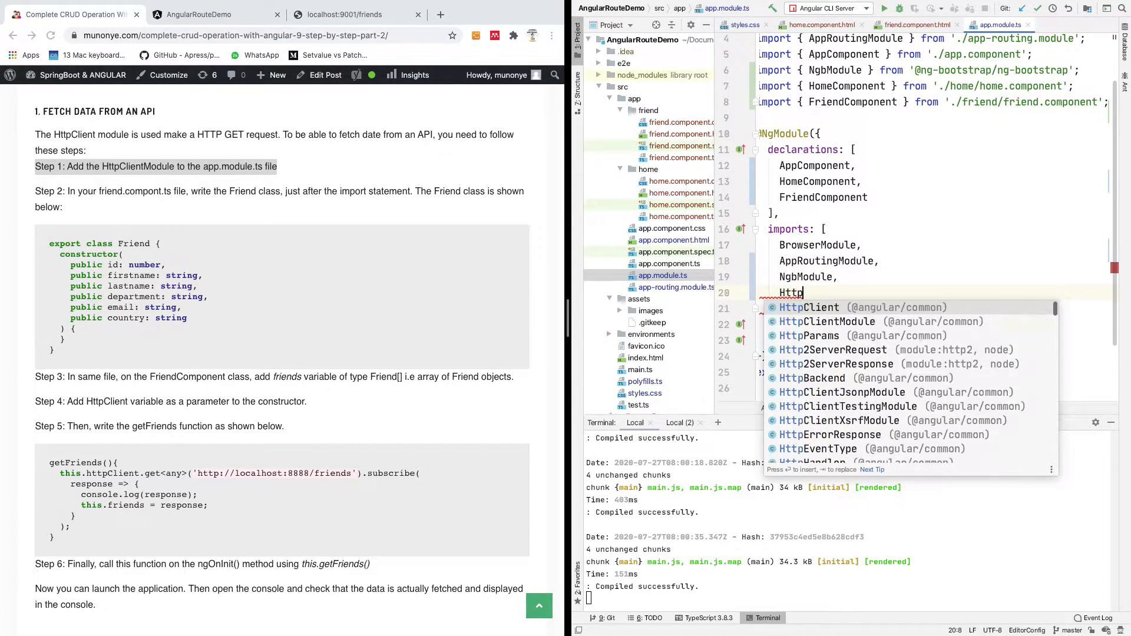
type("ClientModule")
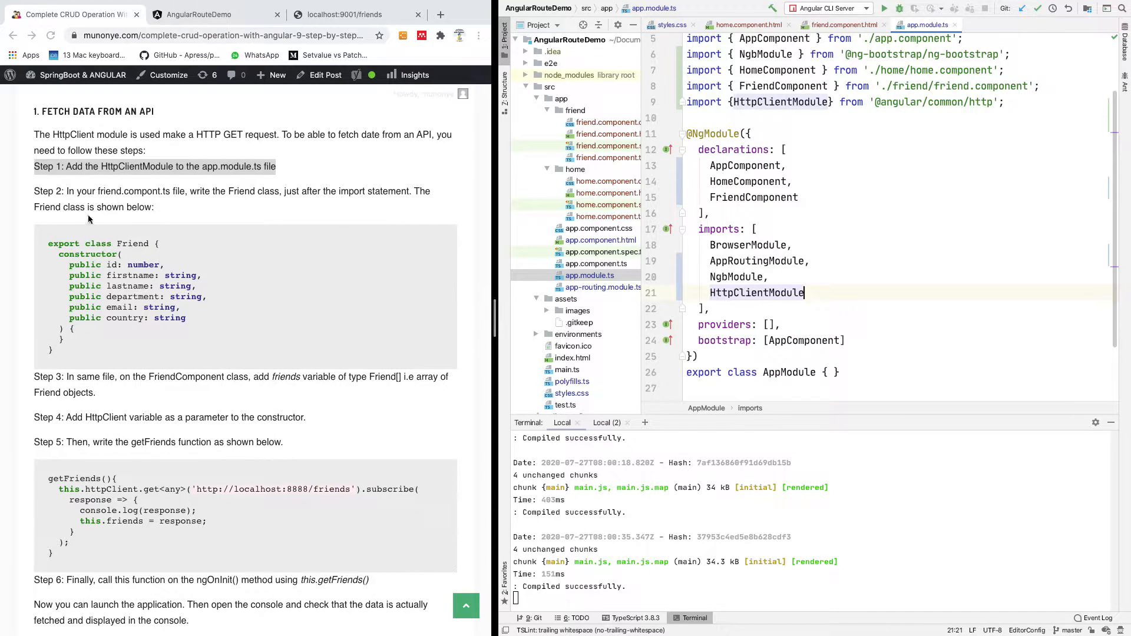
mouse_move(203, 201)
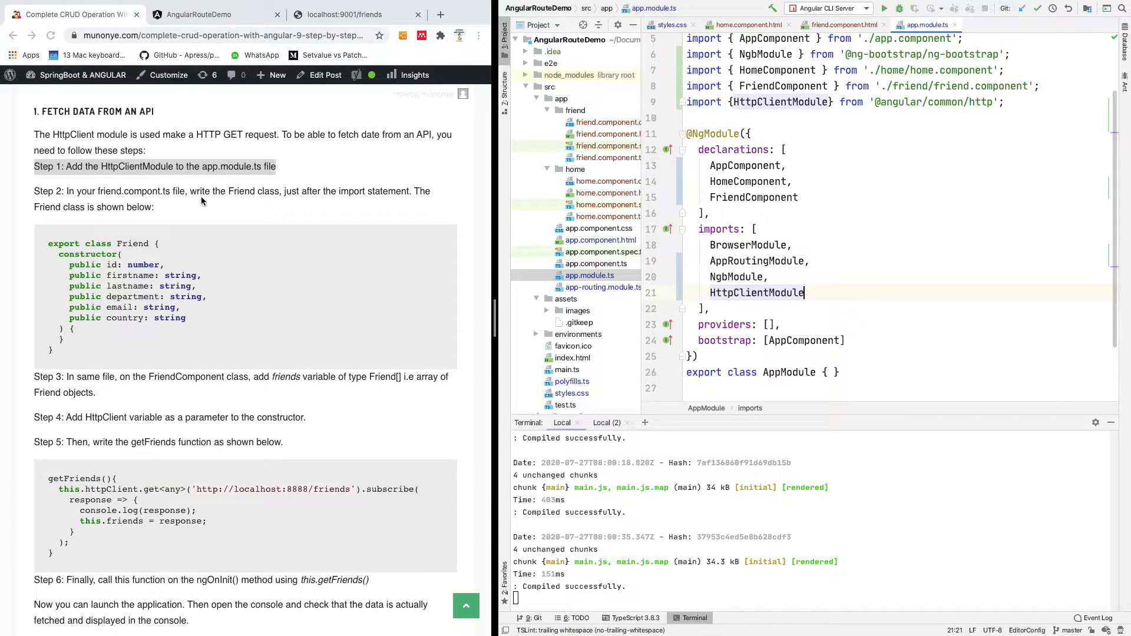
mouse_move(171, 197)
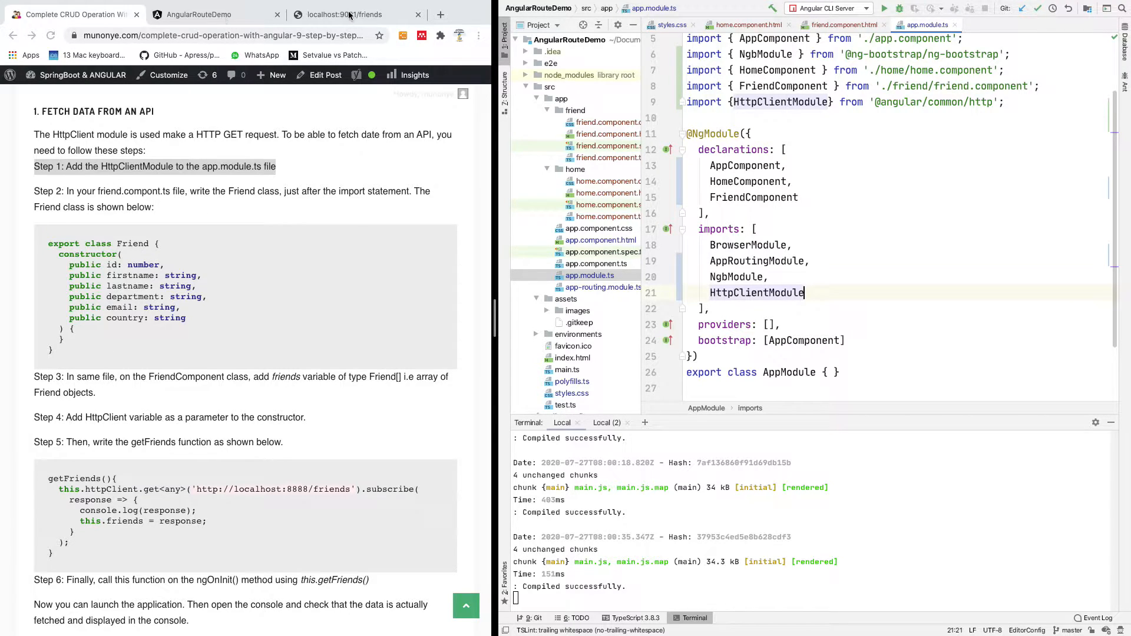
left_click(344, 14)
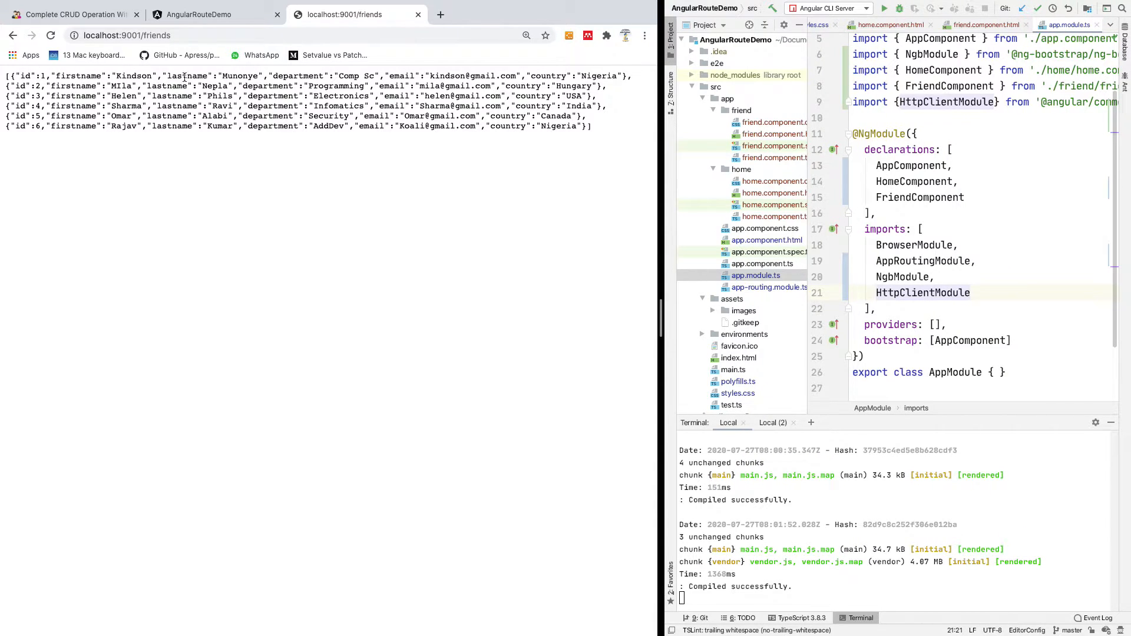
mouse_move(408, 79)
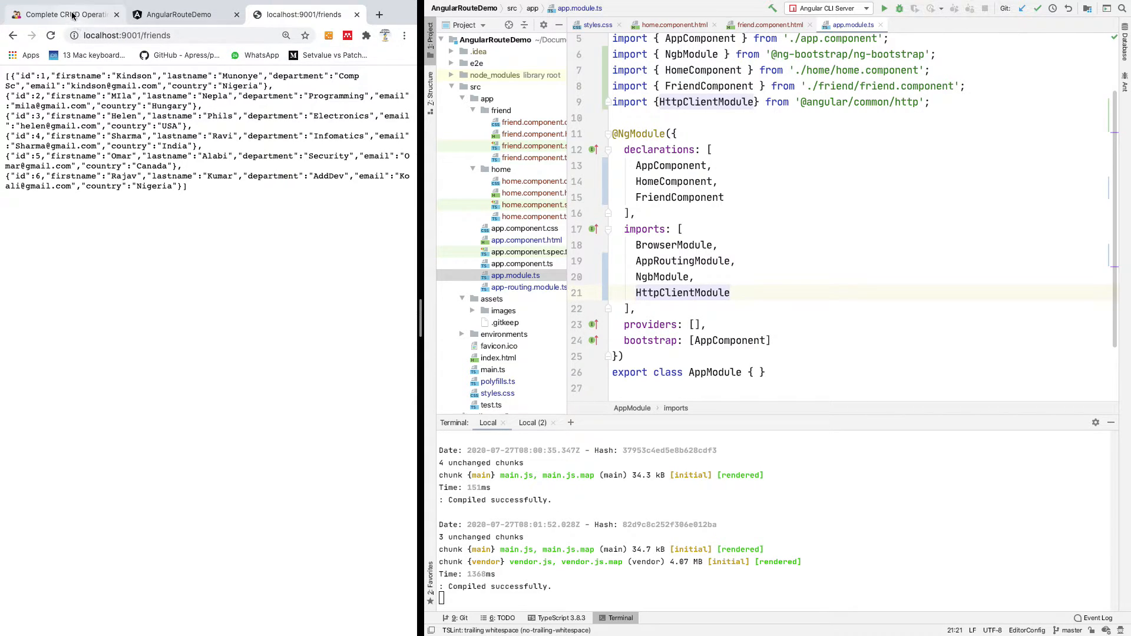
left_click(64, 14)
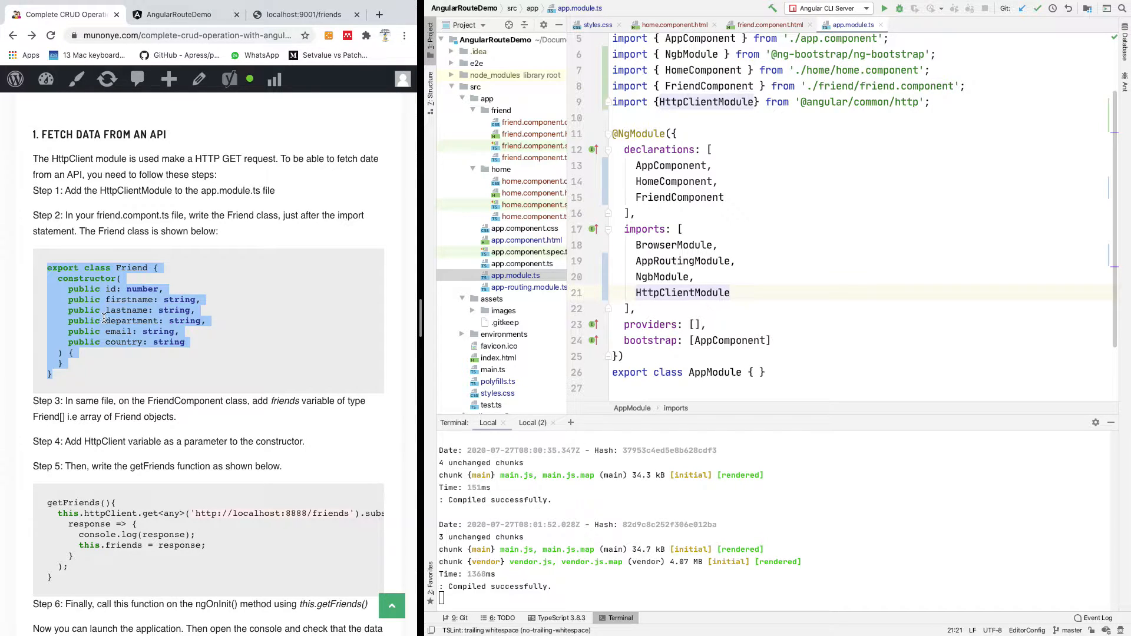
right_click(106, 318)
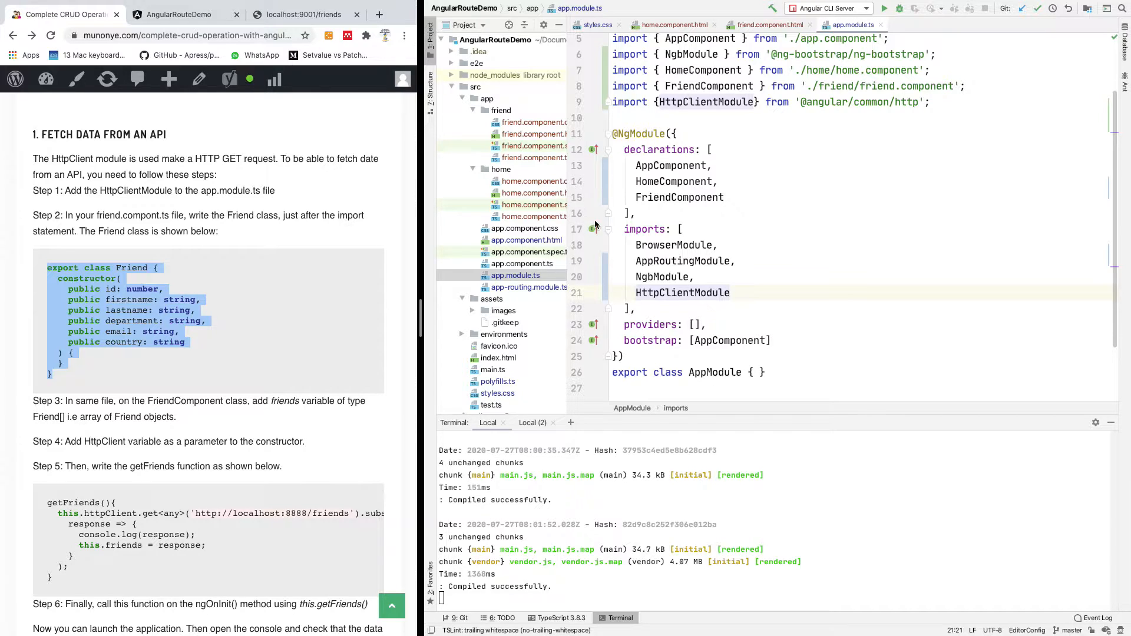
mouse_move(97, 217)
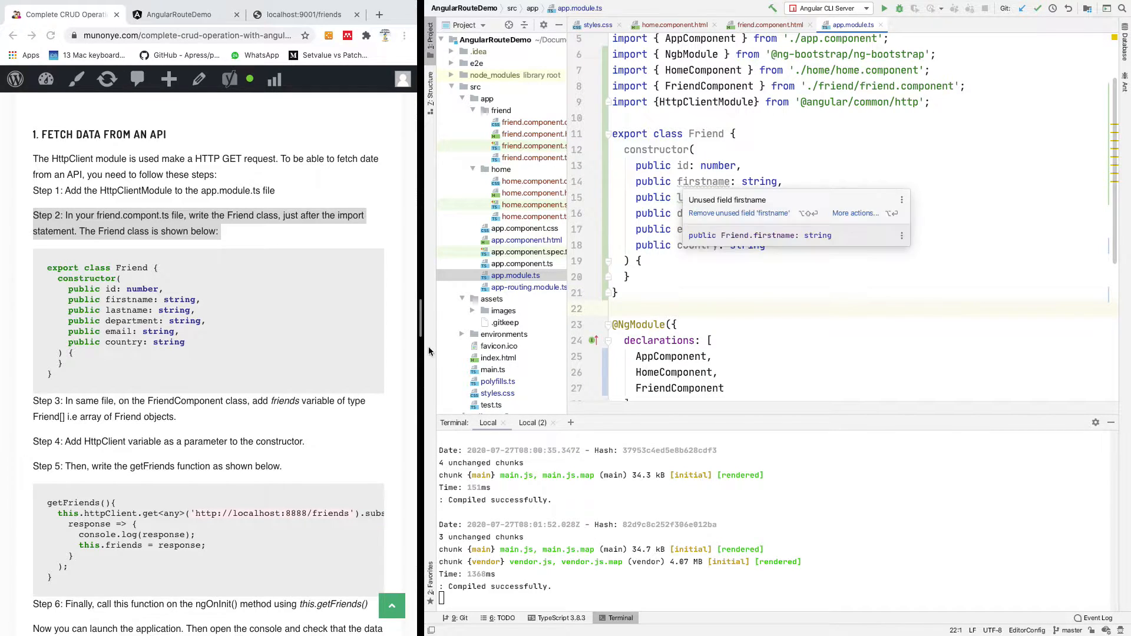
scroll("down", 3)
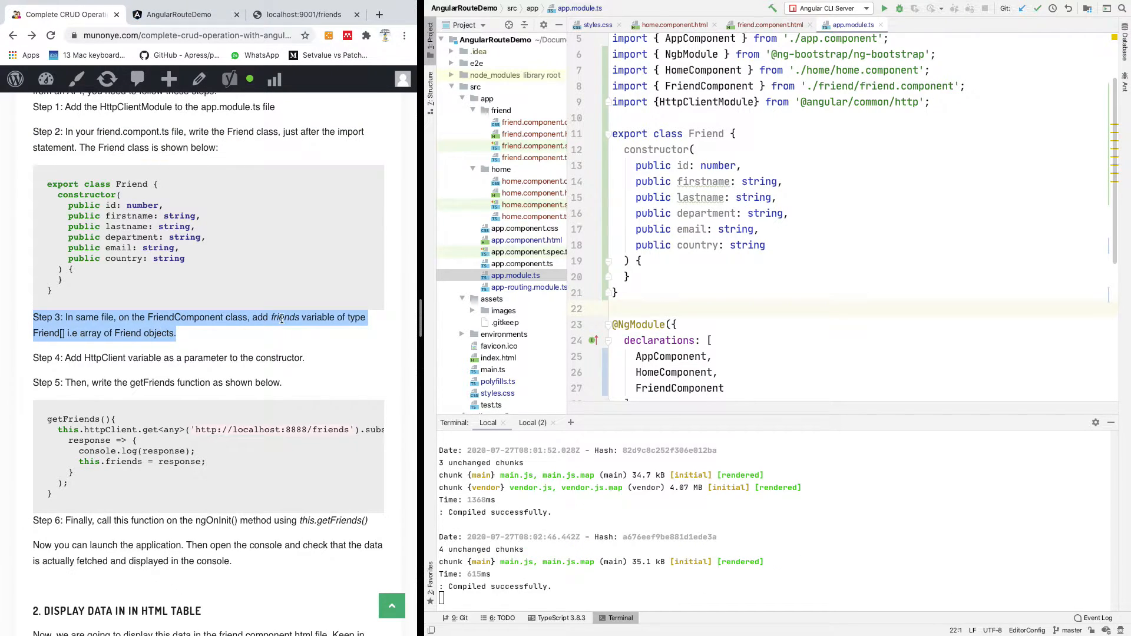
mouse_move(311, 329)
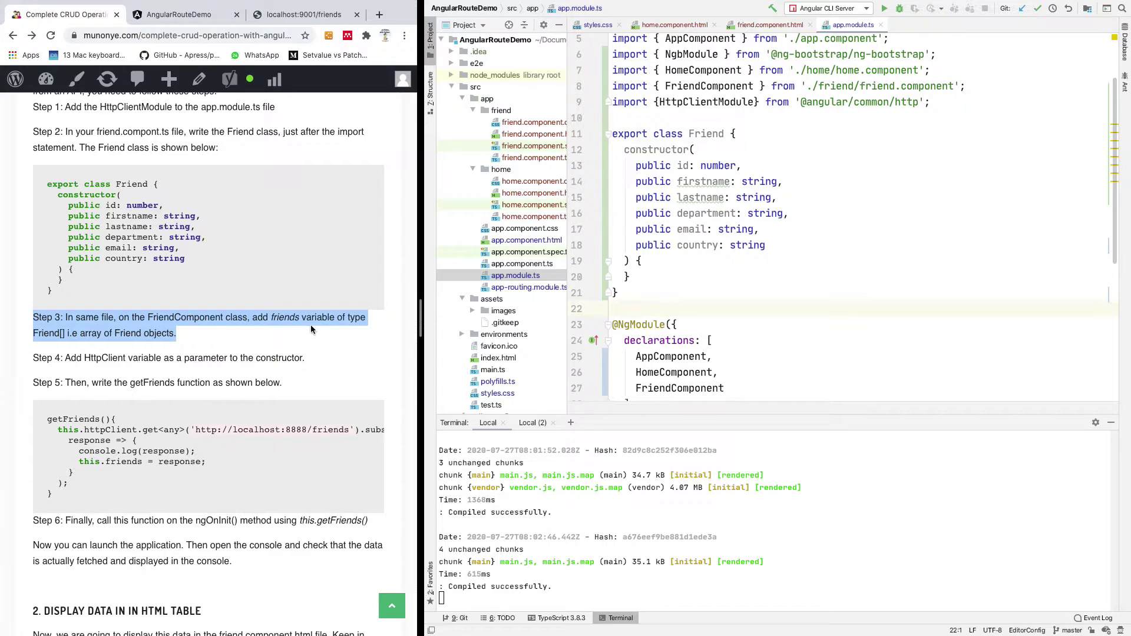
mouse_move(126, 348)
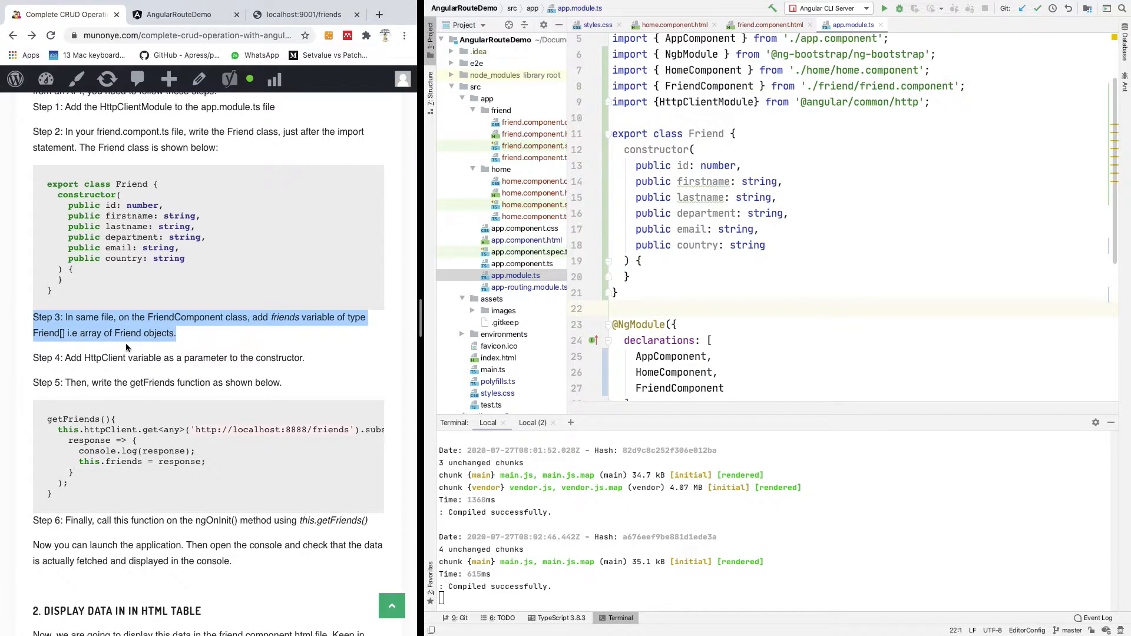
scroll("down", 3)
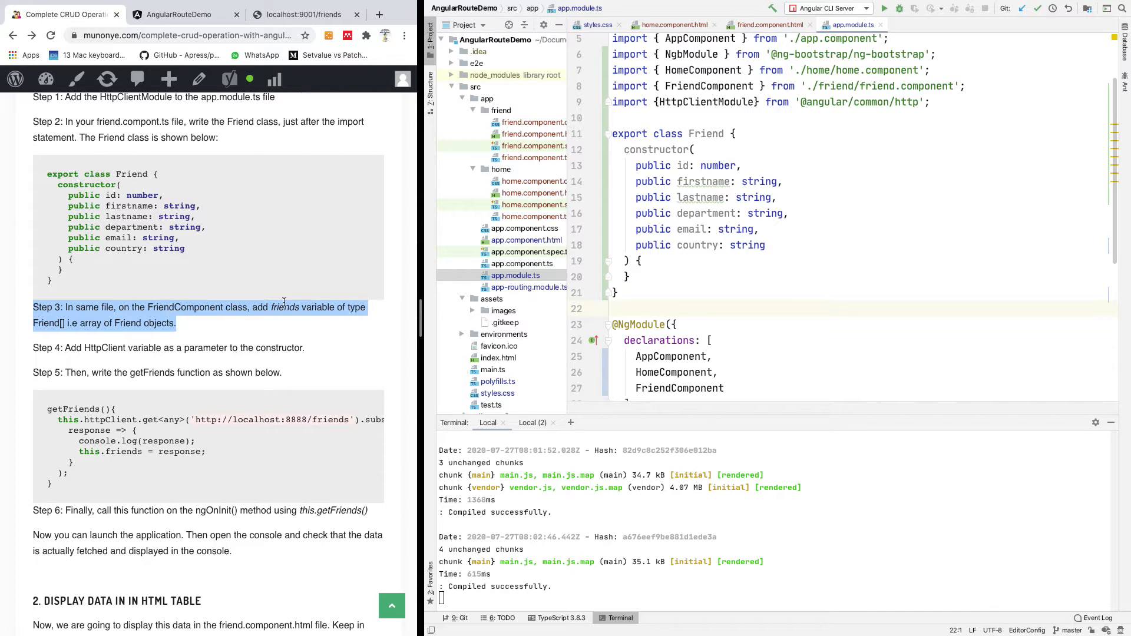
scroll("down", 3)
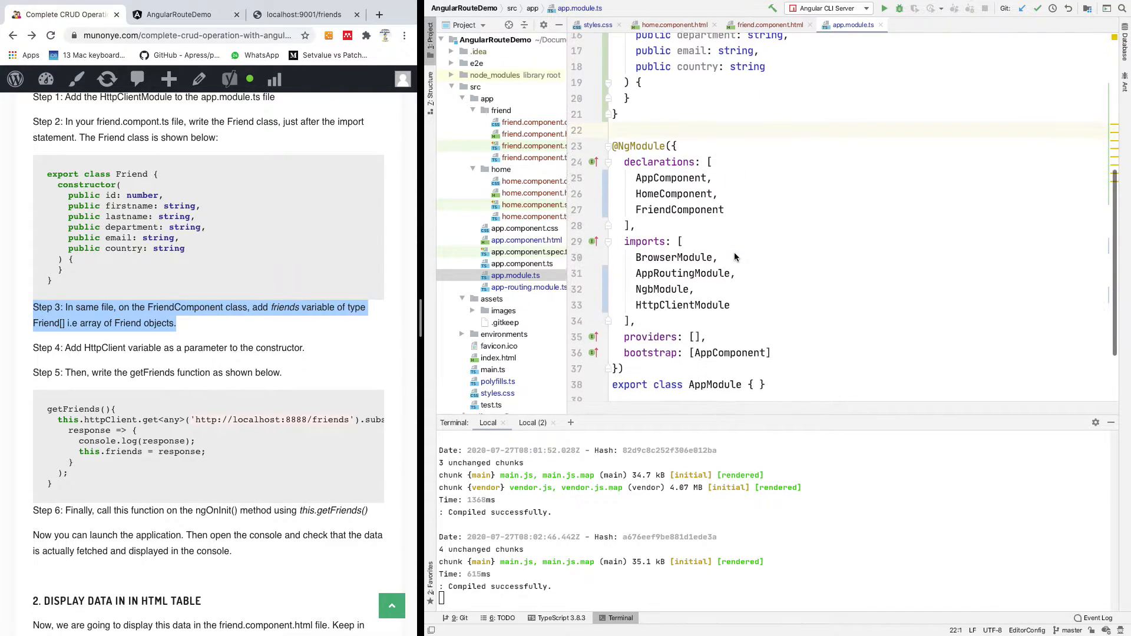
scroll("down", 3)
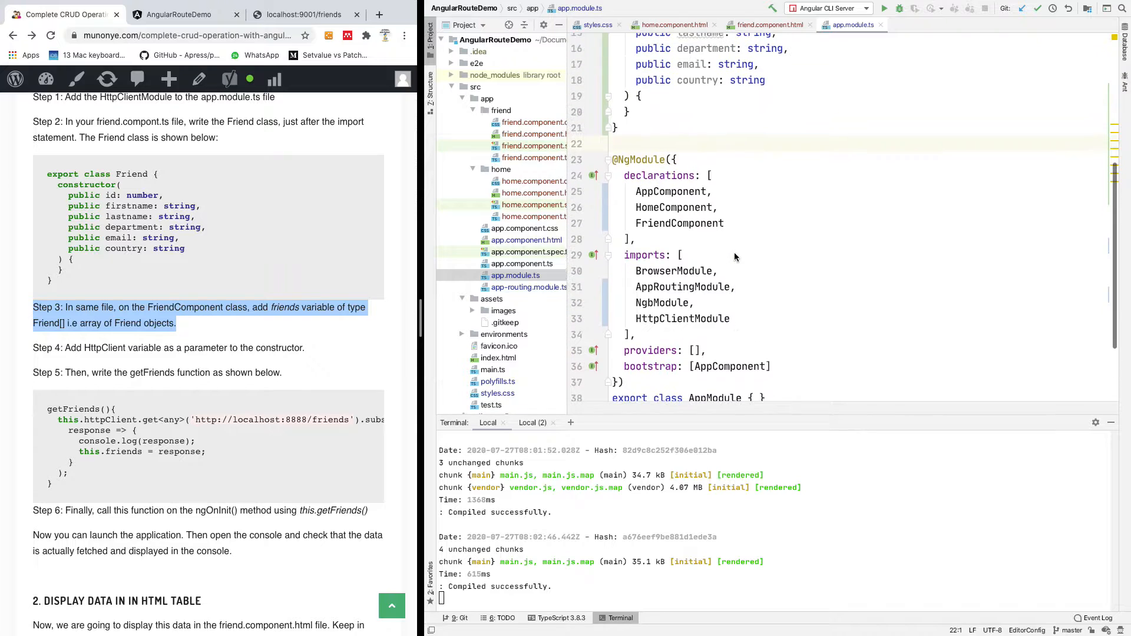
mouse_move(789, 132)
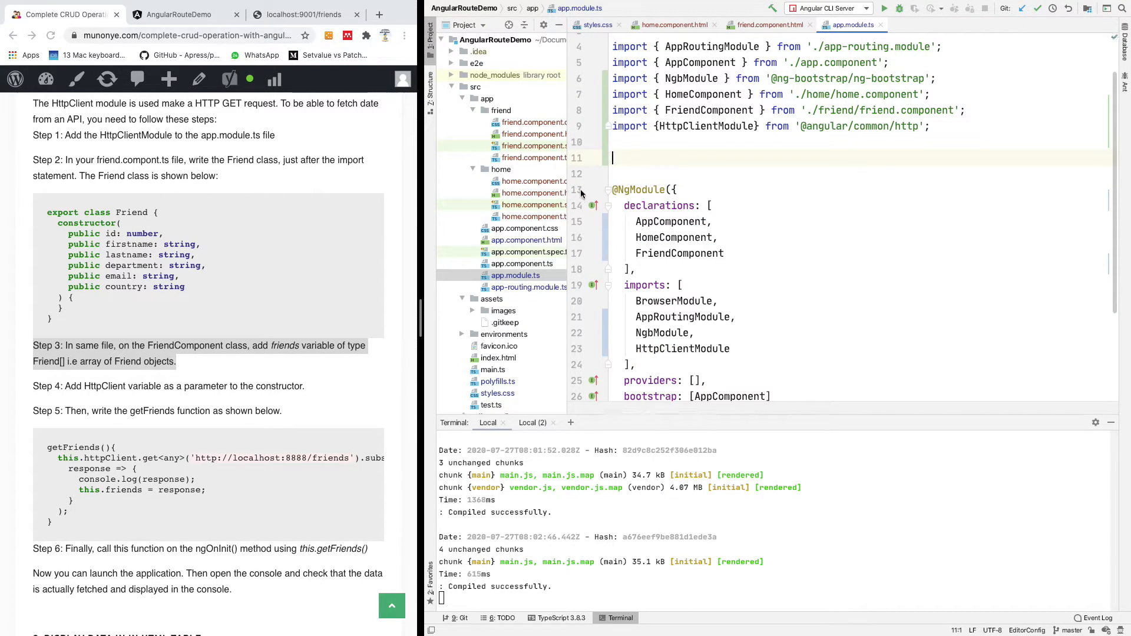
mouse_move(569, 189)
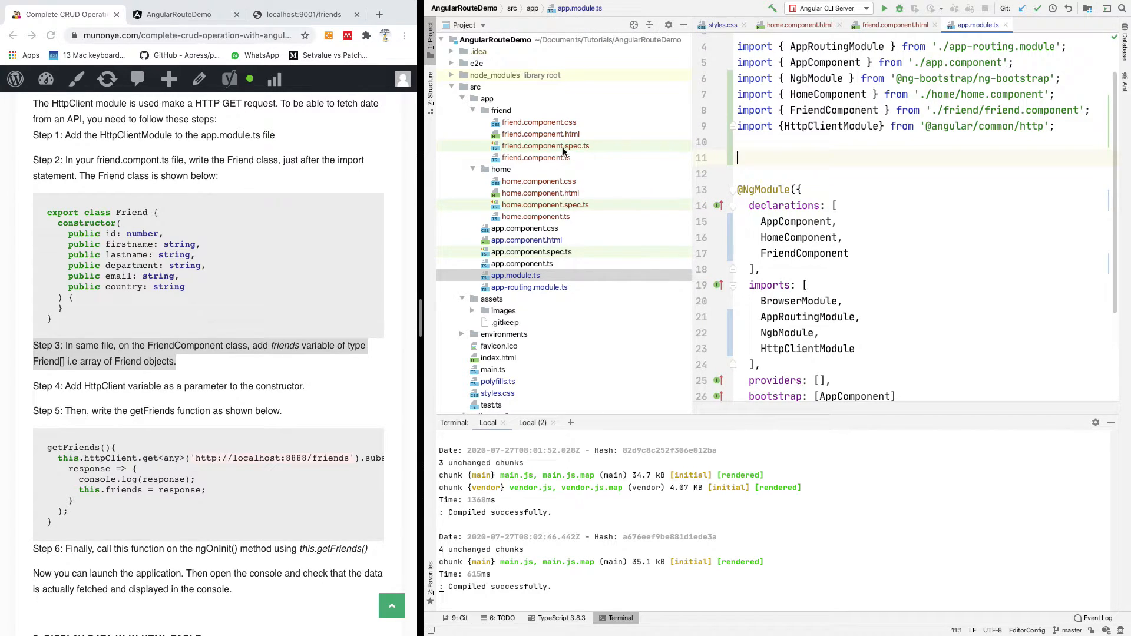
Paste the Friend class into friend.component.ts below the import line.
left_click(536, 158)
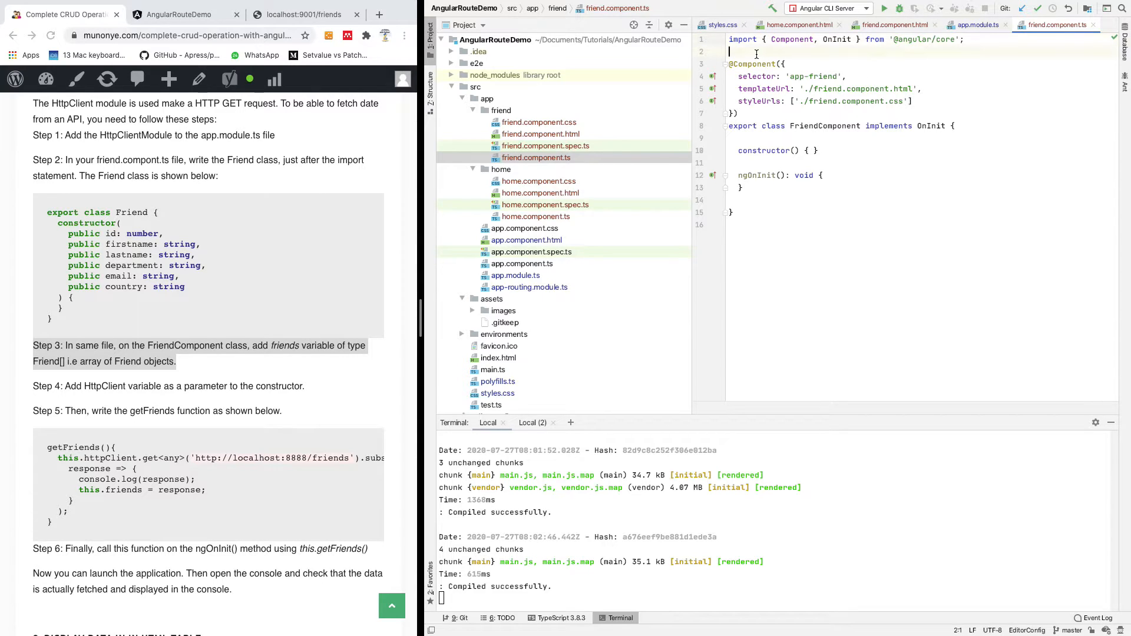
key("Enter")
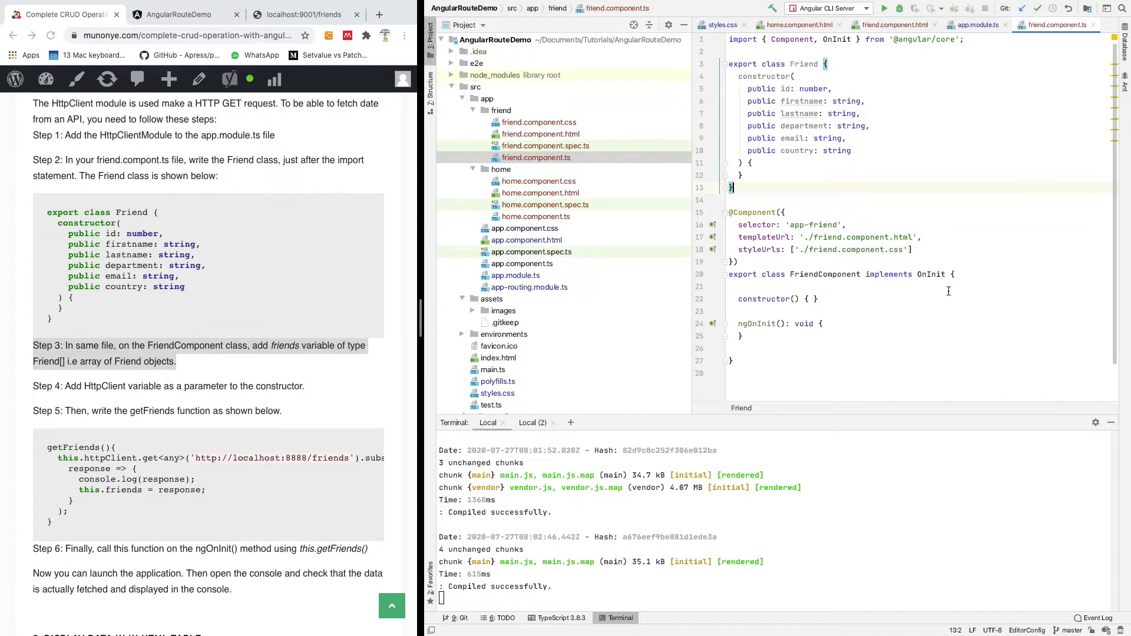
mouse_move(532, 283)
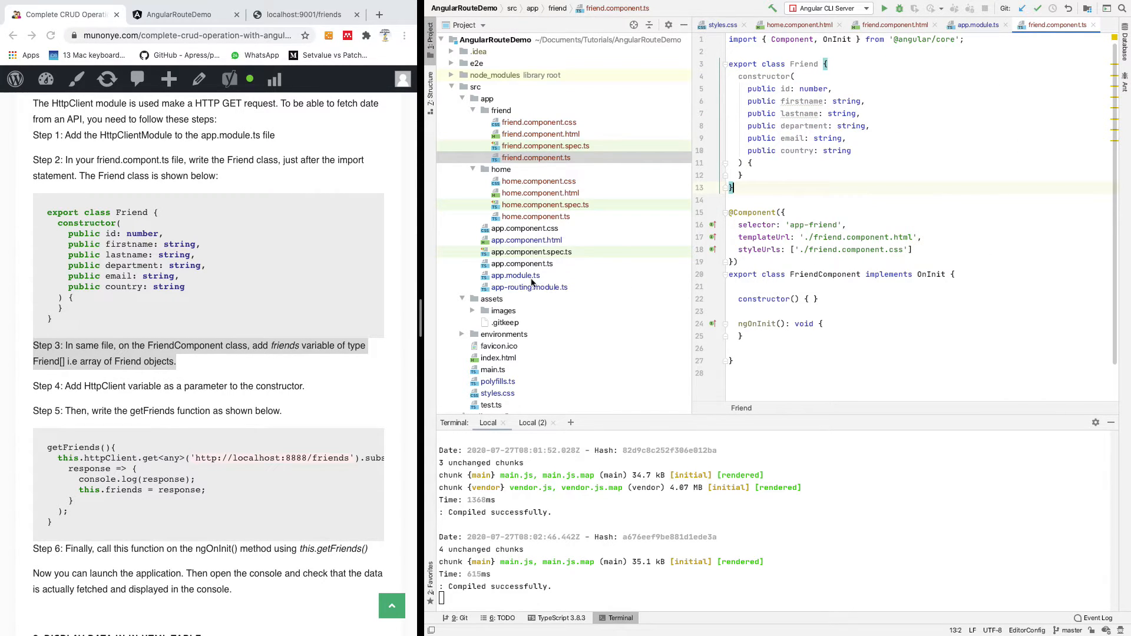
mouse_move(572, 336)
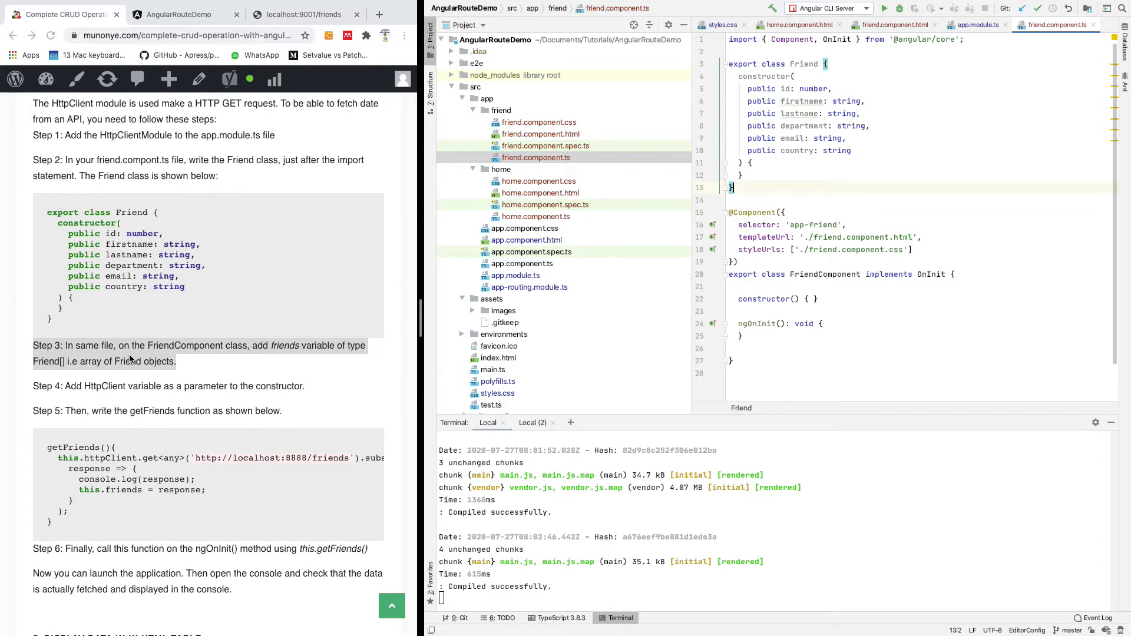
mouse_move(297, 351)
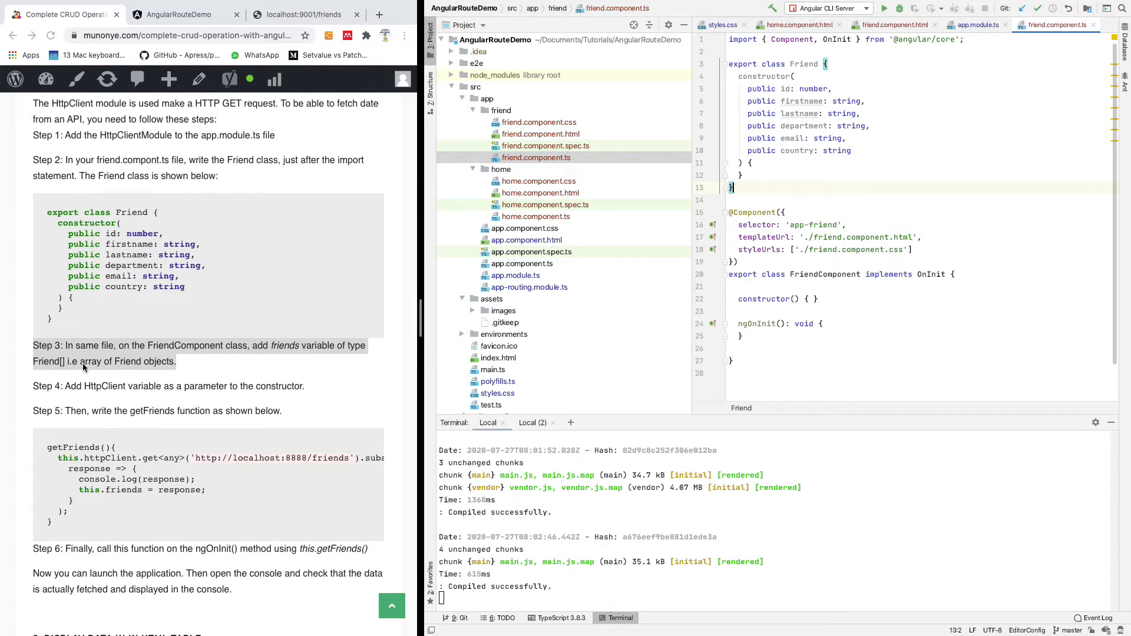
mouse_move(181, 365)
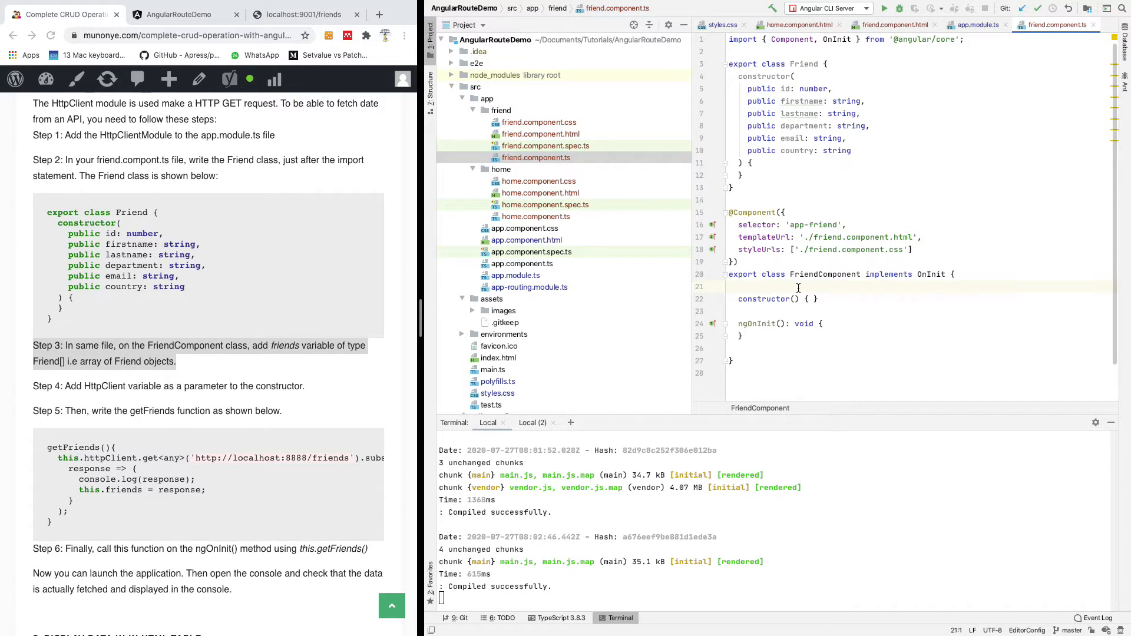
Declare a friends: Friend[] field in FriendComponent above the constructor.
scroll("down", 3)
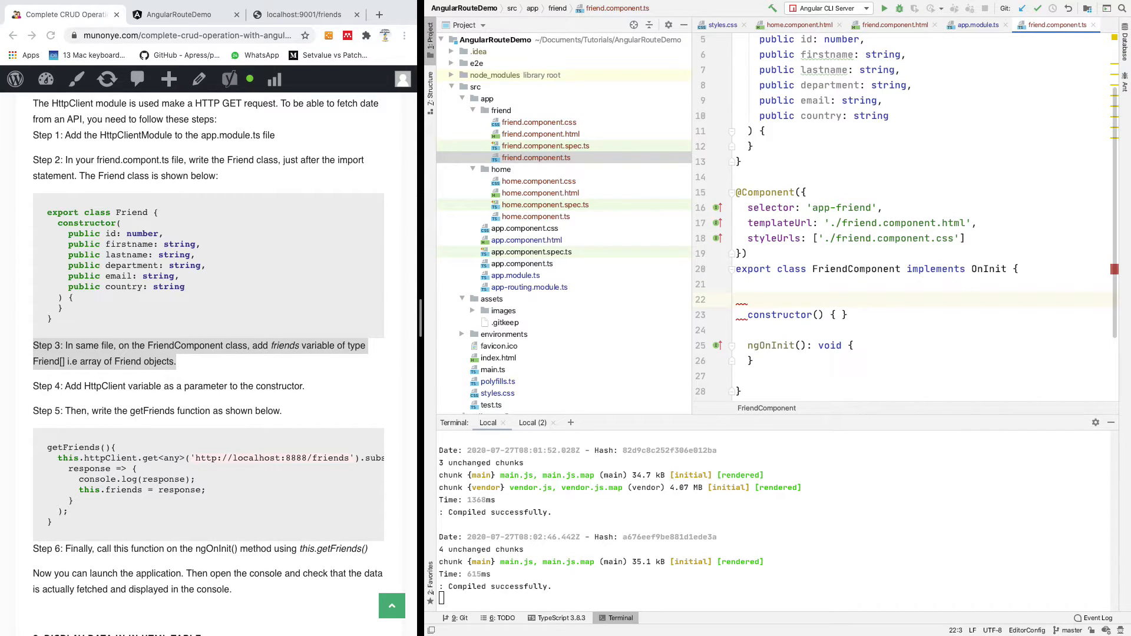
type("friend:")
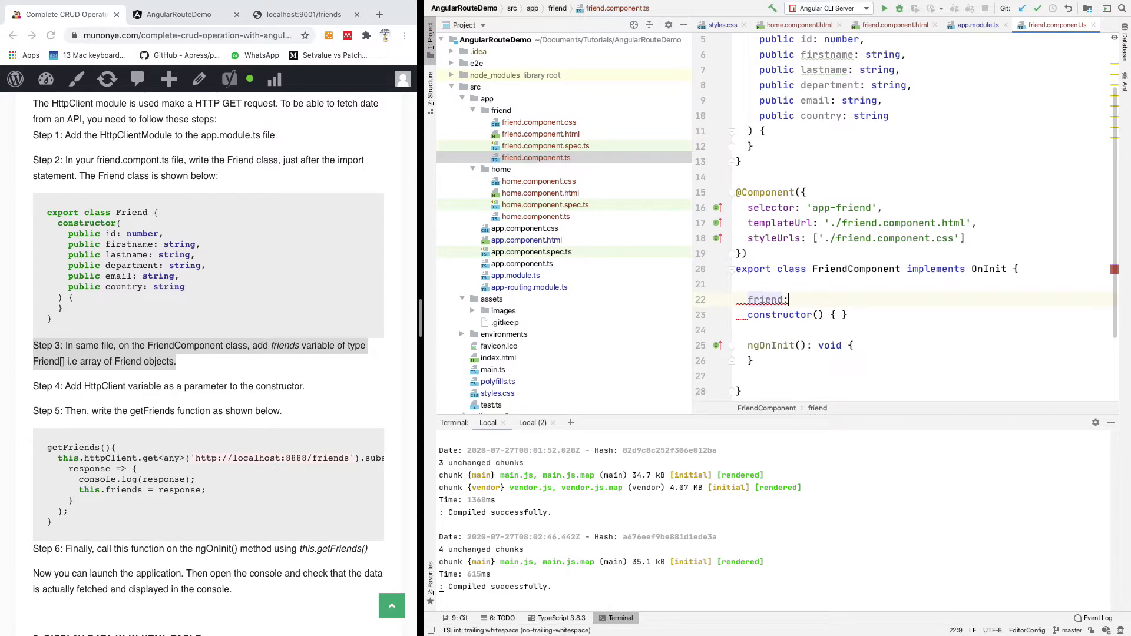
type("Friend[")
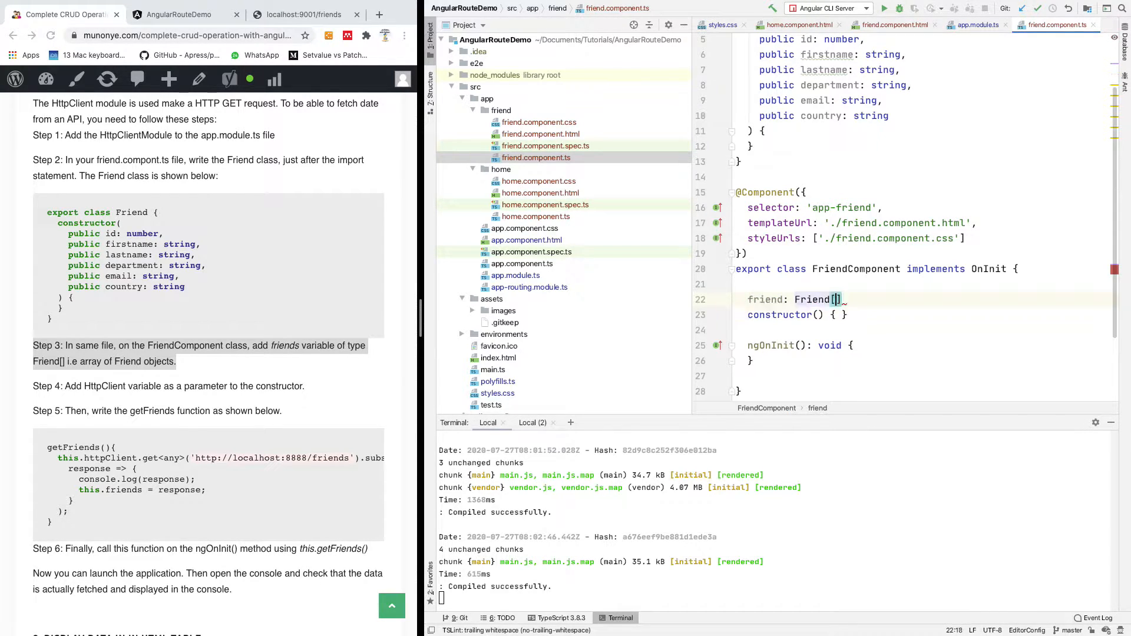
type(";")
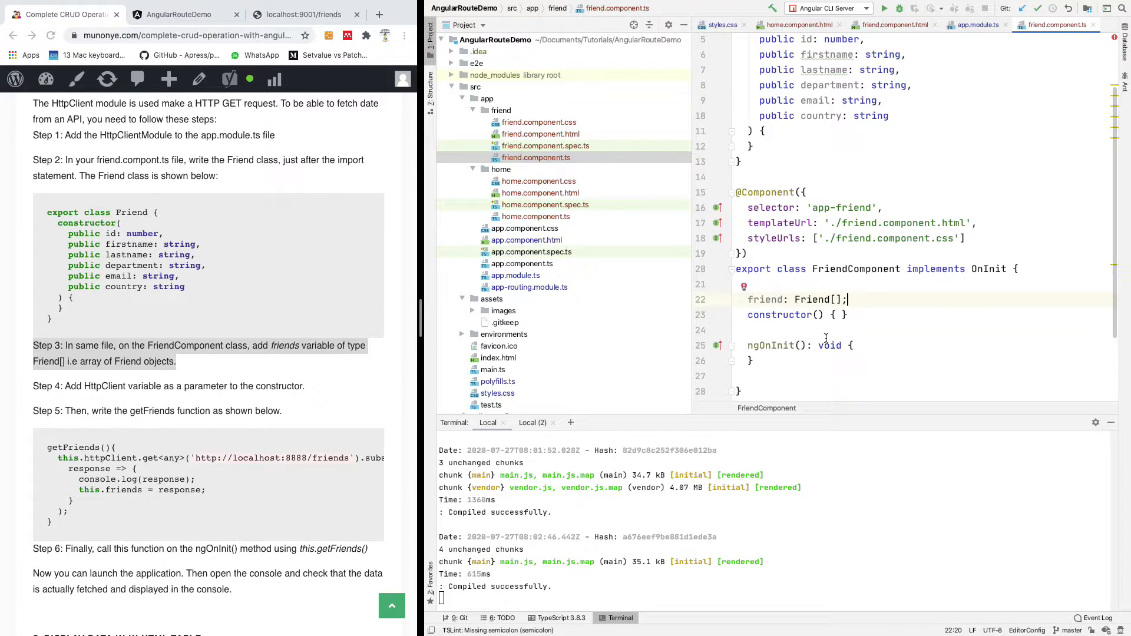
left_click(779, 300)
type("s")
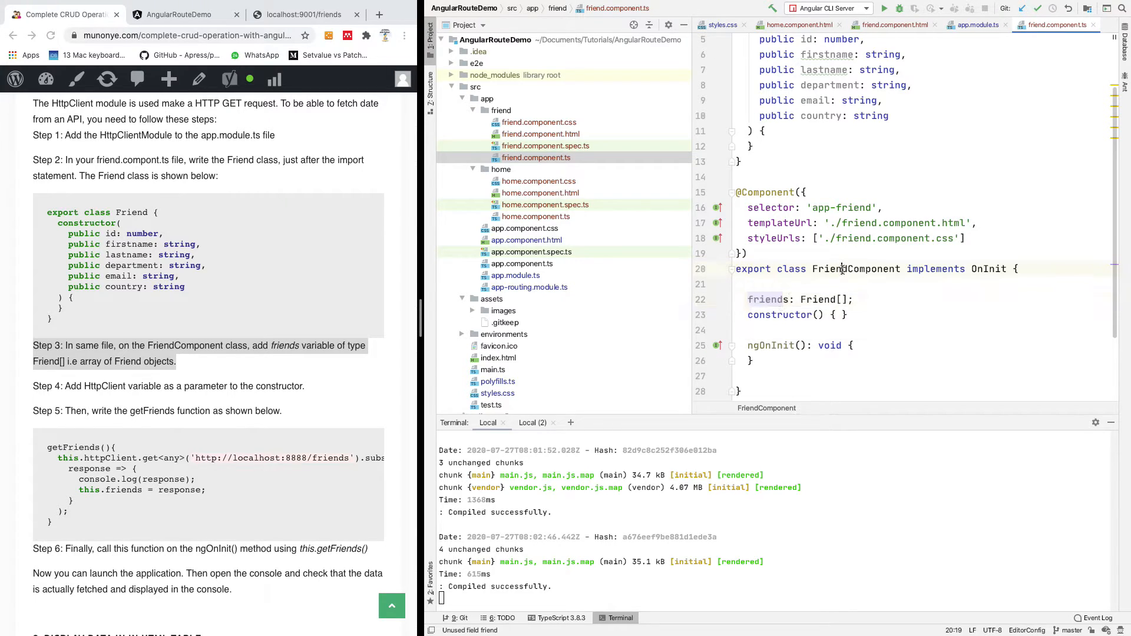
scroll("down", 3)
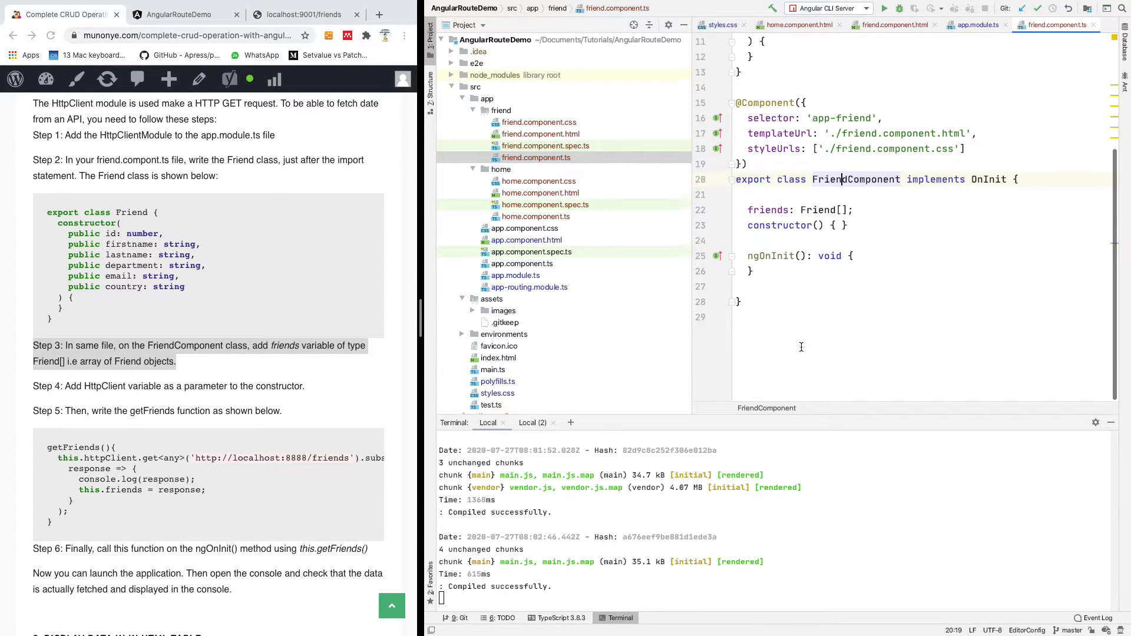
Inject a private httpClient: HttpClient parameter into the FriendComponent constructor.
scroll("down", 3)
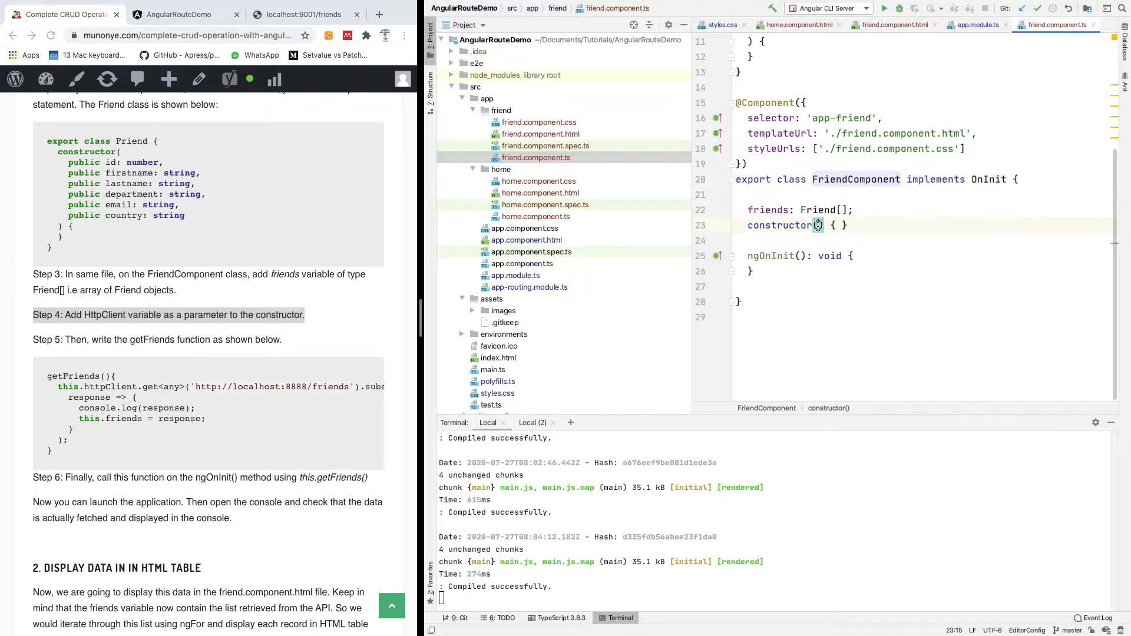
key("Enter")
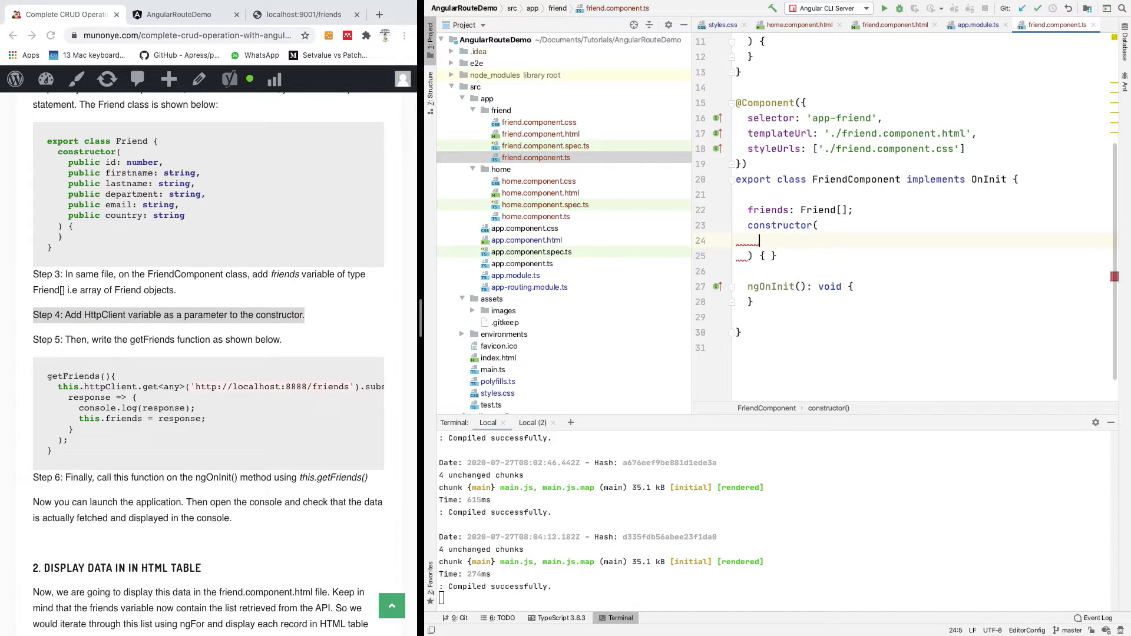
type("http")
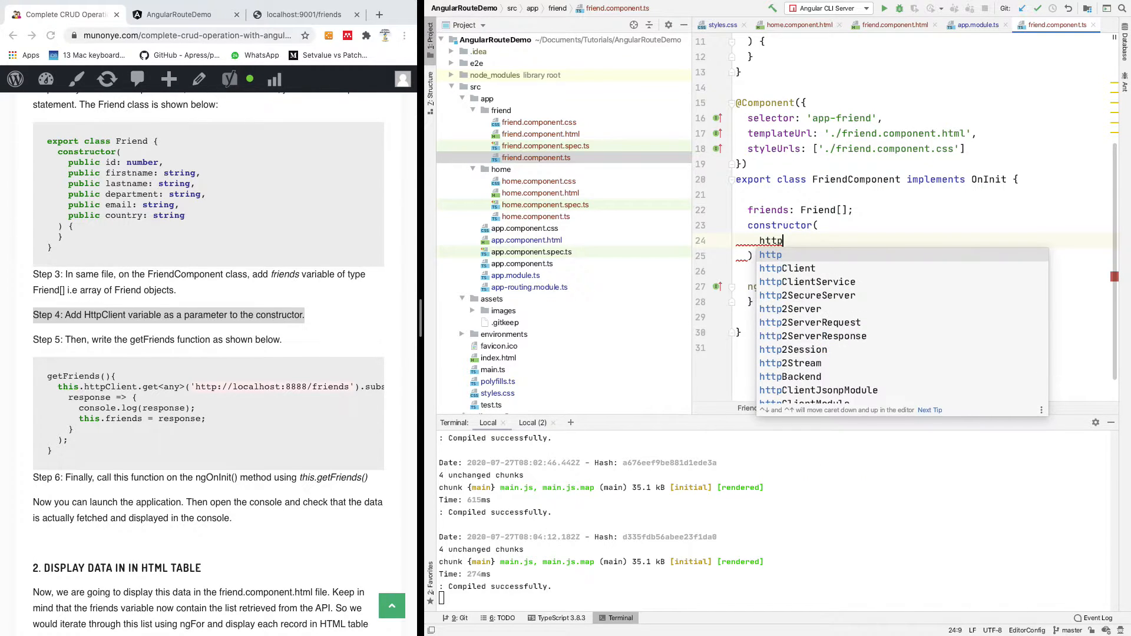
type("Client")
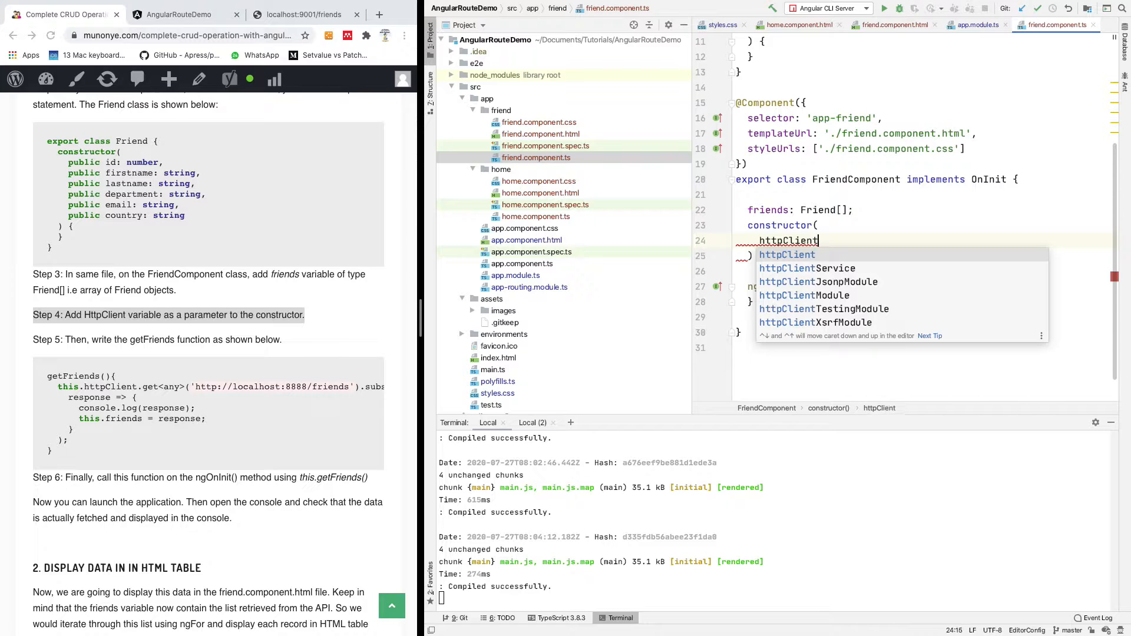
type(": Http")
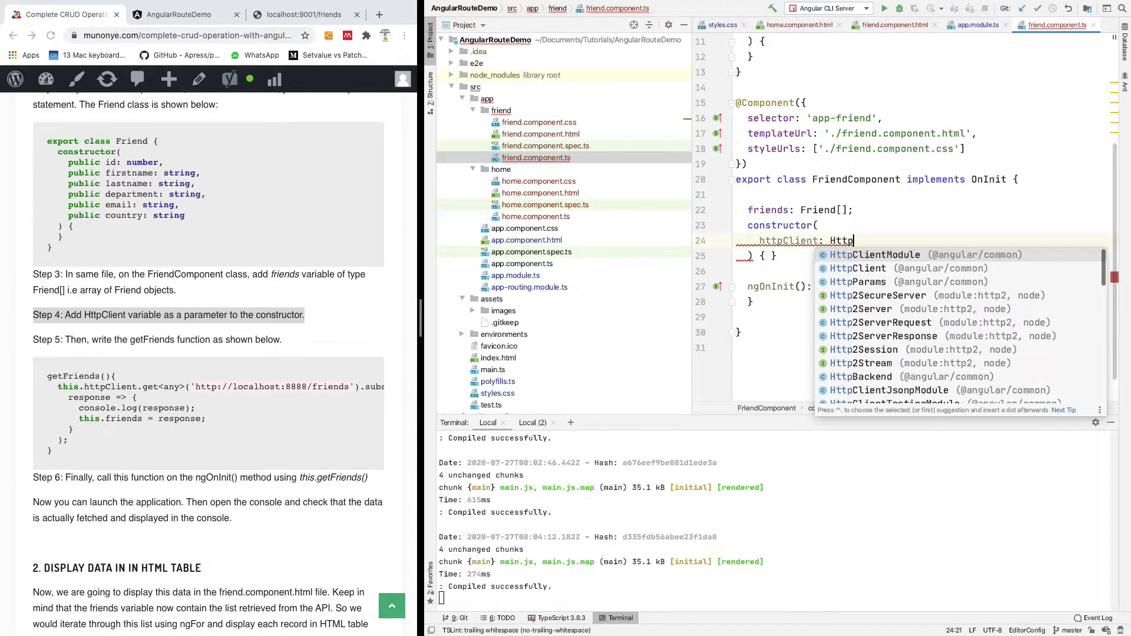
type("Client")
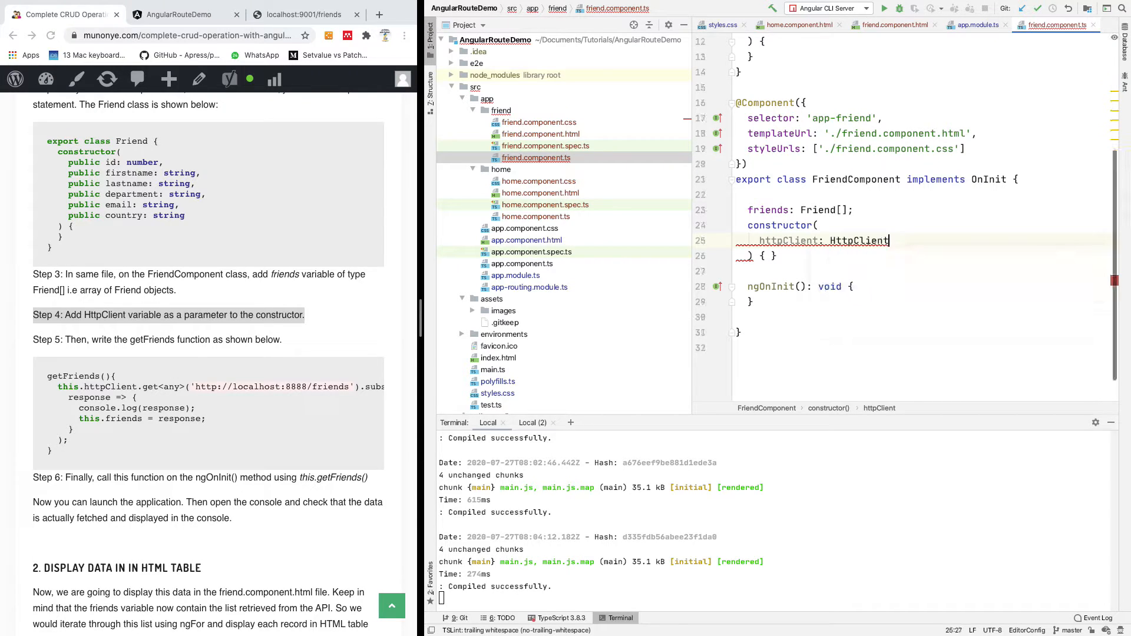
type(";")
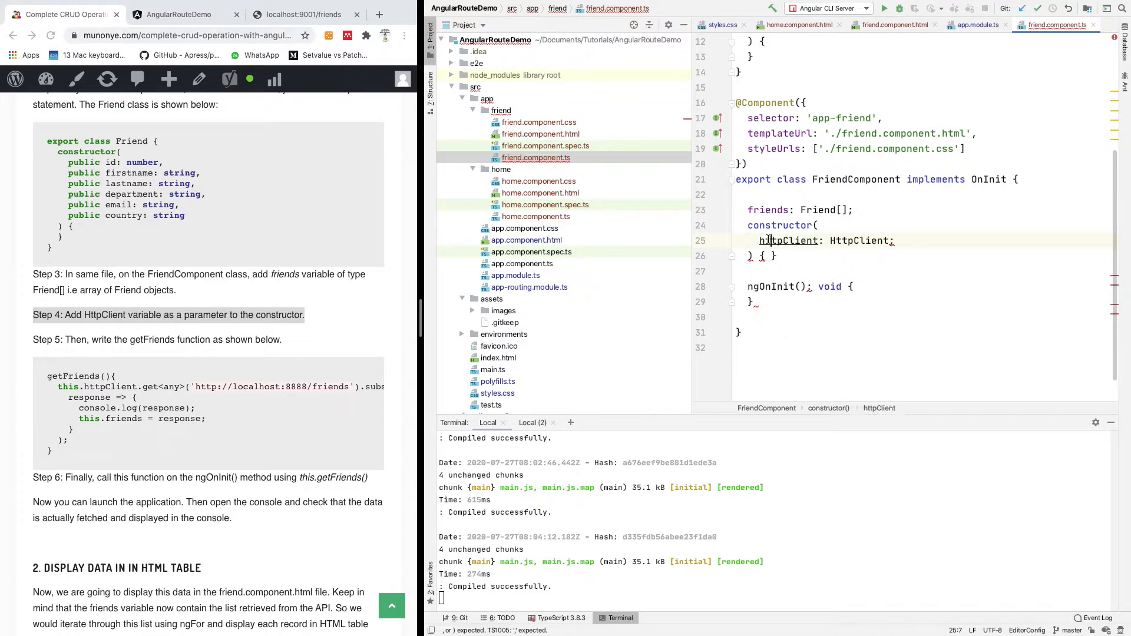
type("p")
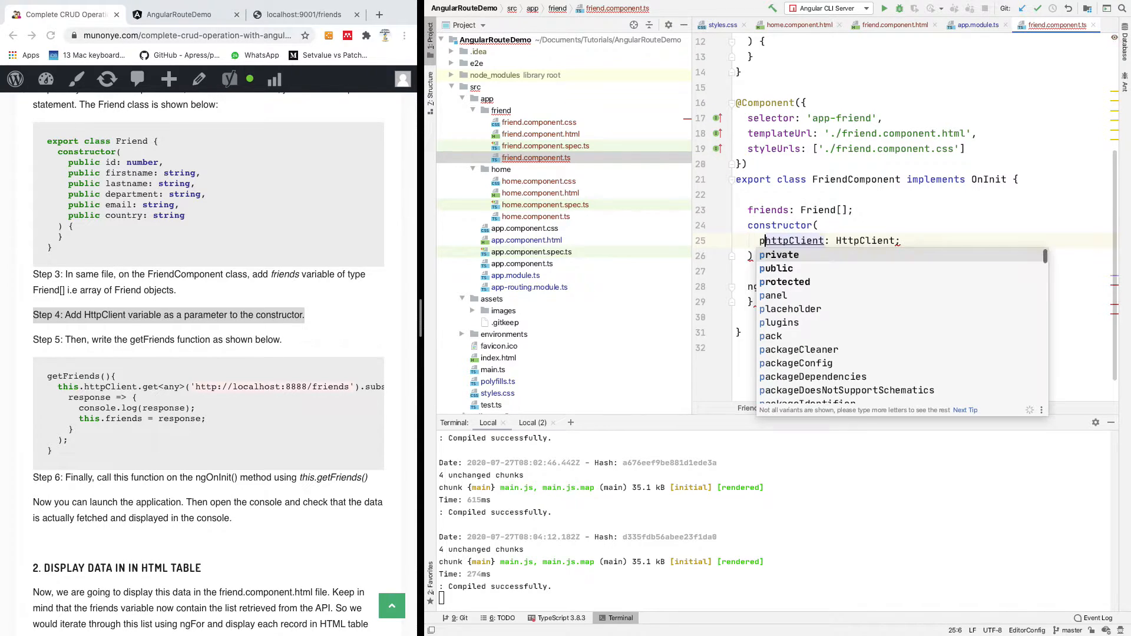
type("r")
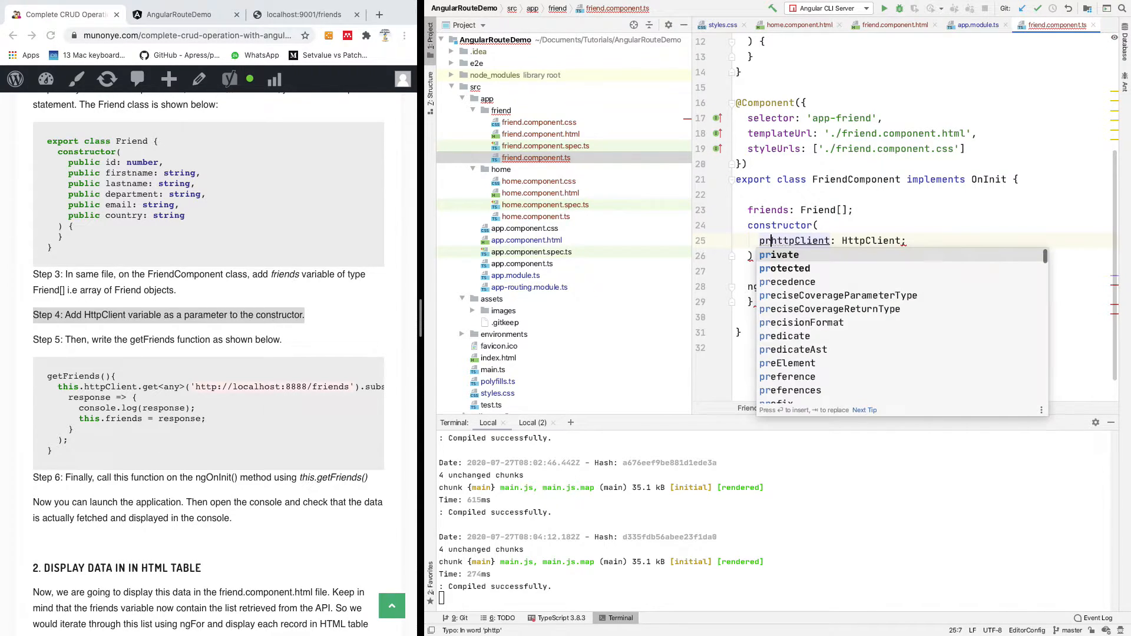
key("Escape")
type("ivate ")
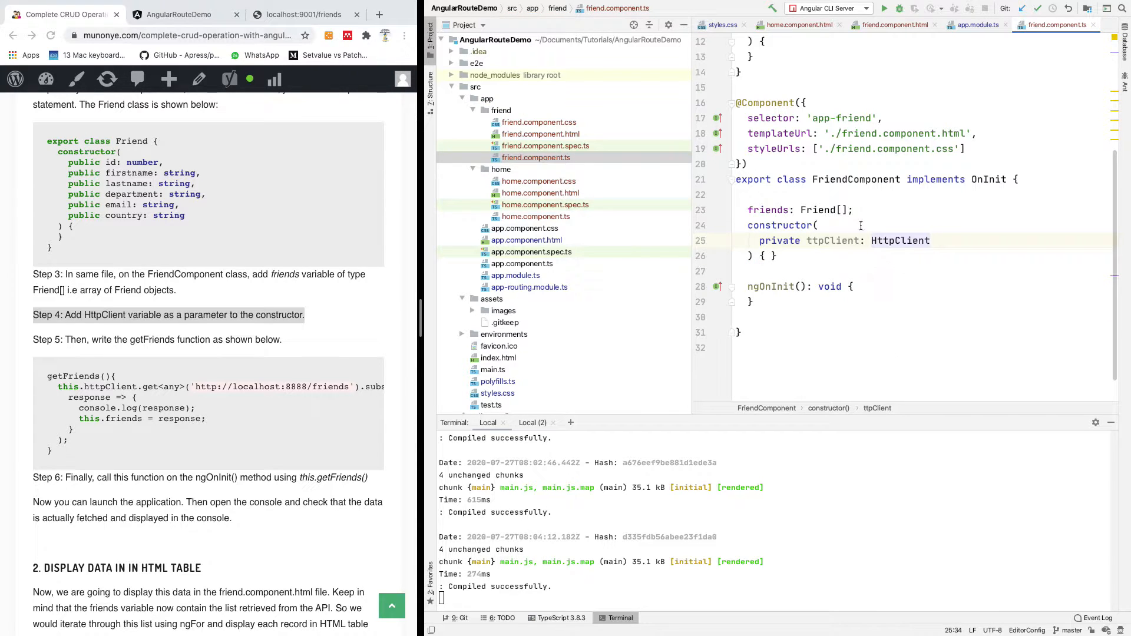
scroll("down", 3)
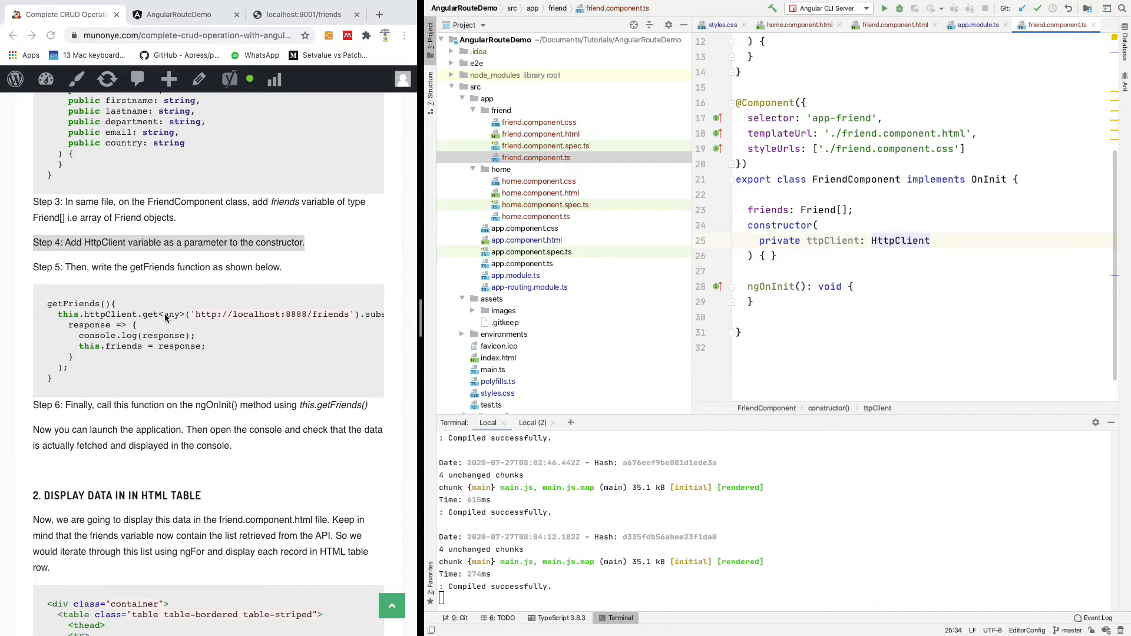
mouse_move(292, 341)
type("getFire")
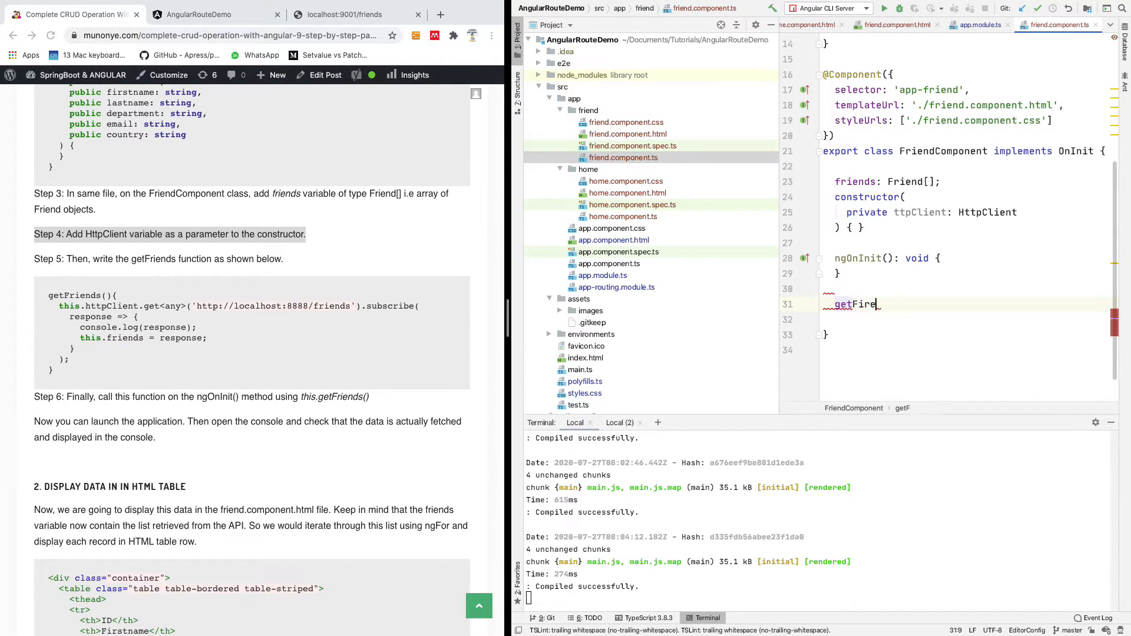
type("nt")
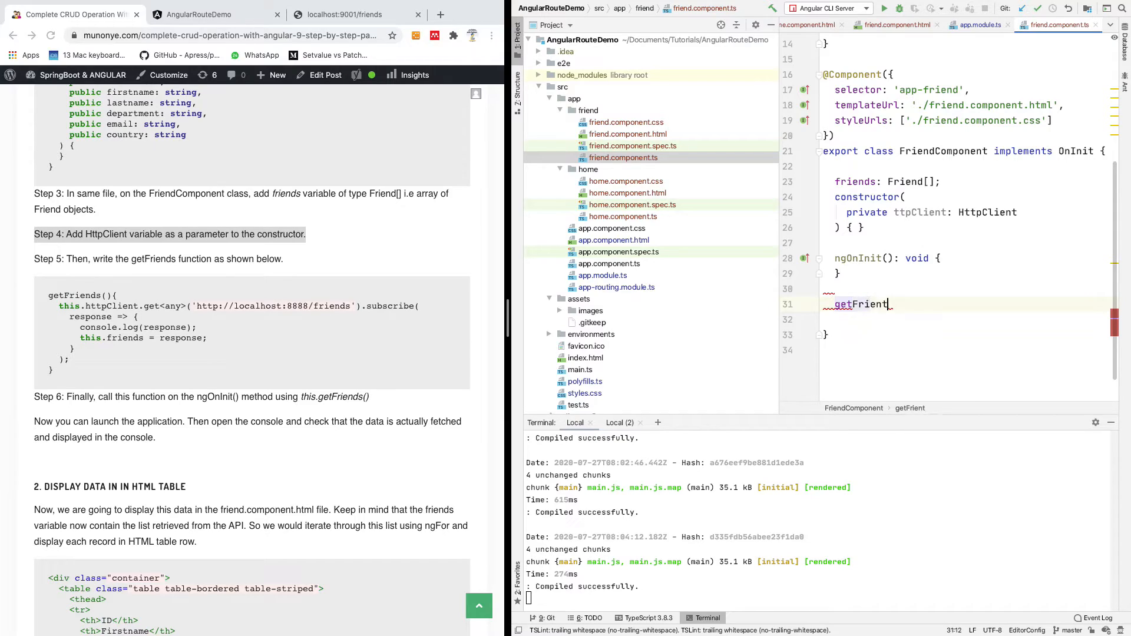
type("(){")
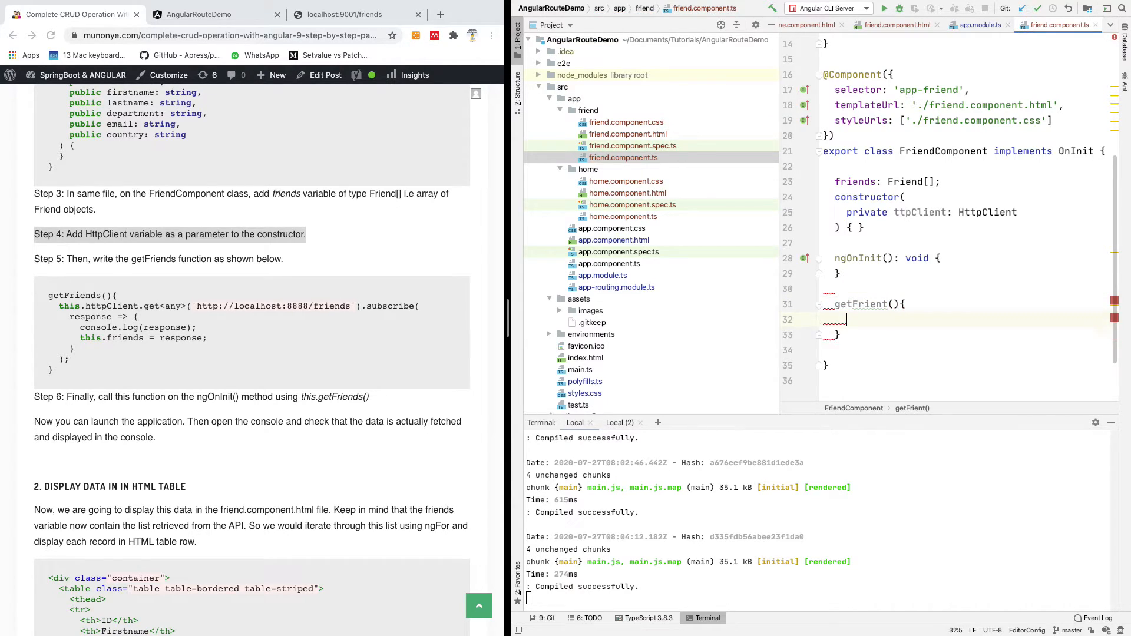
type("this")
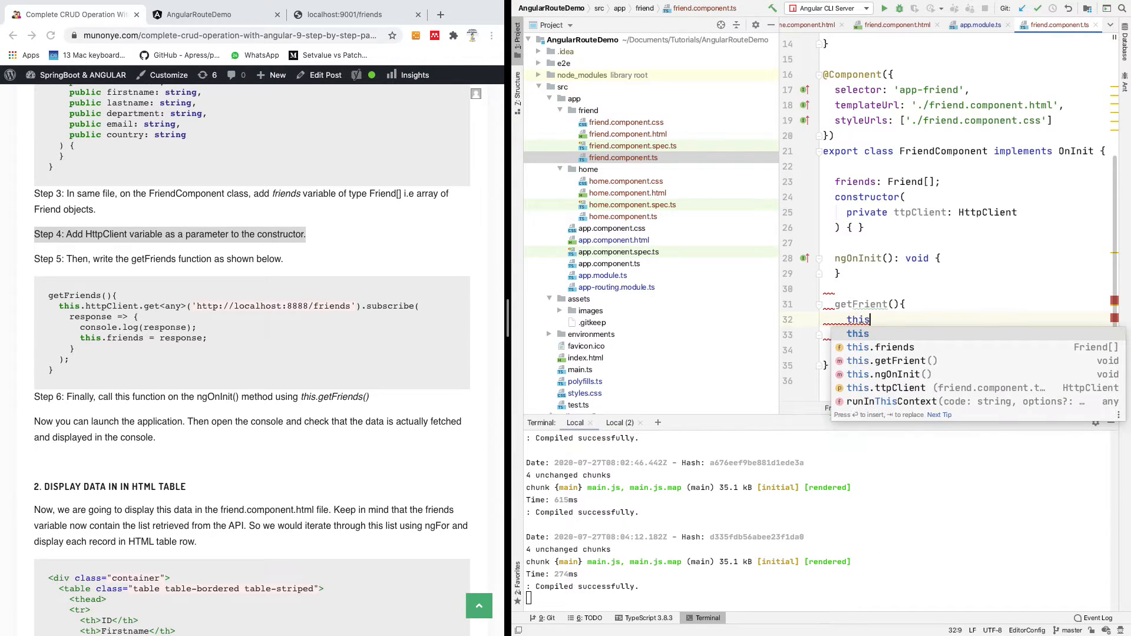
type(".ht")
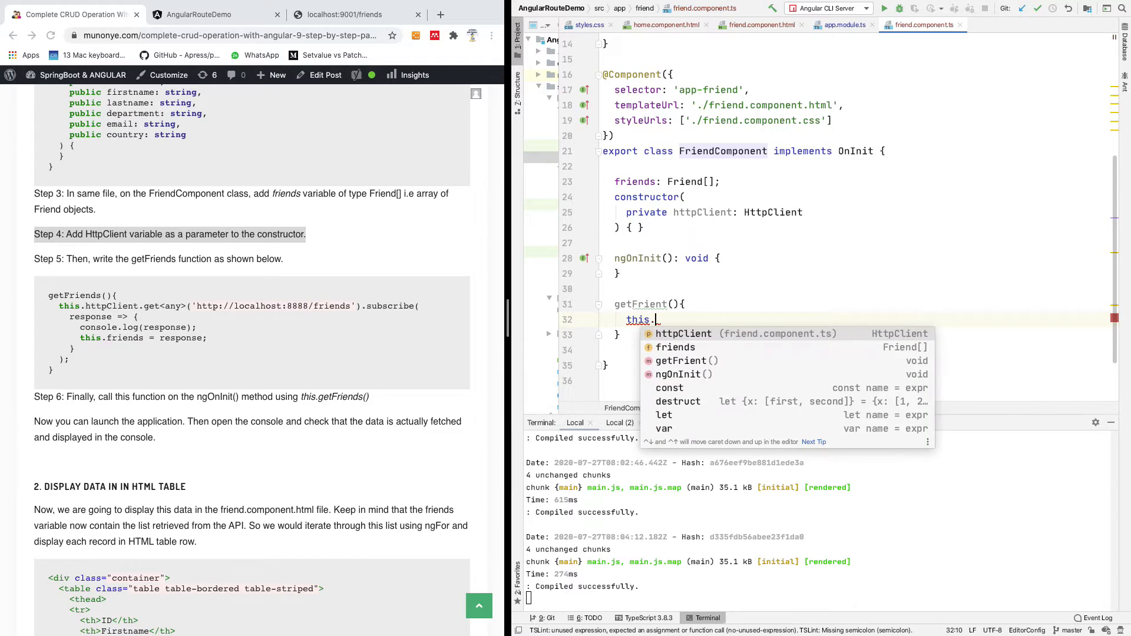
type("httpClient")
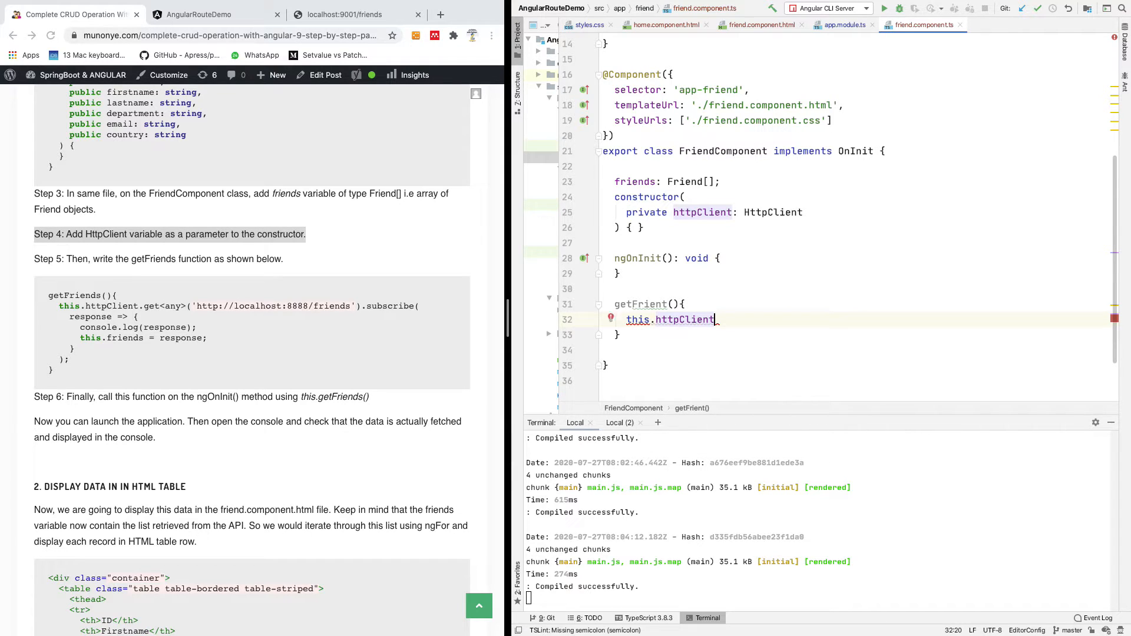
type(".get()")
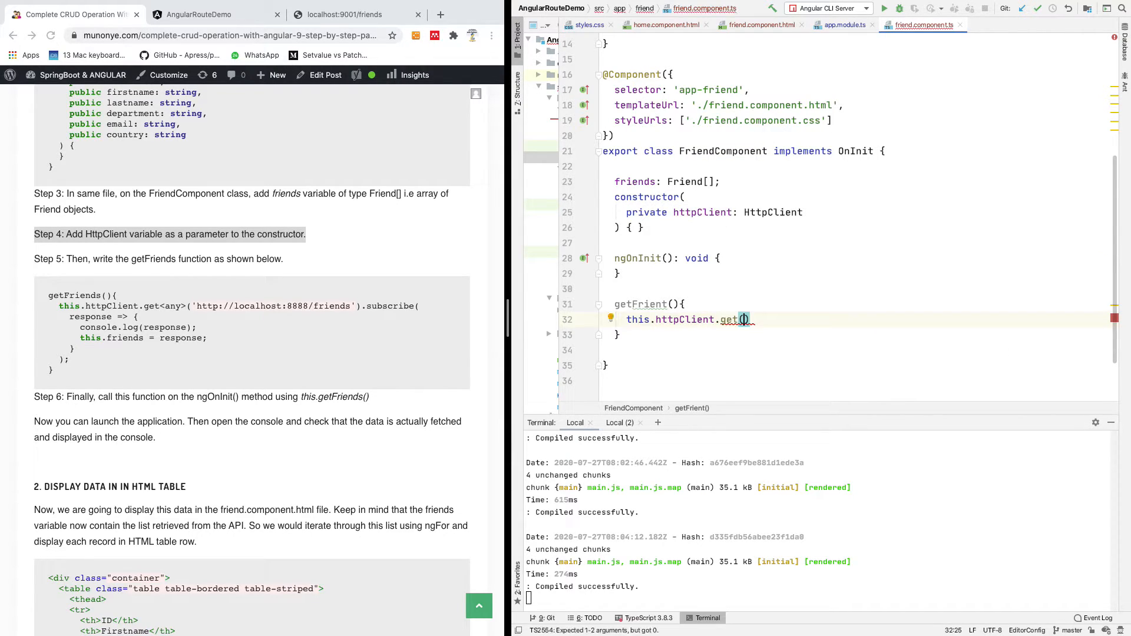
type("<")
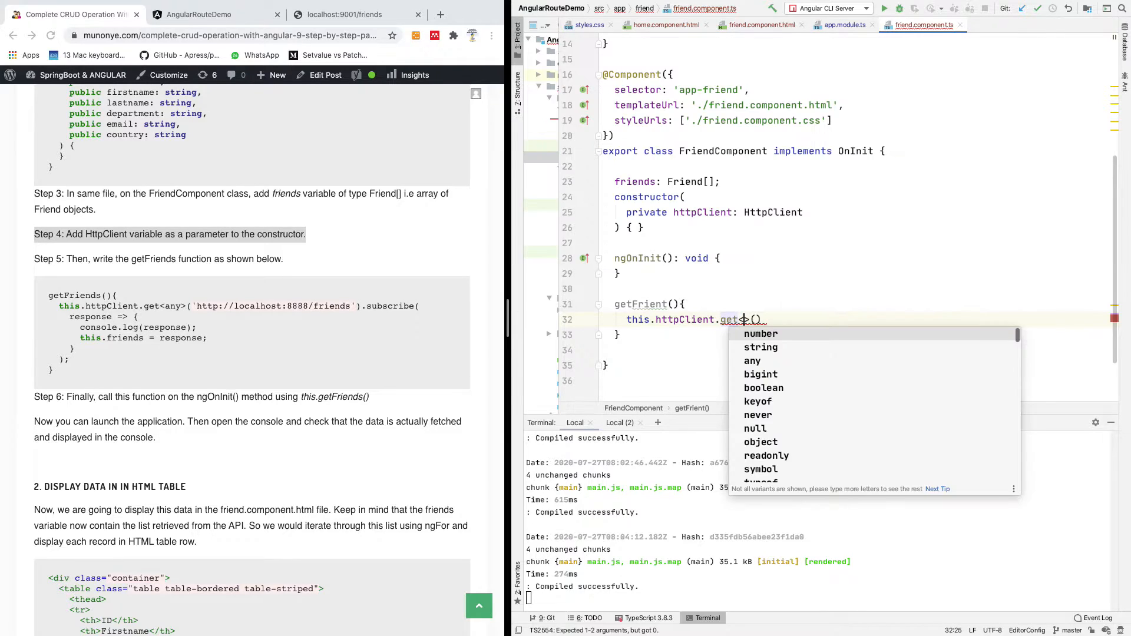
type("<any")
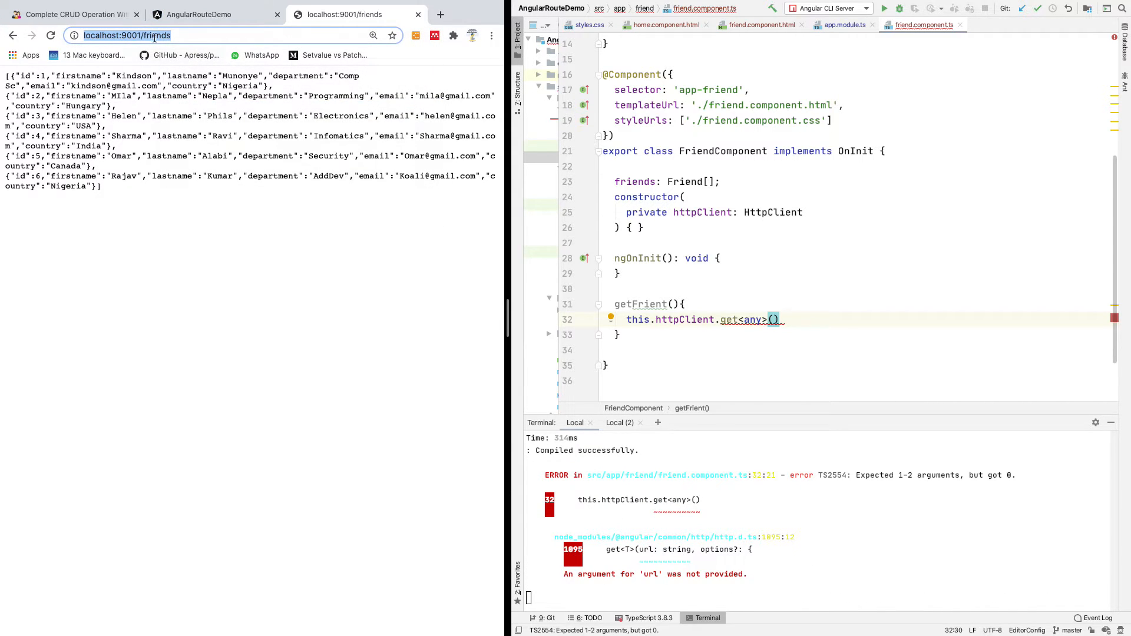
left_click(77, 13)
type("'")
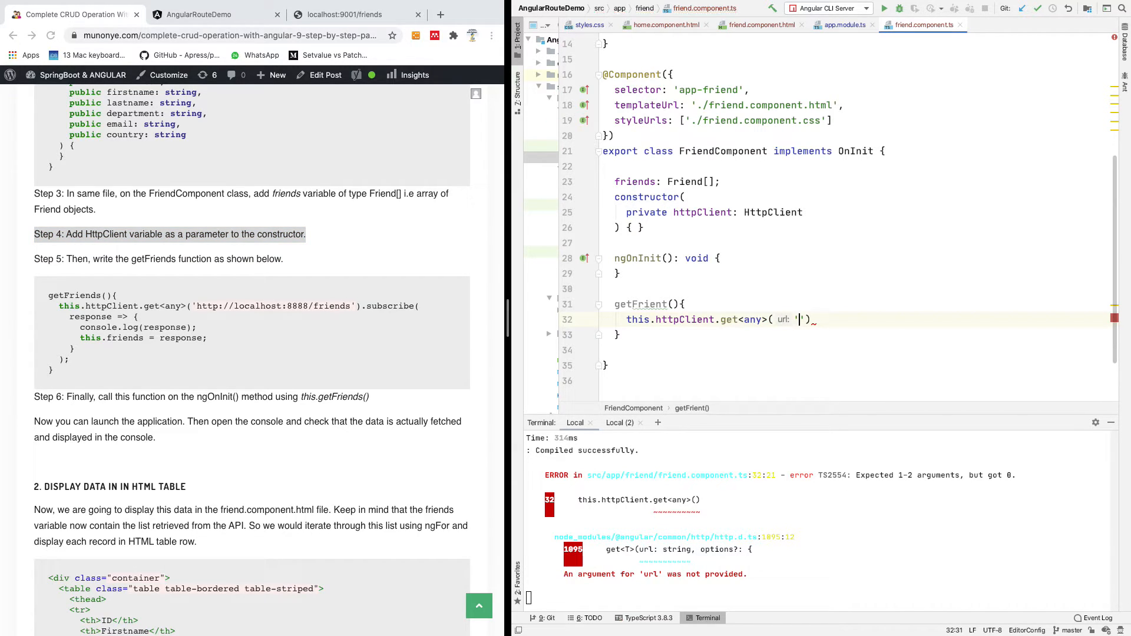
type("http://localhost:9001/friends")
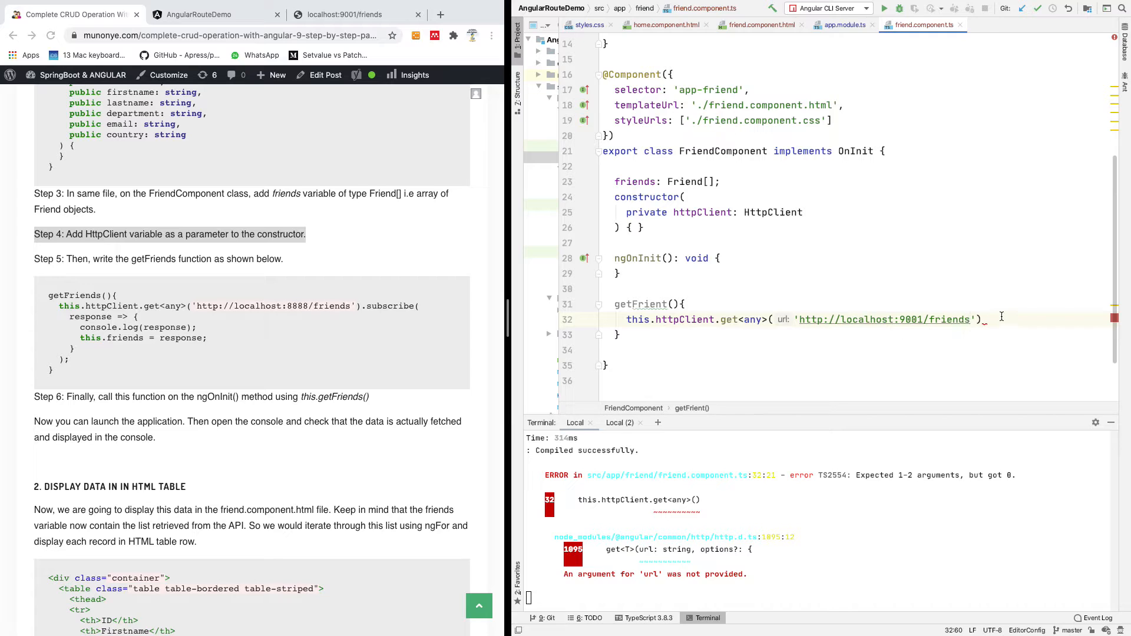
Subscribe with next: response => { this.friends = response; } to store the result.
type(".subscribe(")
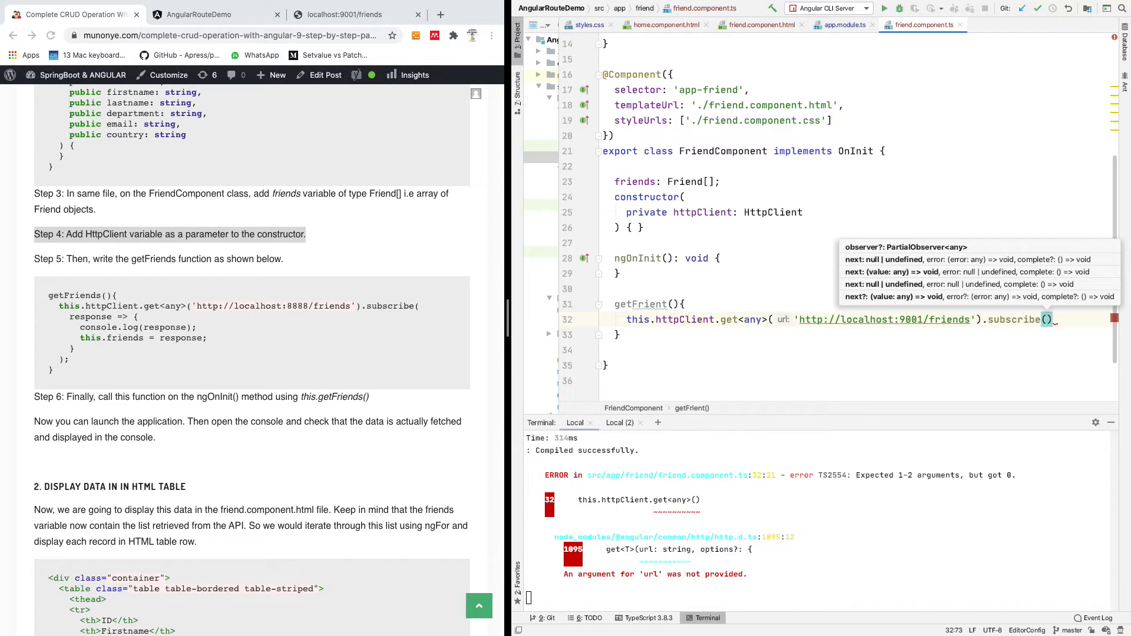
type(";")
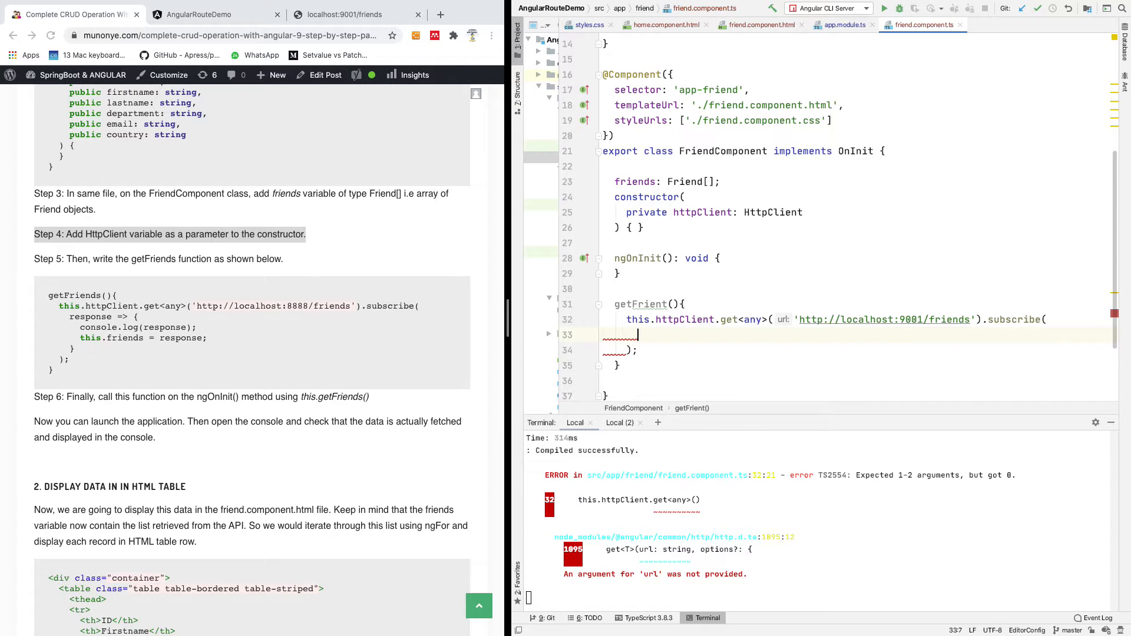
type("re")
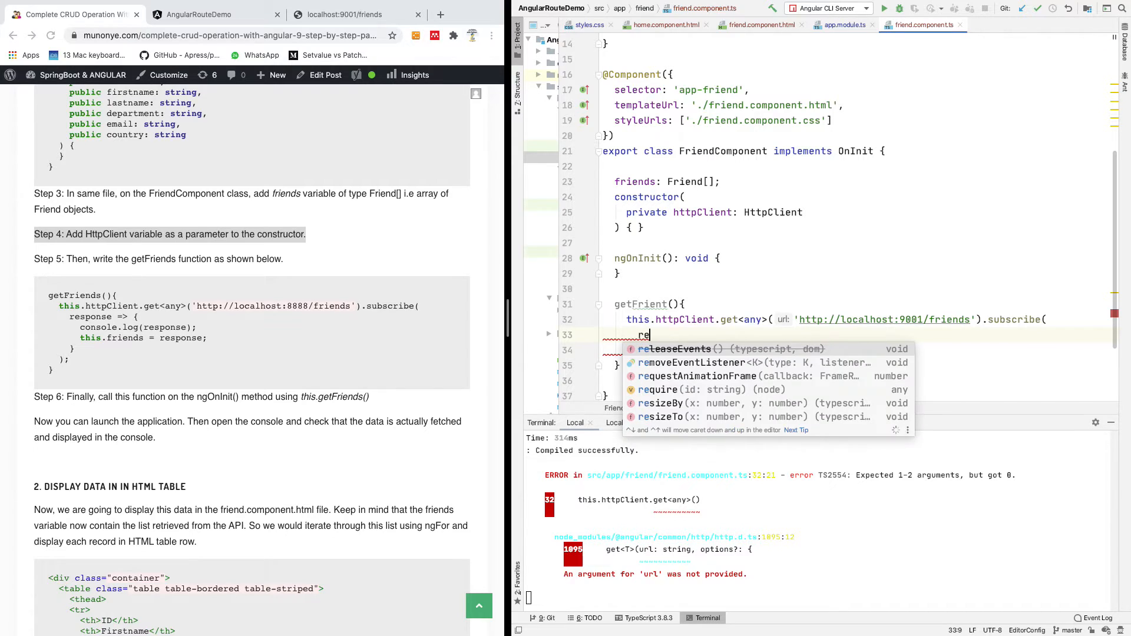
type("s")
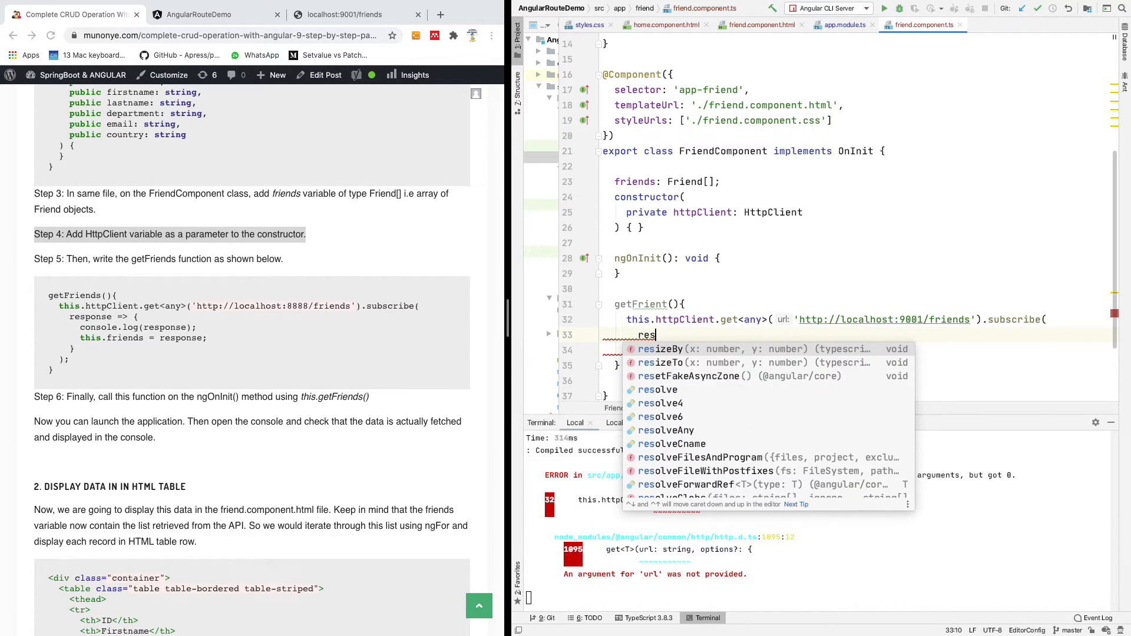
type("ponse =")
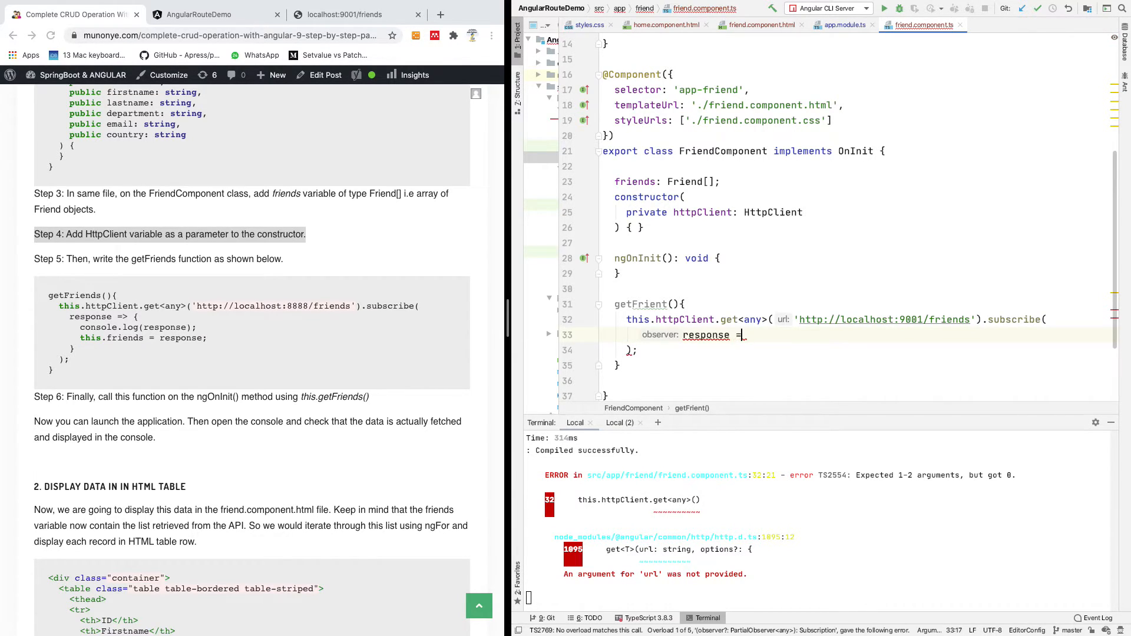
type("next: response =>")
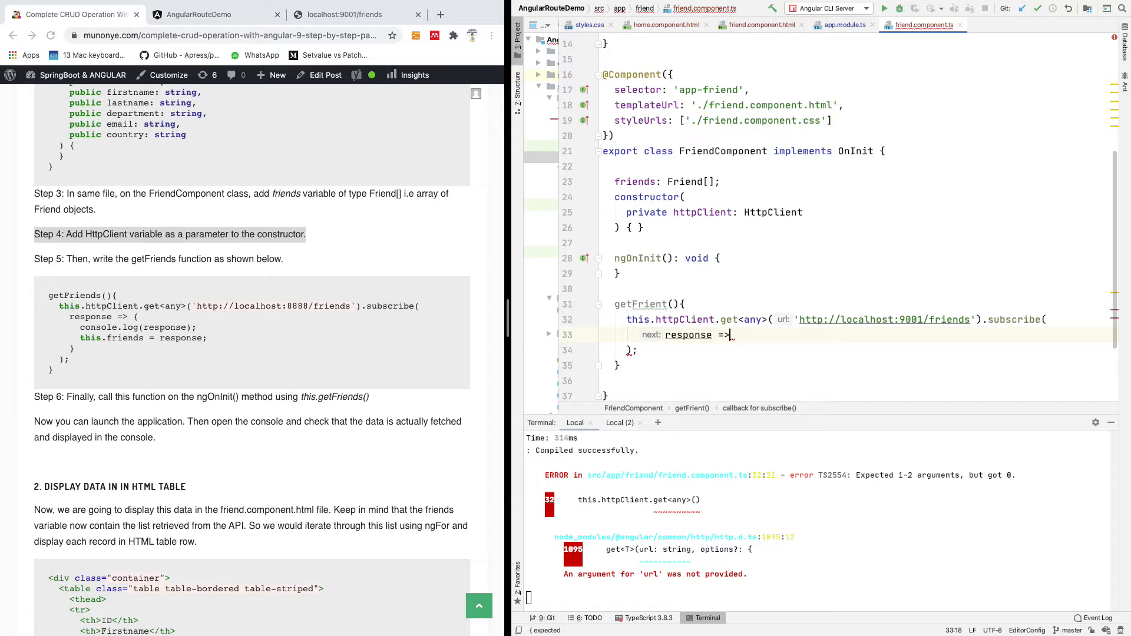
type("{}")
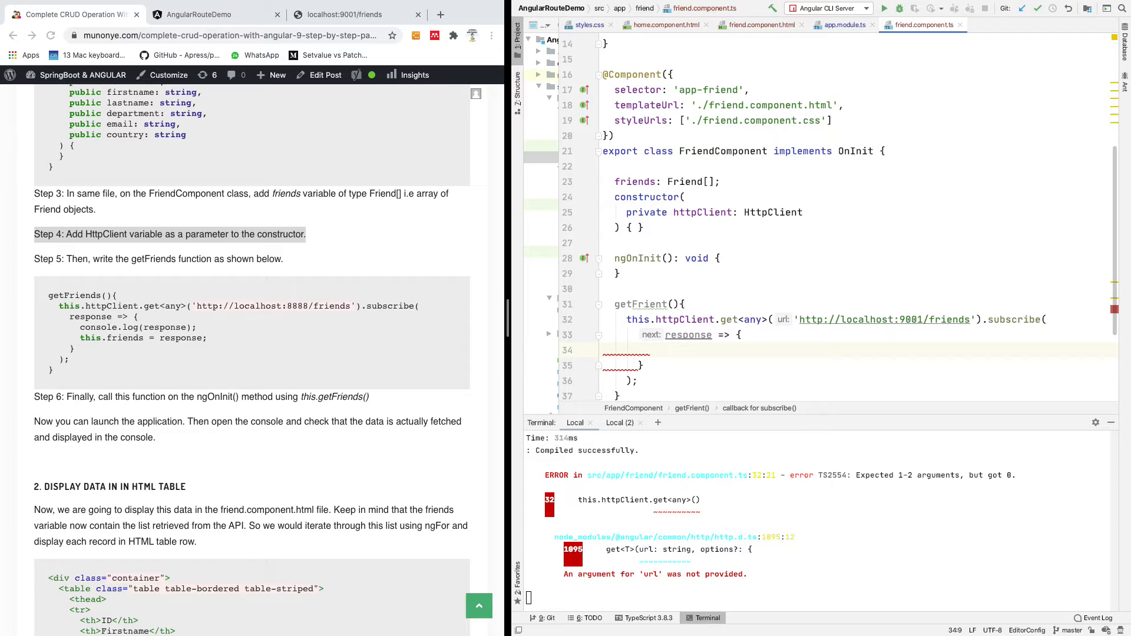
type("this.")
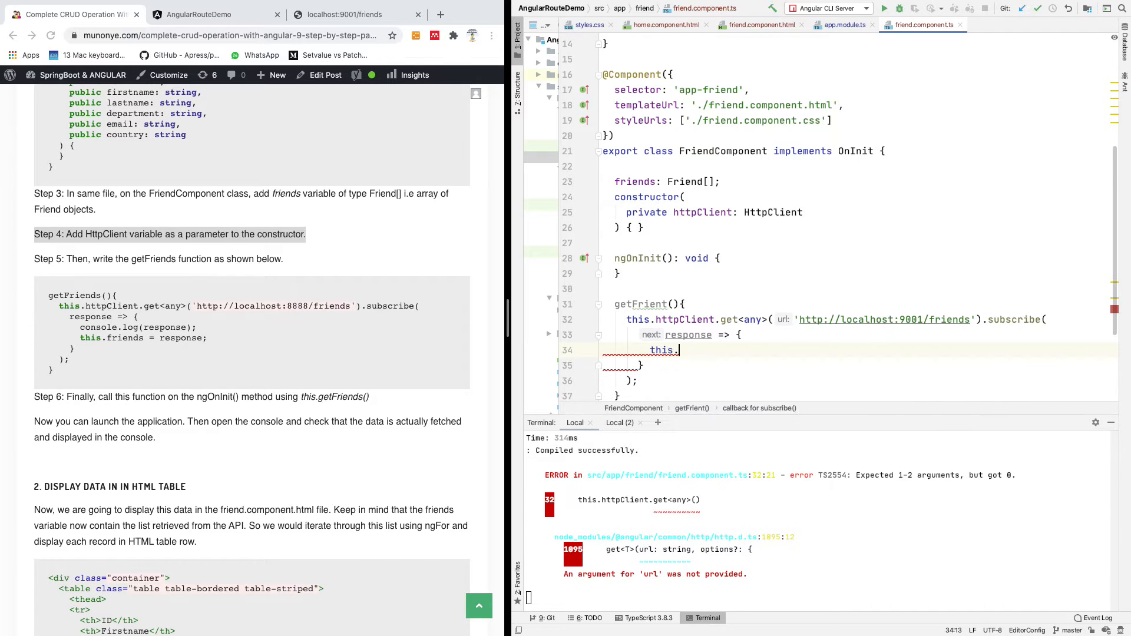
type("friends")
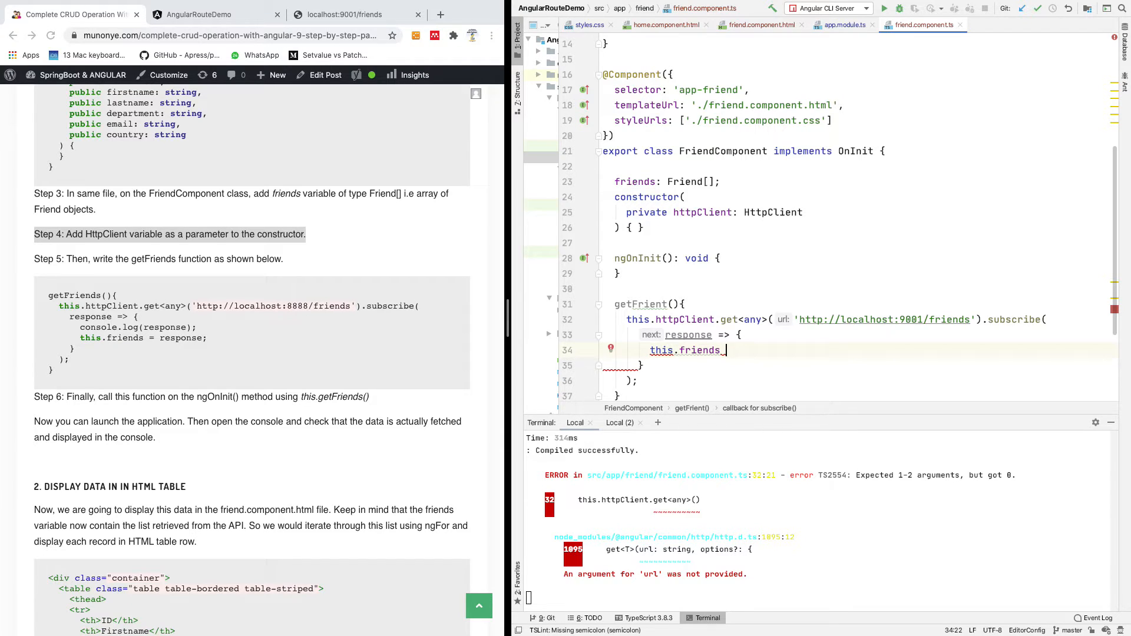
type("= re")
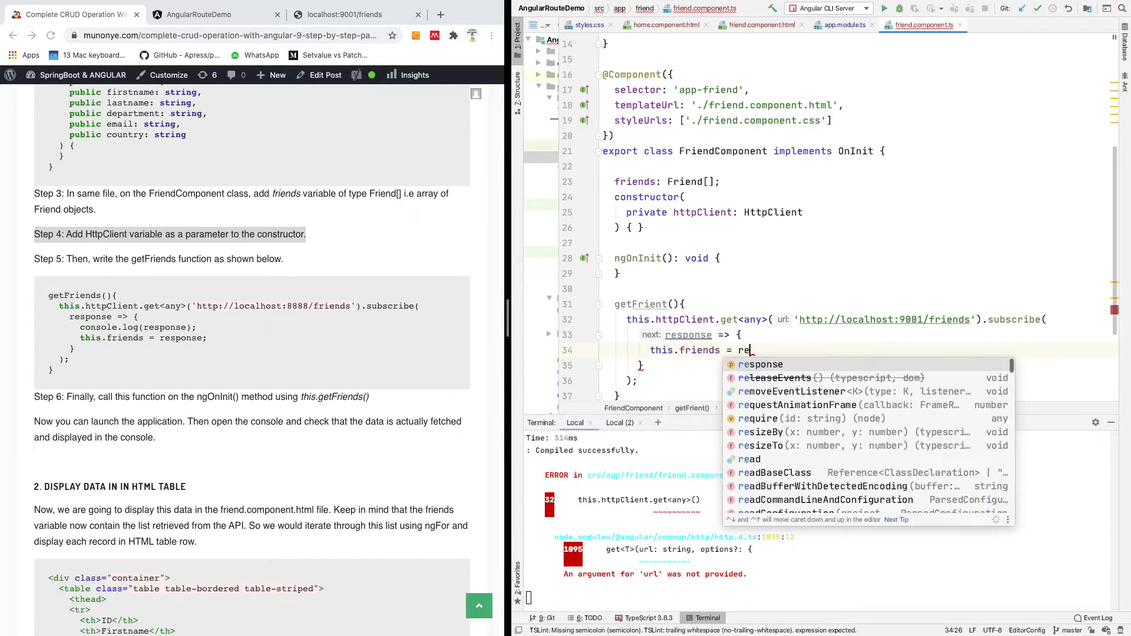
type("sponse;")
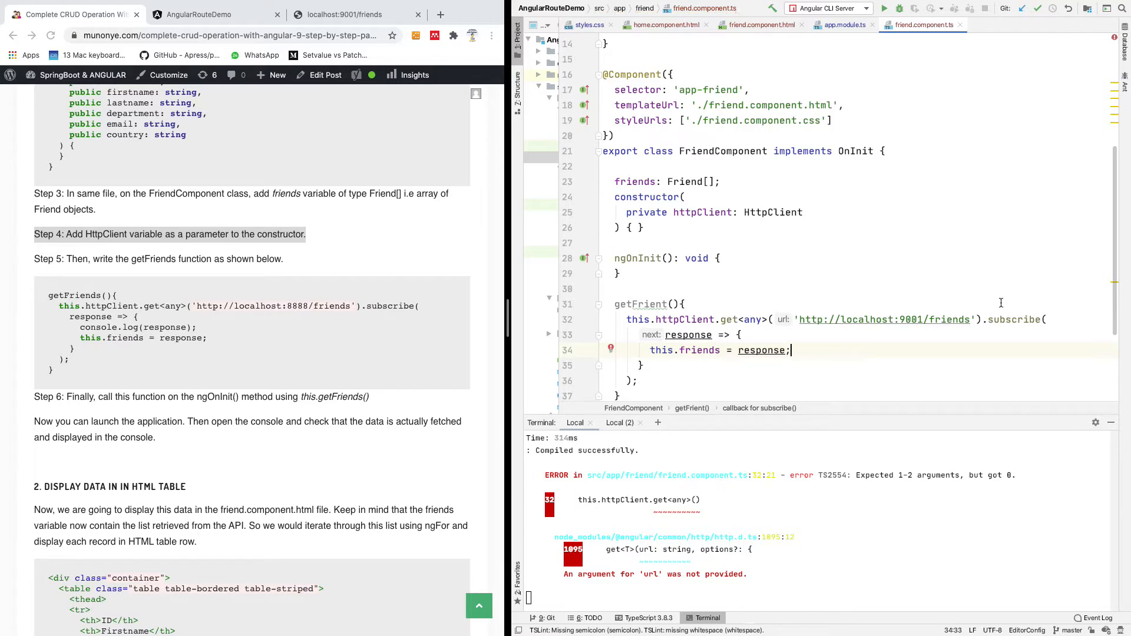
scroll("down", 3)
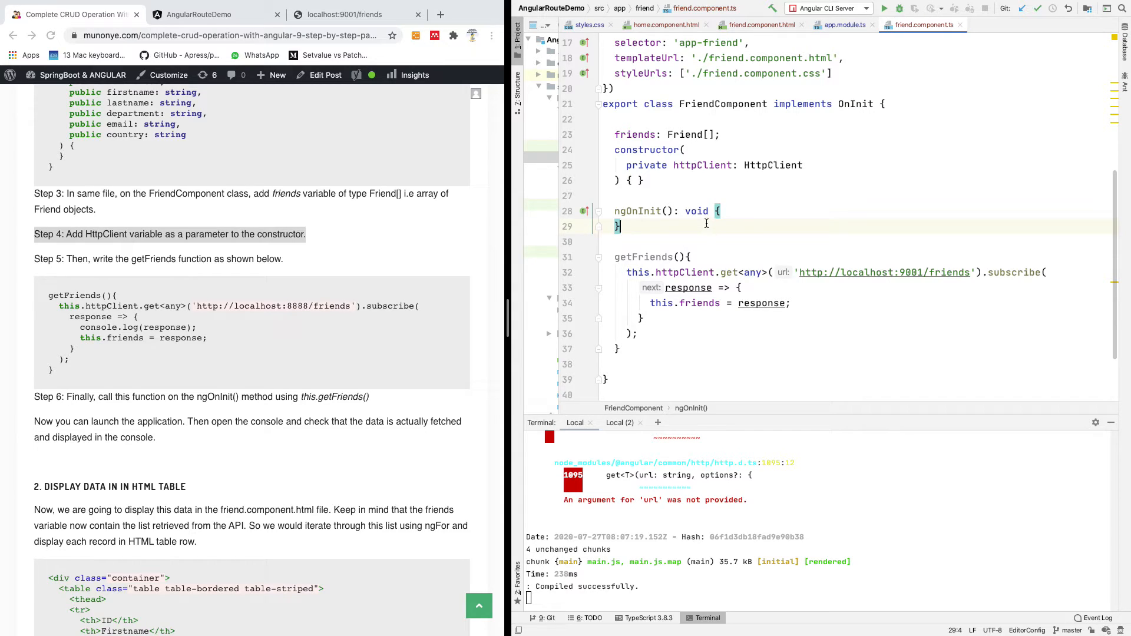
Call this.getFriends() inside ngOnInit.
left_click(603, 259)
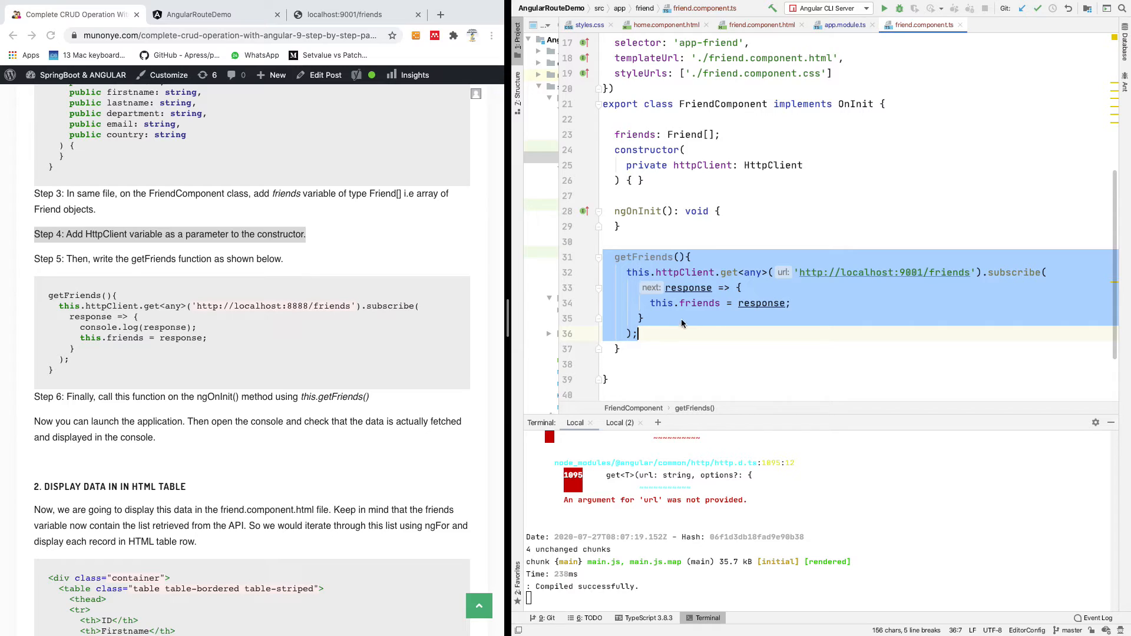
left_click(718, 211)
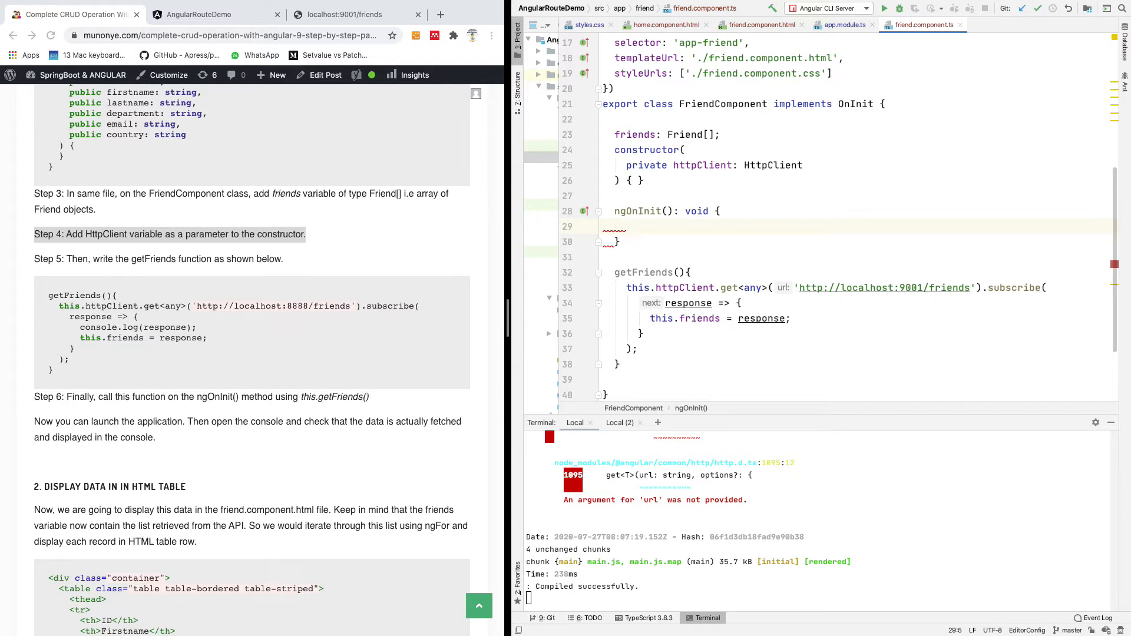
type("gt")
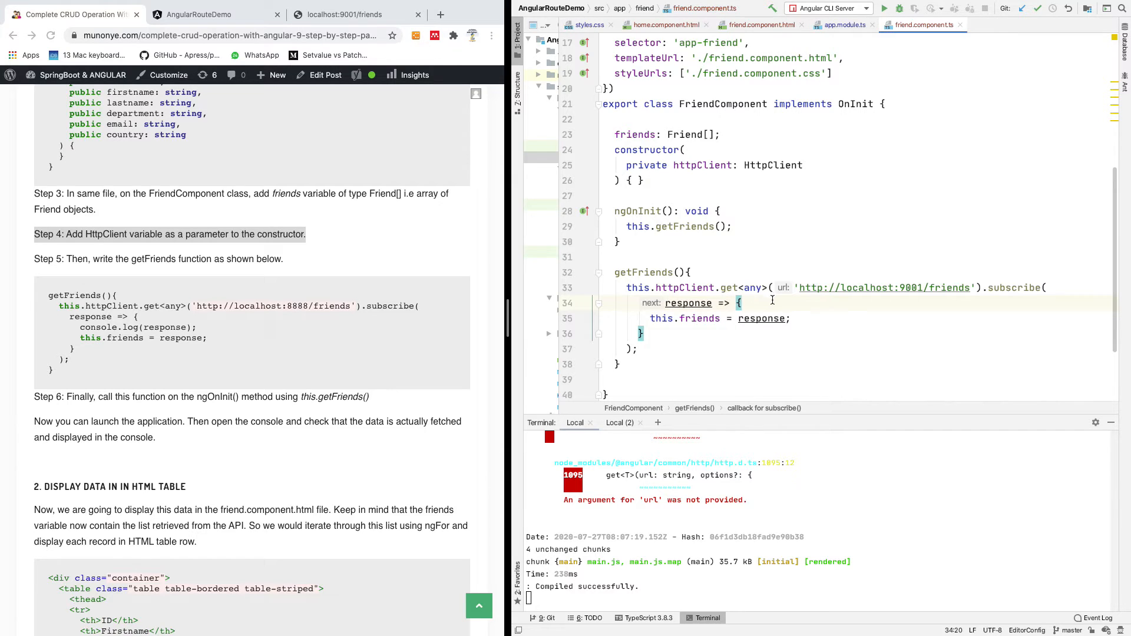
Log the response with console.log(response) before assigning this.friends.
type("co")
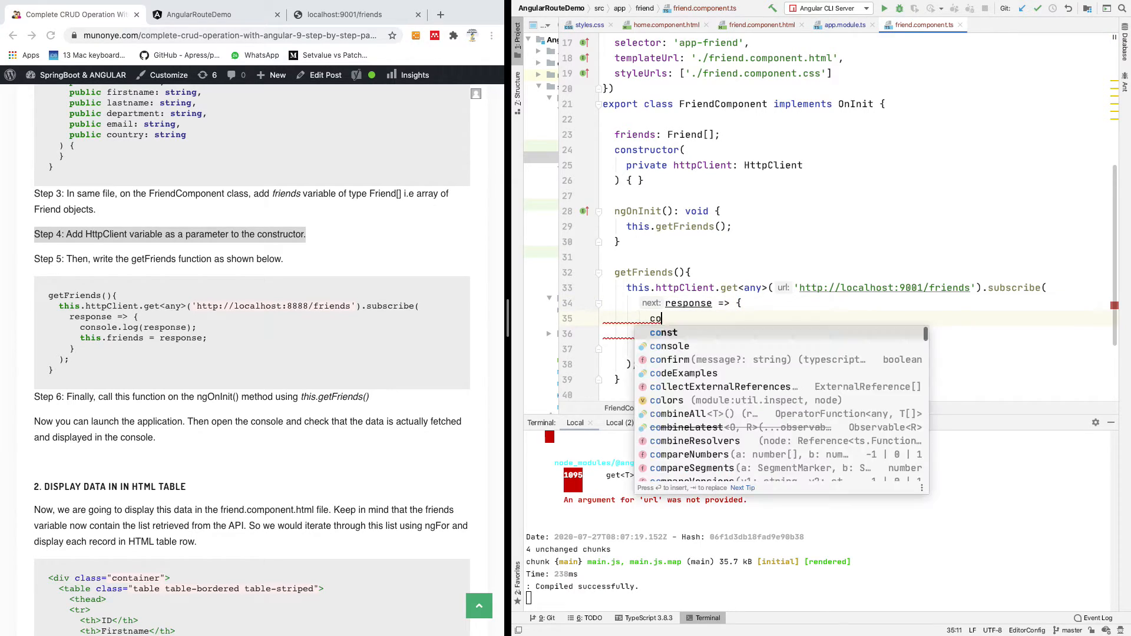
type("nsole.log(")
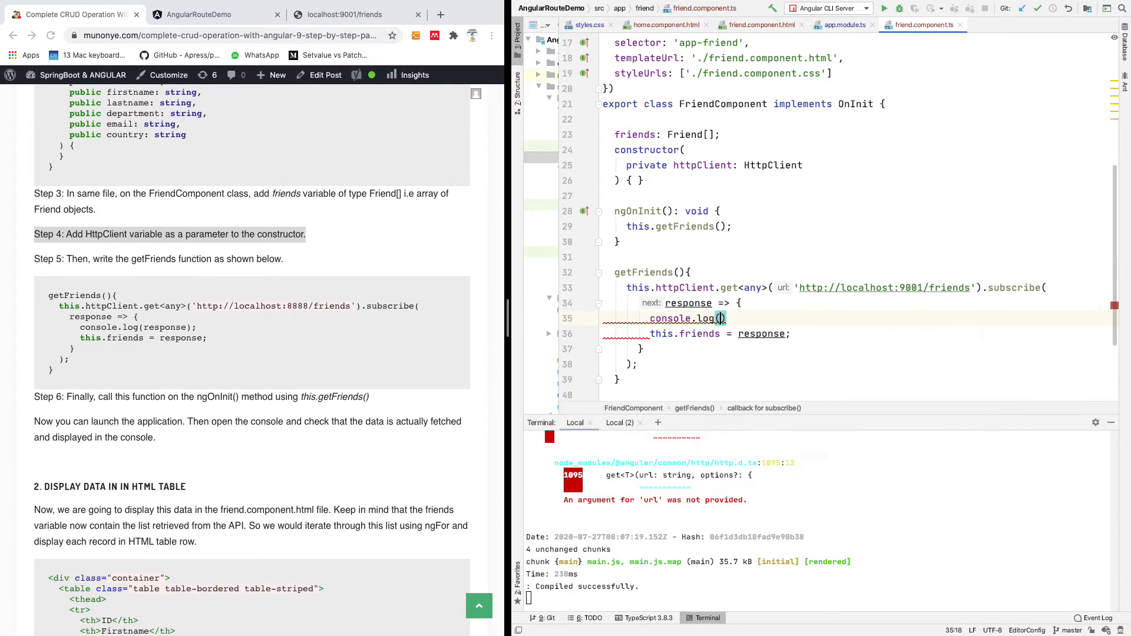
type("response")
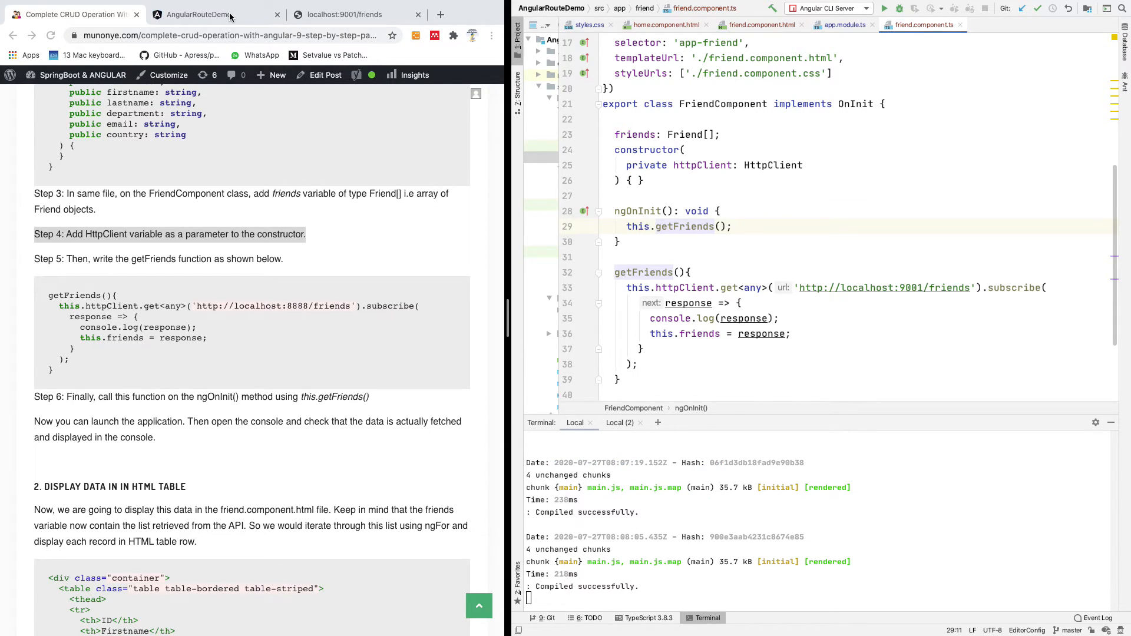
View the friends page source and expand the console's Array(6) of friend records.
left_click(200, 14)
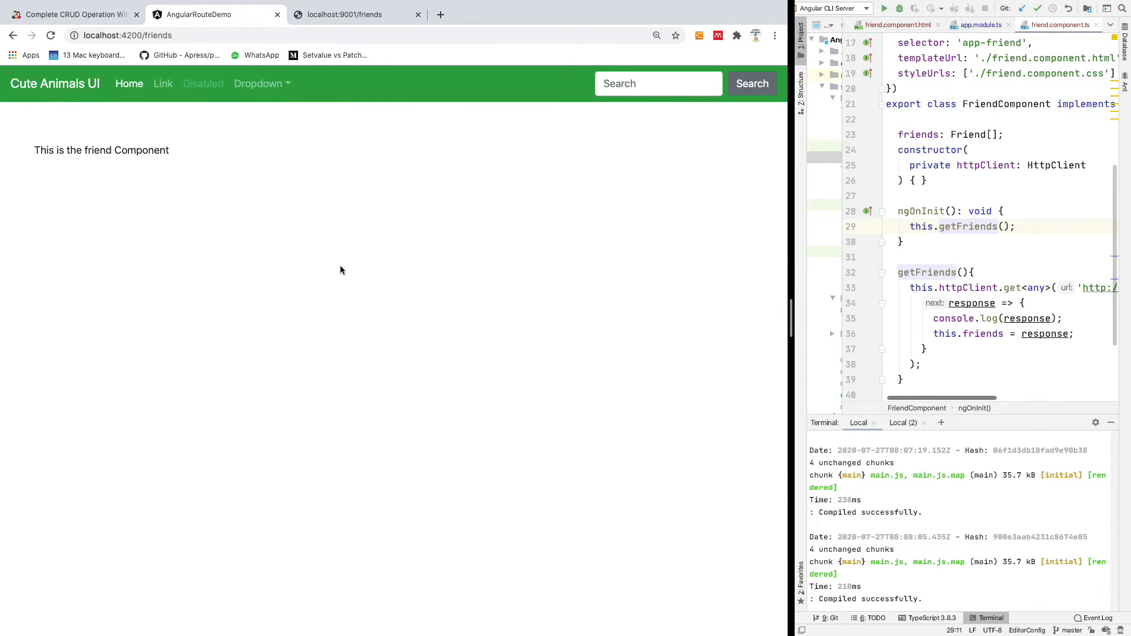
right_click(342, 269)
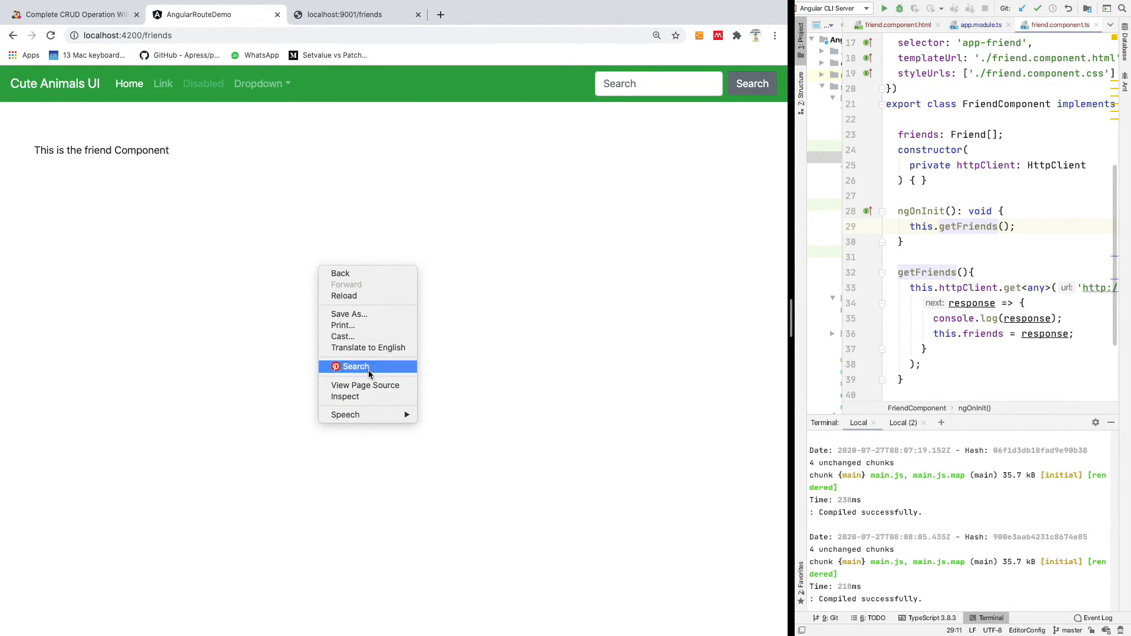
left_click(365, 385)
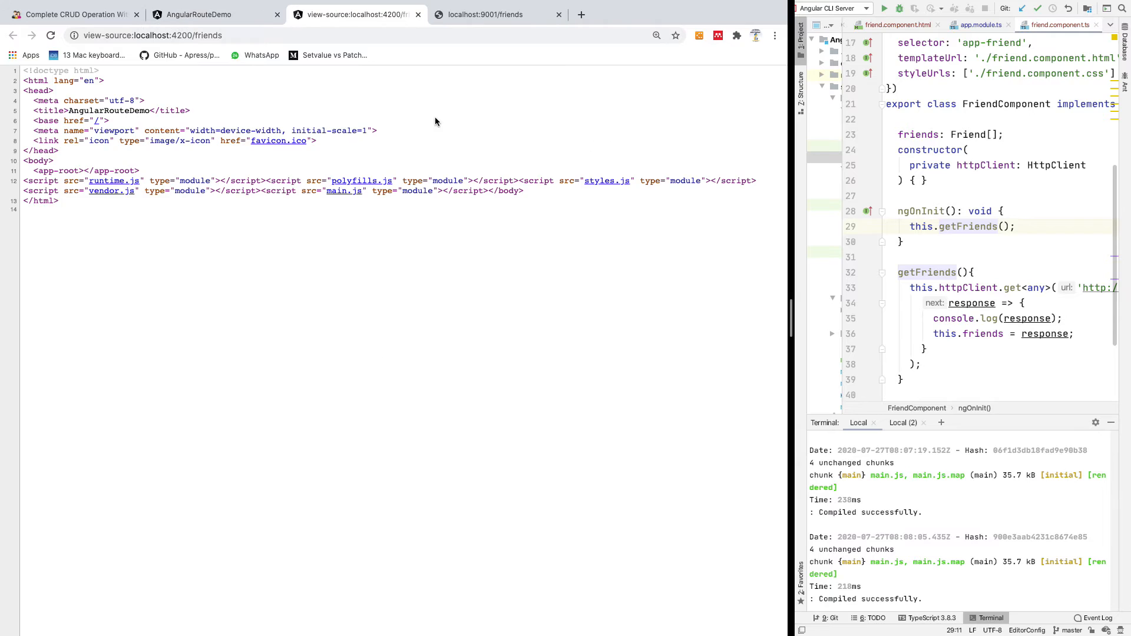
mouse_move(418, 14)
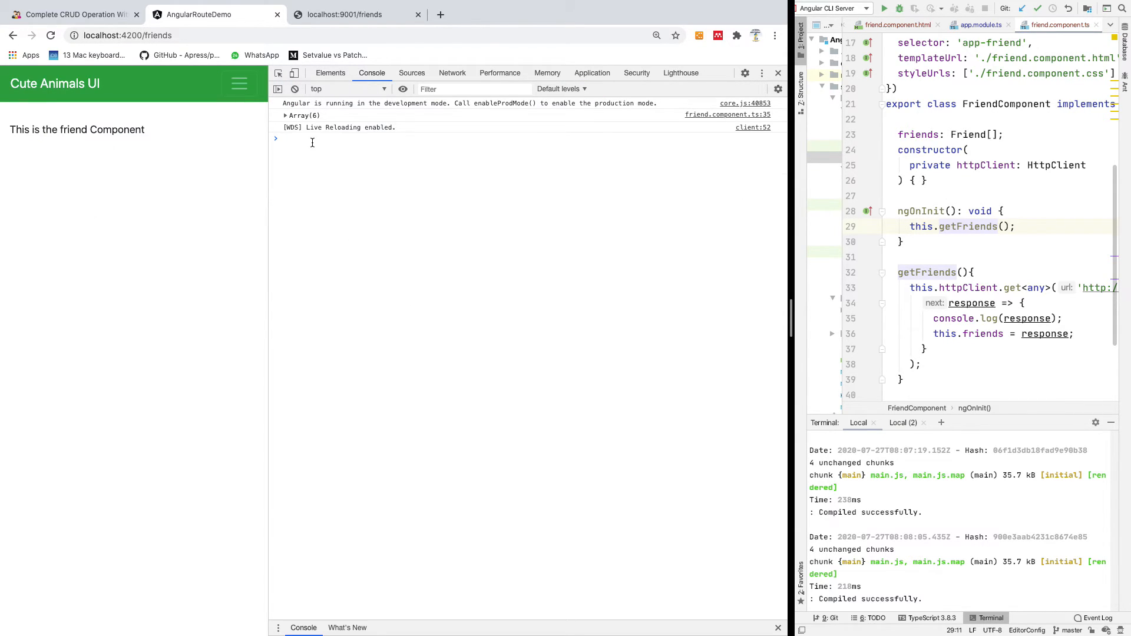
left_click(285, 114)
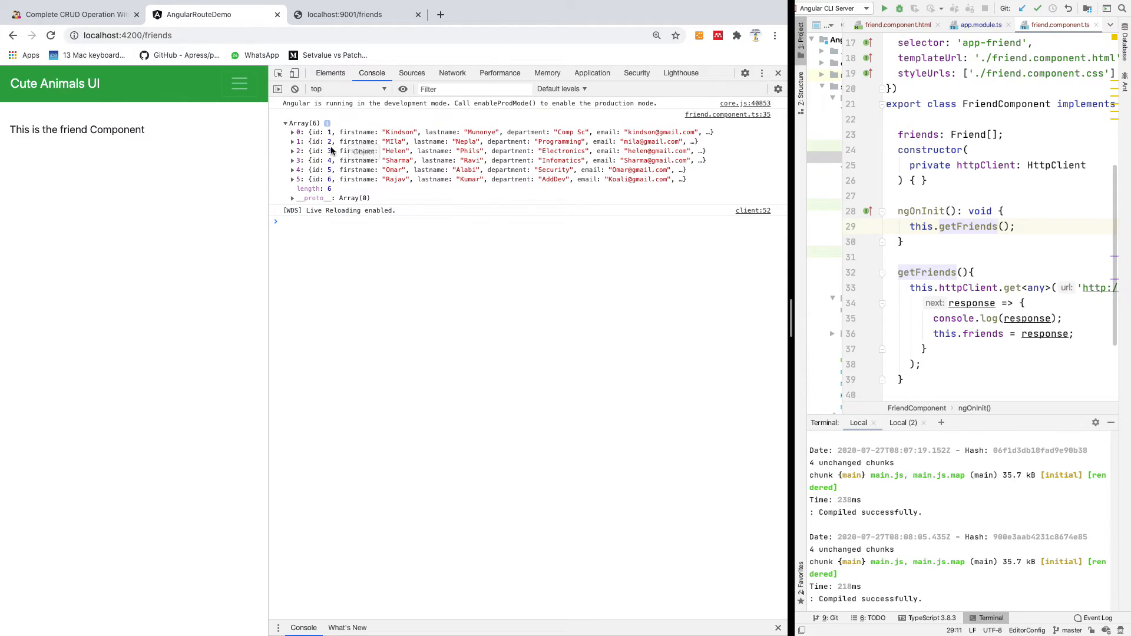
mouse_move(550, 160)
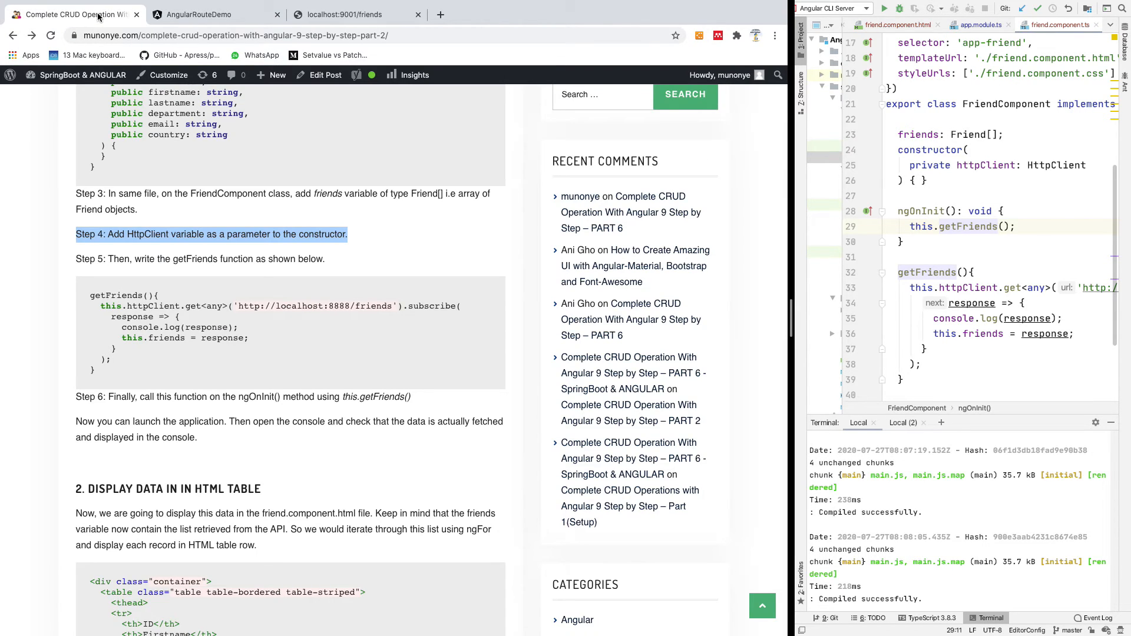
mouse_move(380, 250)
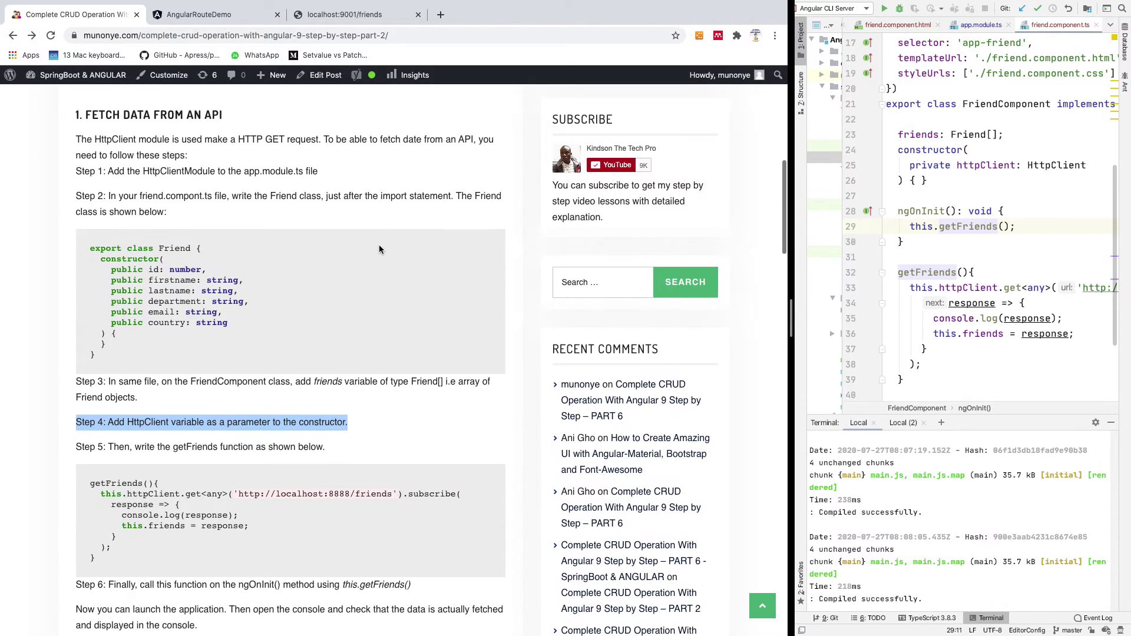
Scroll to the tutorial's 'Display Data in HTML Table' section, then return to the app window.
scroll("down", 3)
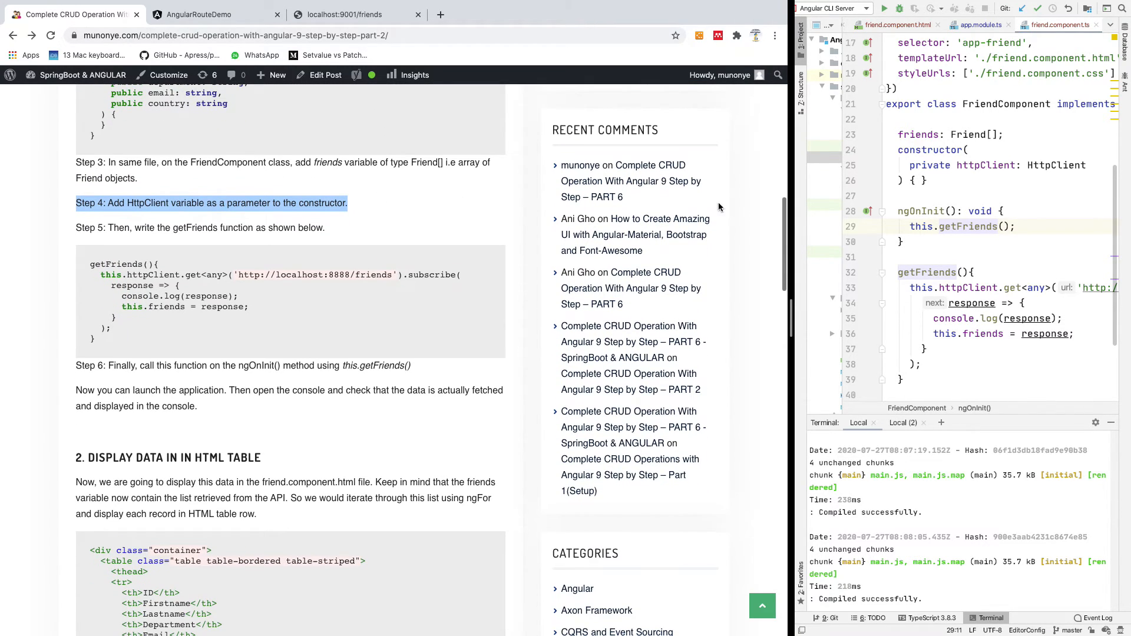
scroll("down", 3)
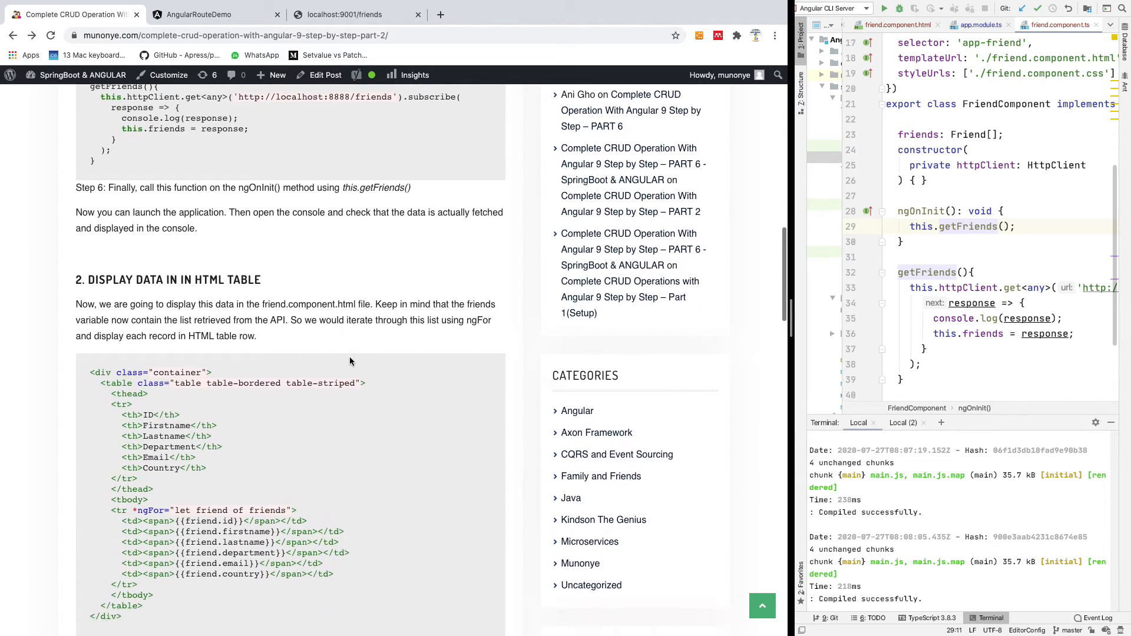
scroll("down", 3)
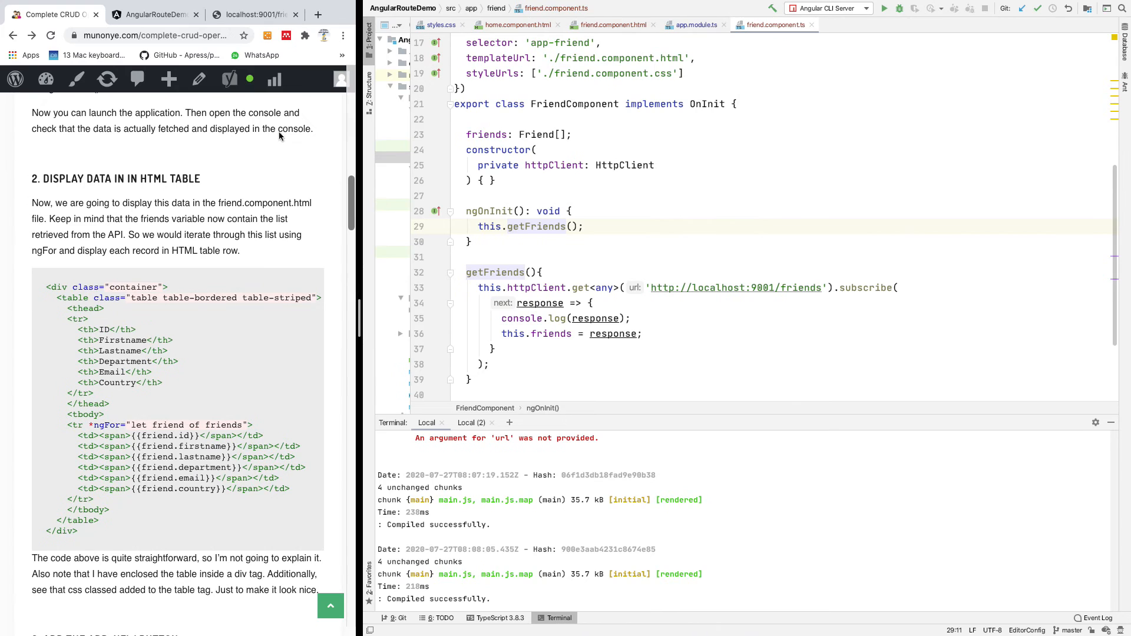
left_click(152, 13)
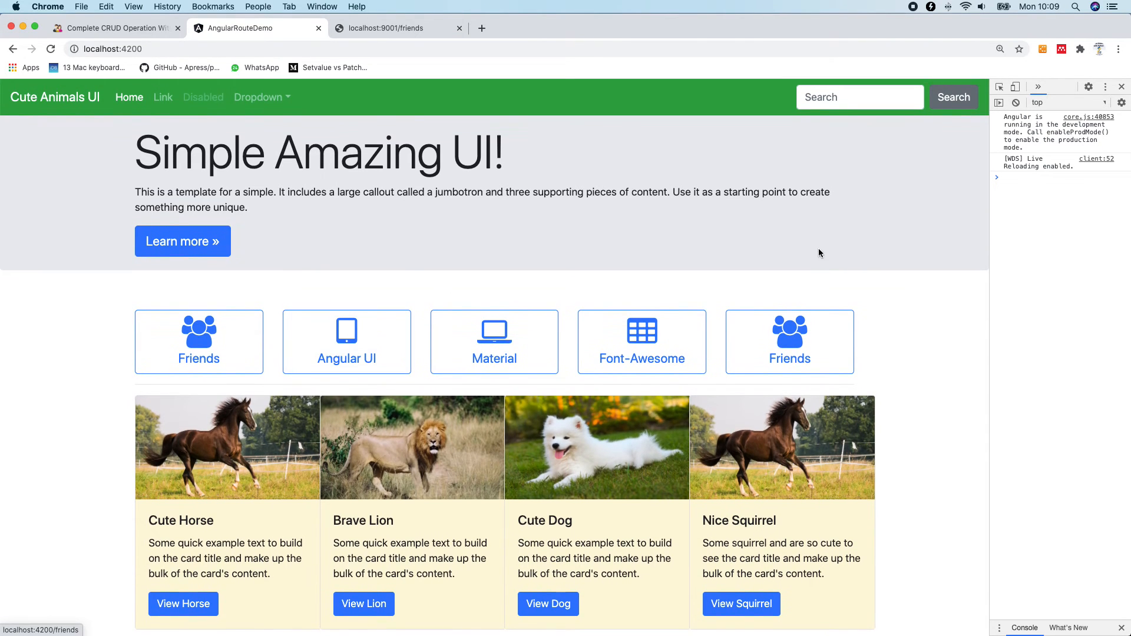
mouse_move(651, 145)
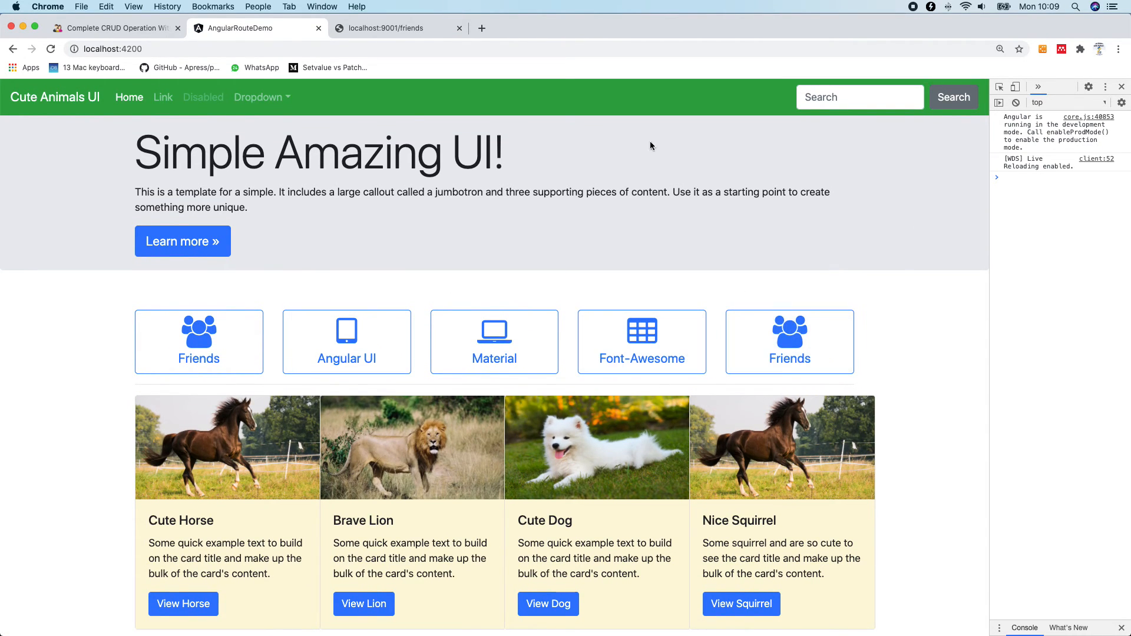
Return to the CRUD tutorial and scroll to the ngFor HTML table markup for friends.
left_click(112, 28)
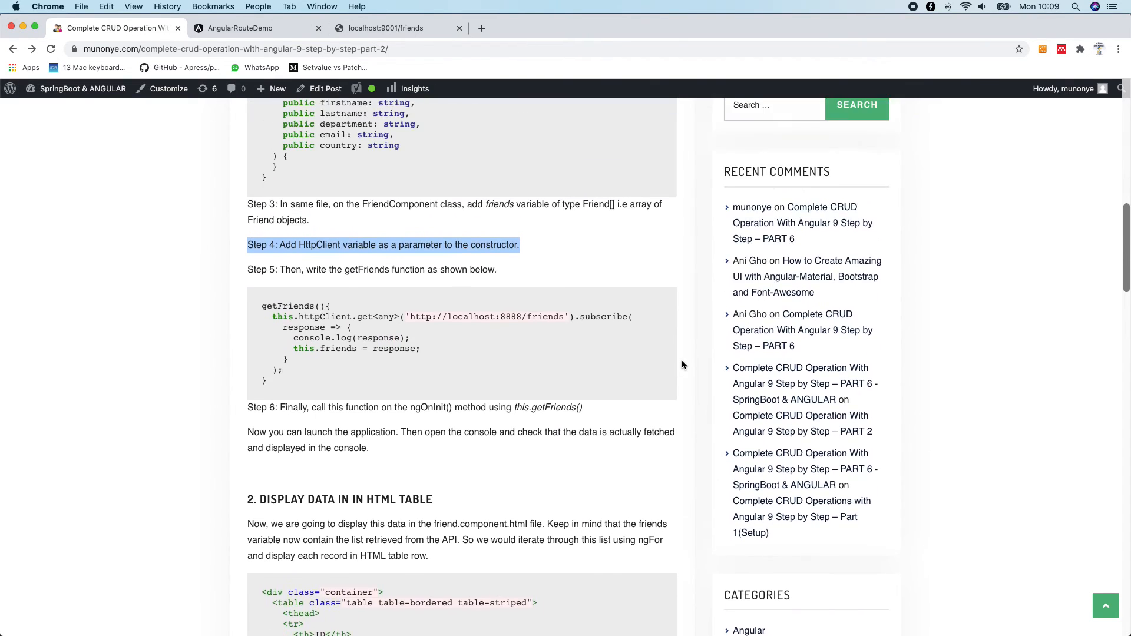
scroll("down", 3)
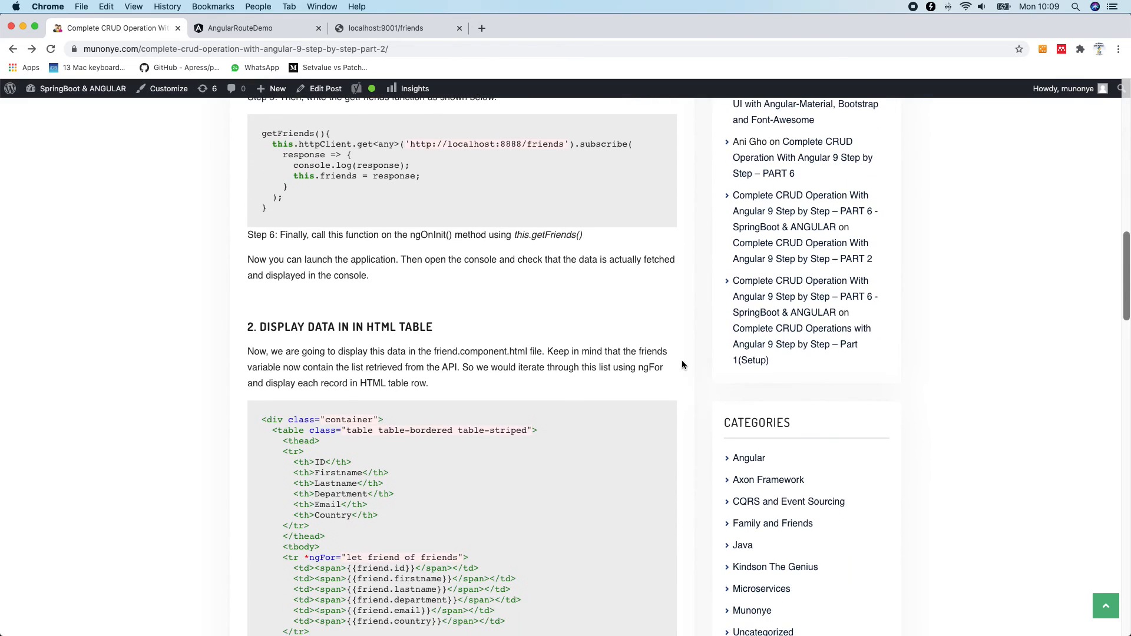
scroll("down", 3)
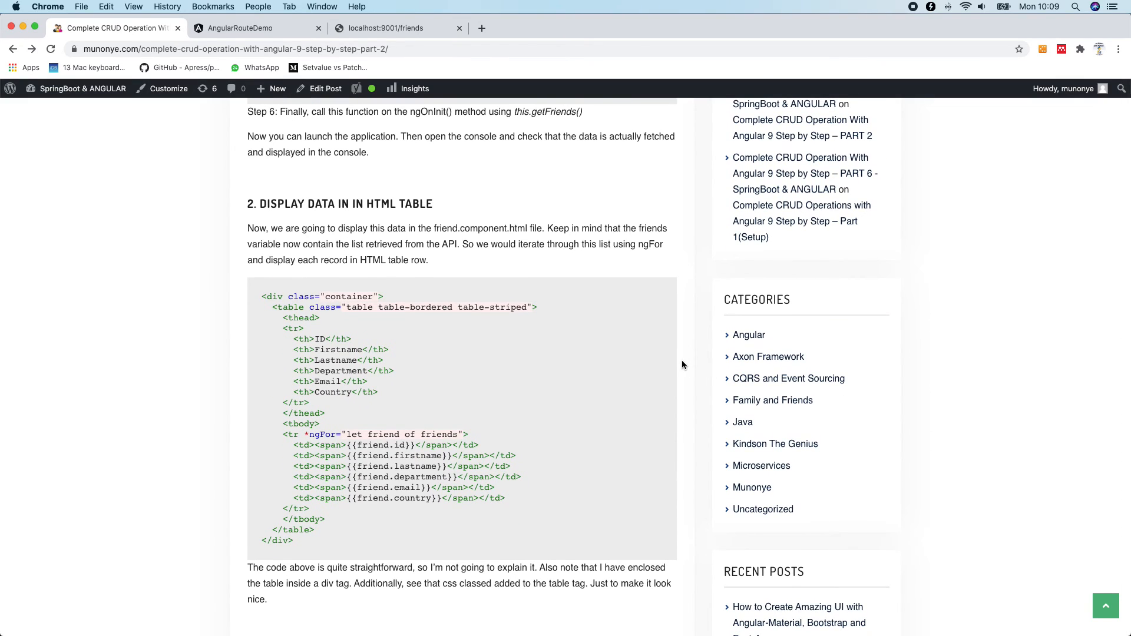
scroll("down", 3)
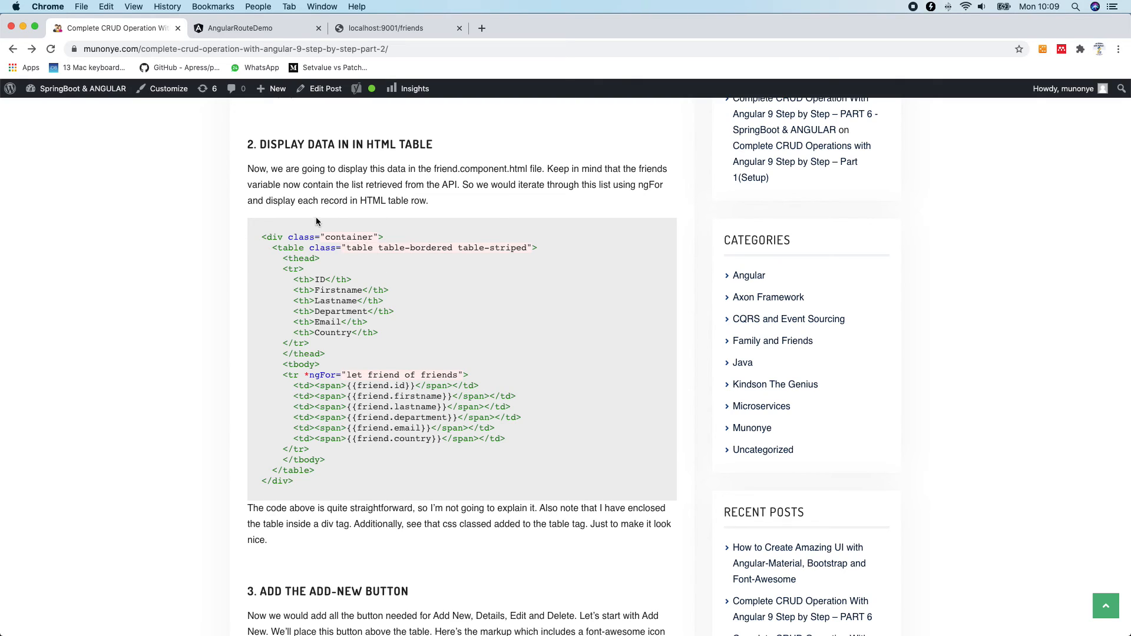
mouse_move(388, 178)
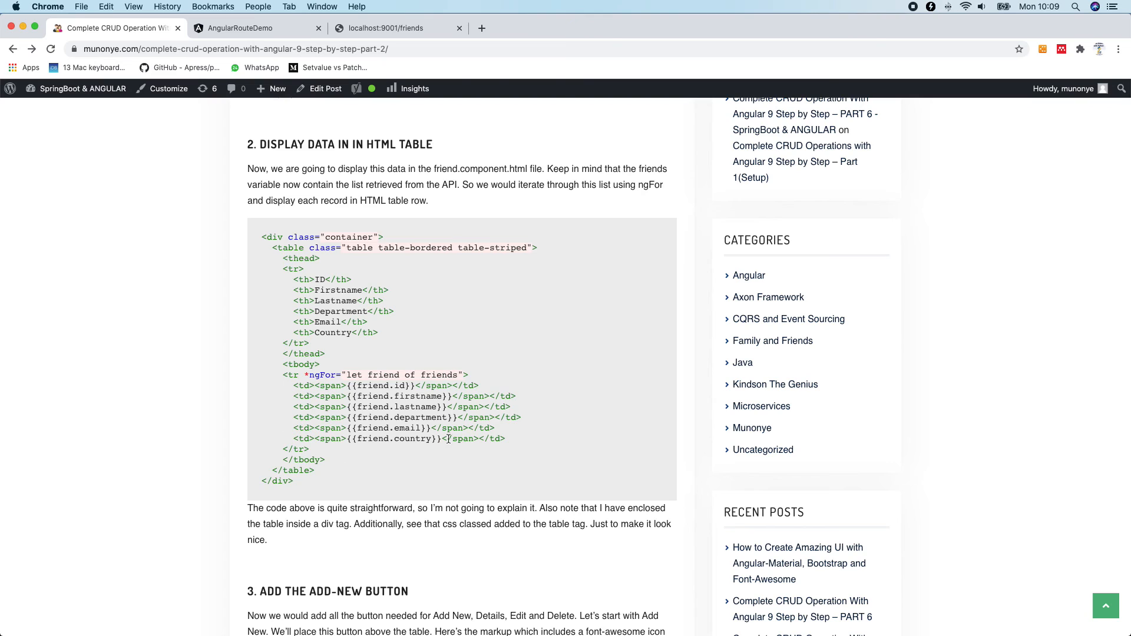
mouse_move(806, 161)
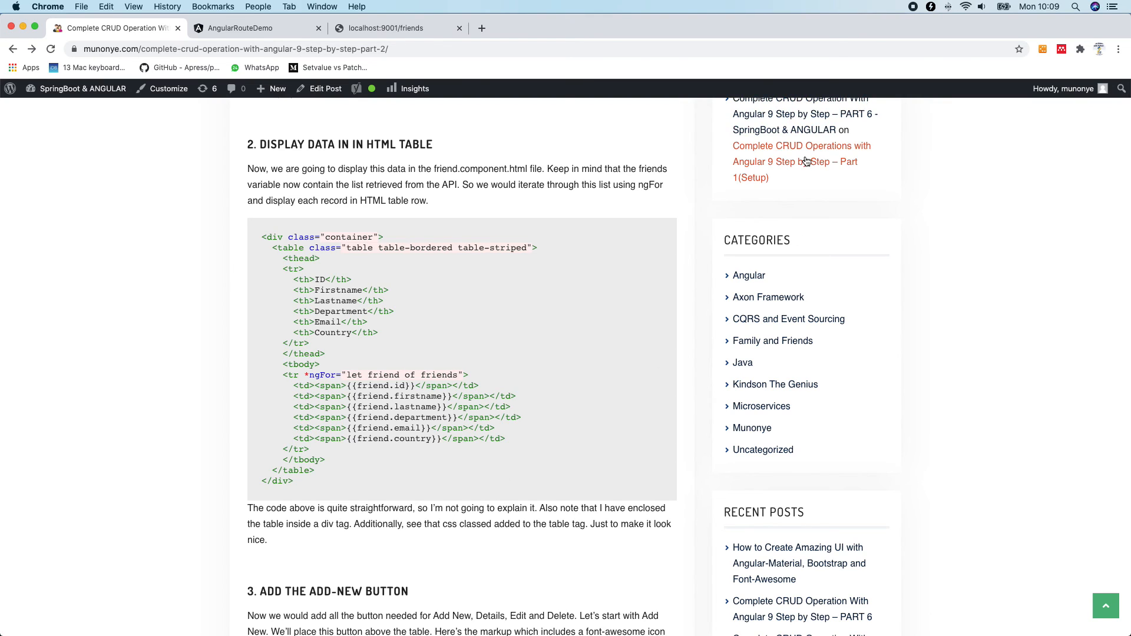
mouse_move(946, 155)
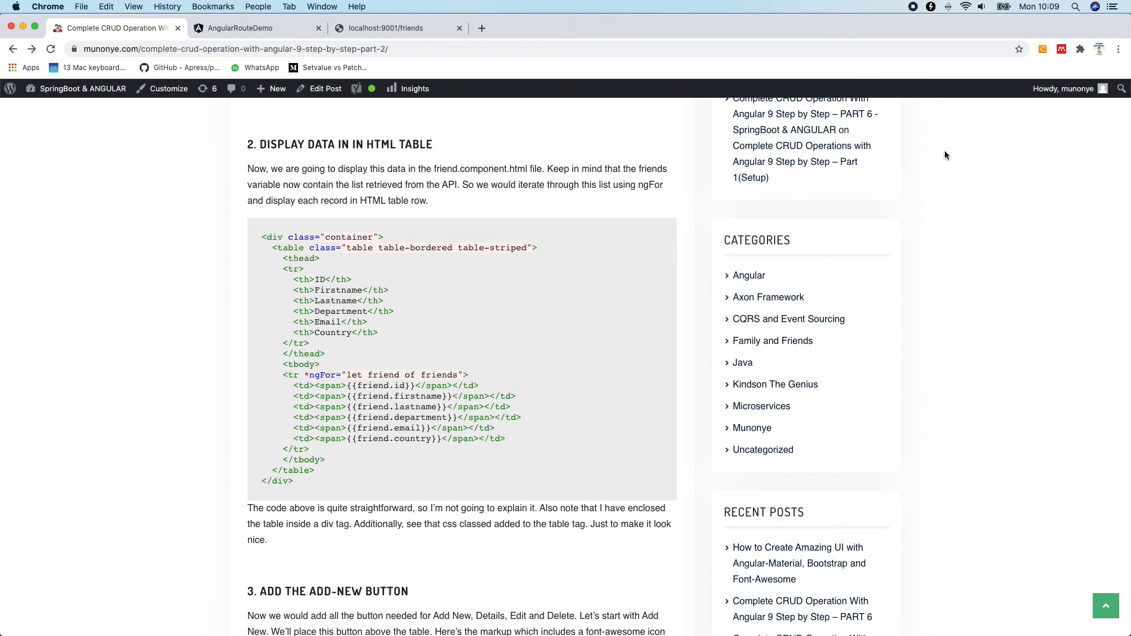
mouse_move(940, 128)
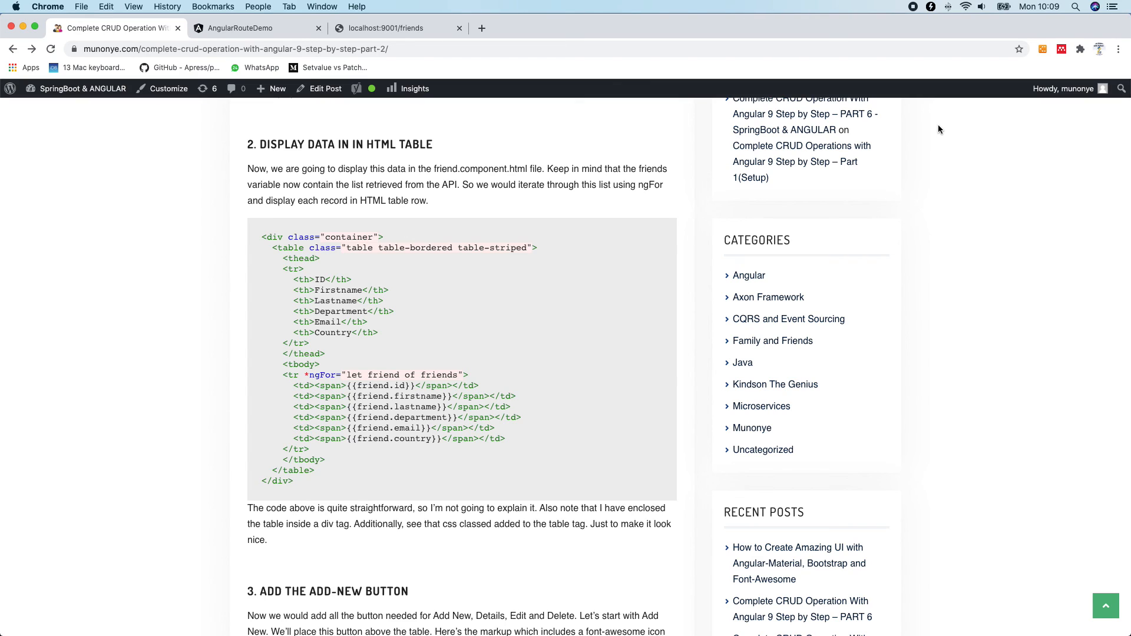
mouse_move(971, 185)
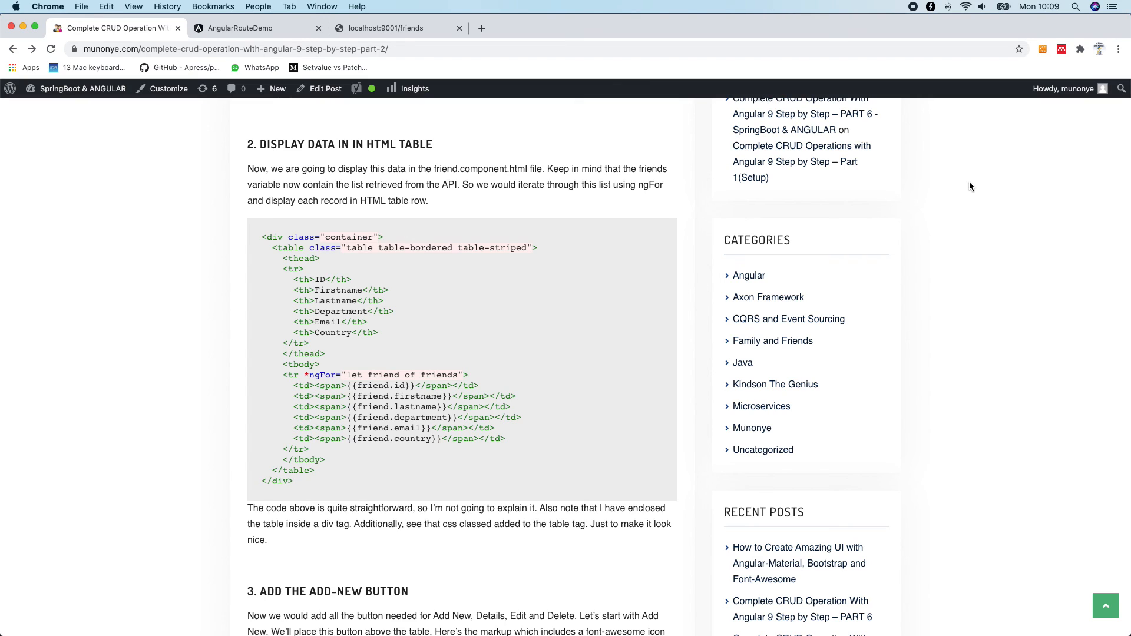